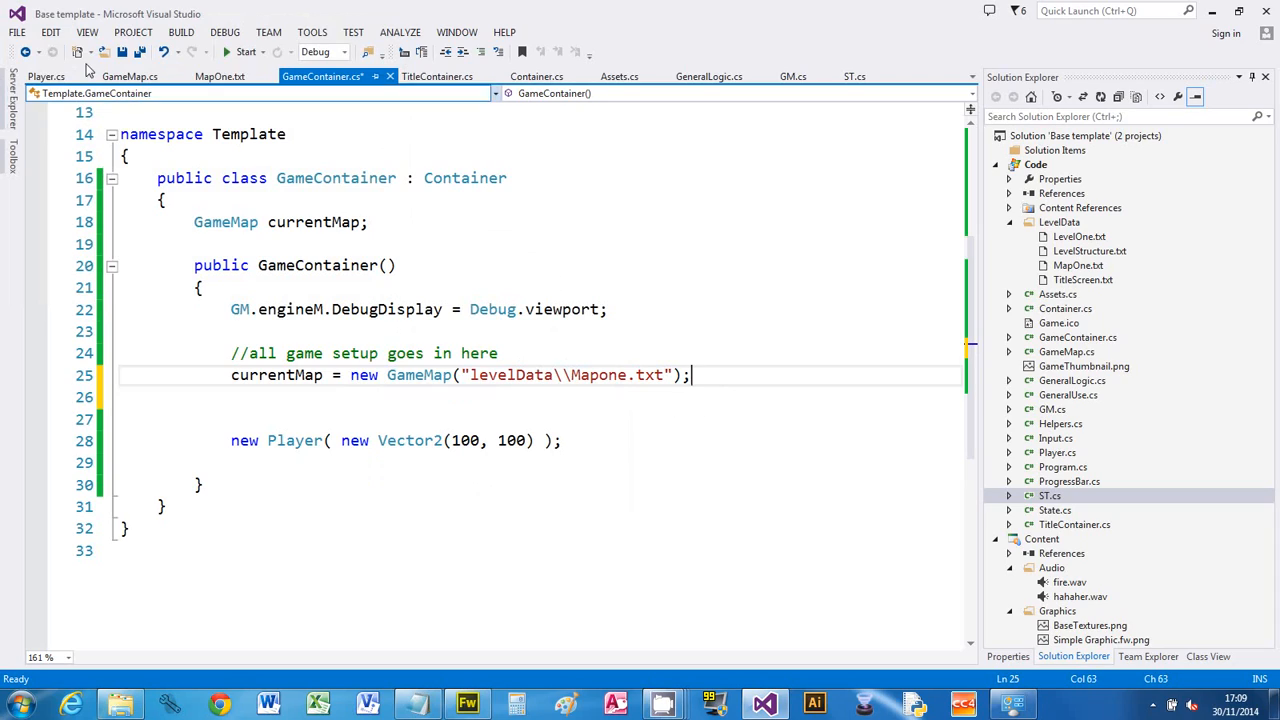
# - Add new MiniMap(currentMap, 0.1f); on line 26 and generate MiniMap.cs from its context menu
pyautogui.click(130, 76)
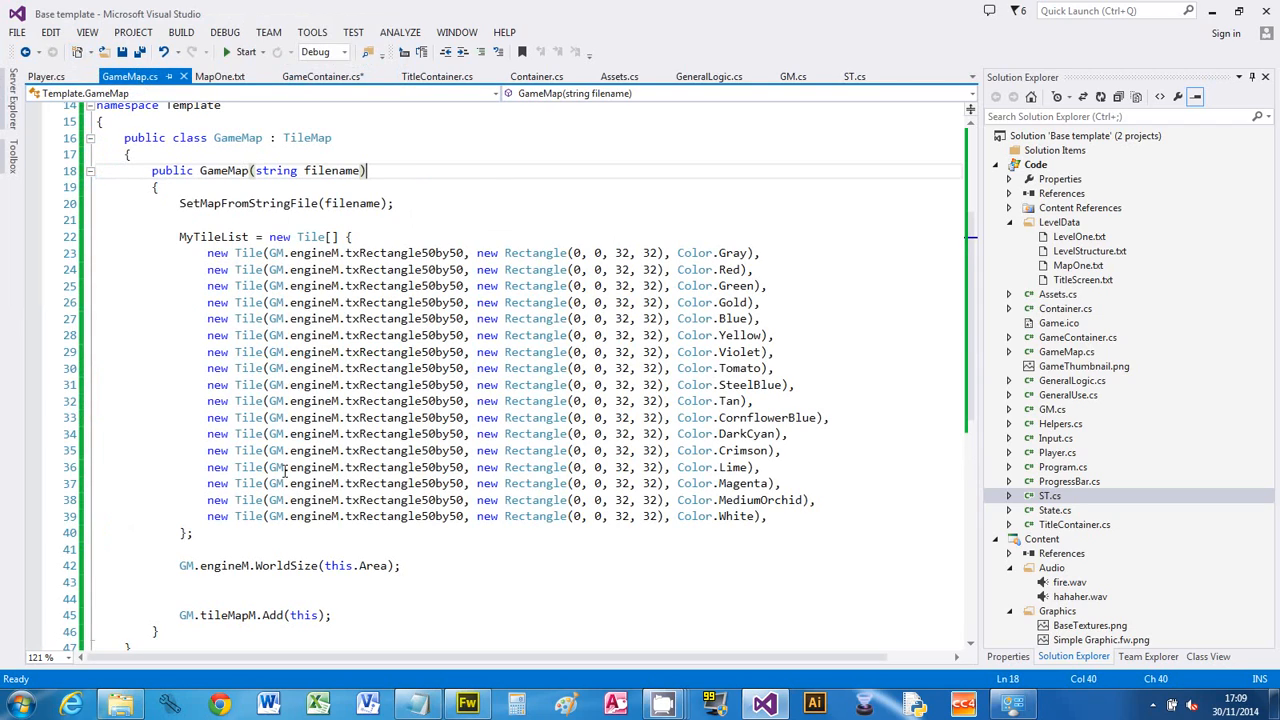
pyautogui.moveTo(255, 105)
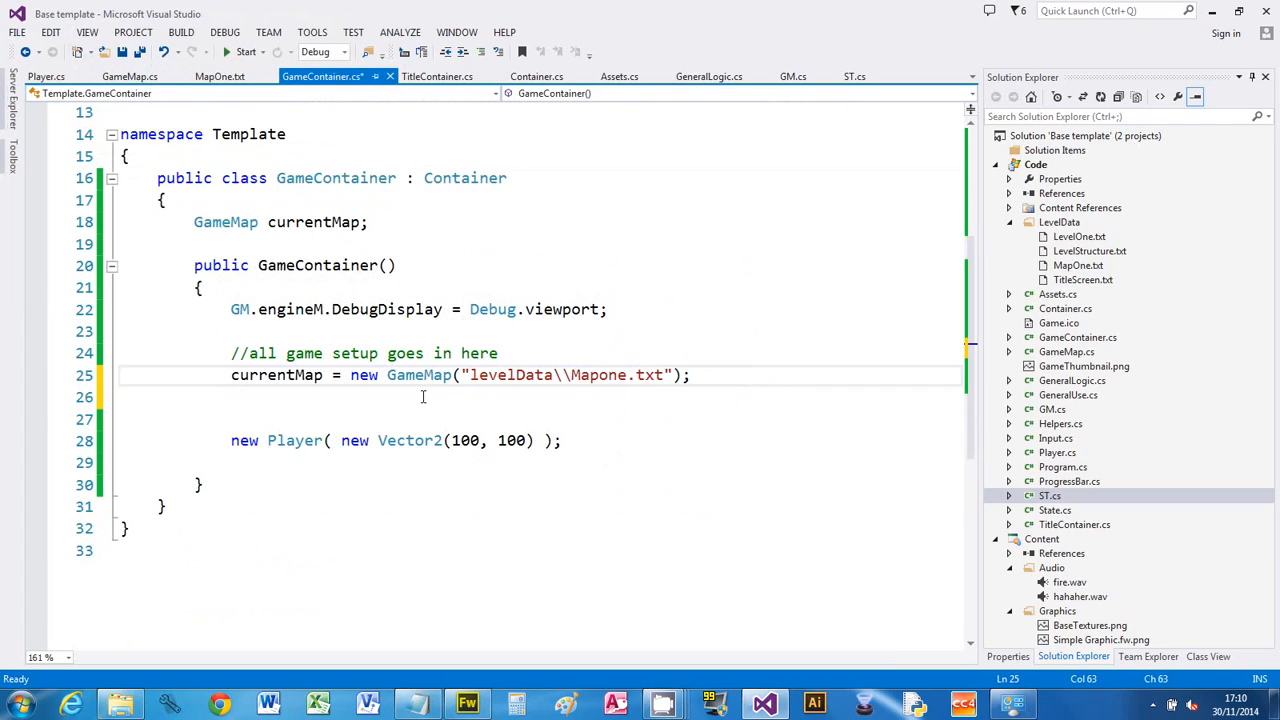
pyautogui.moveTo(410, 440)
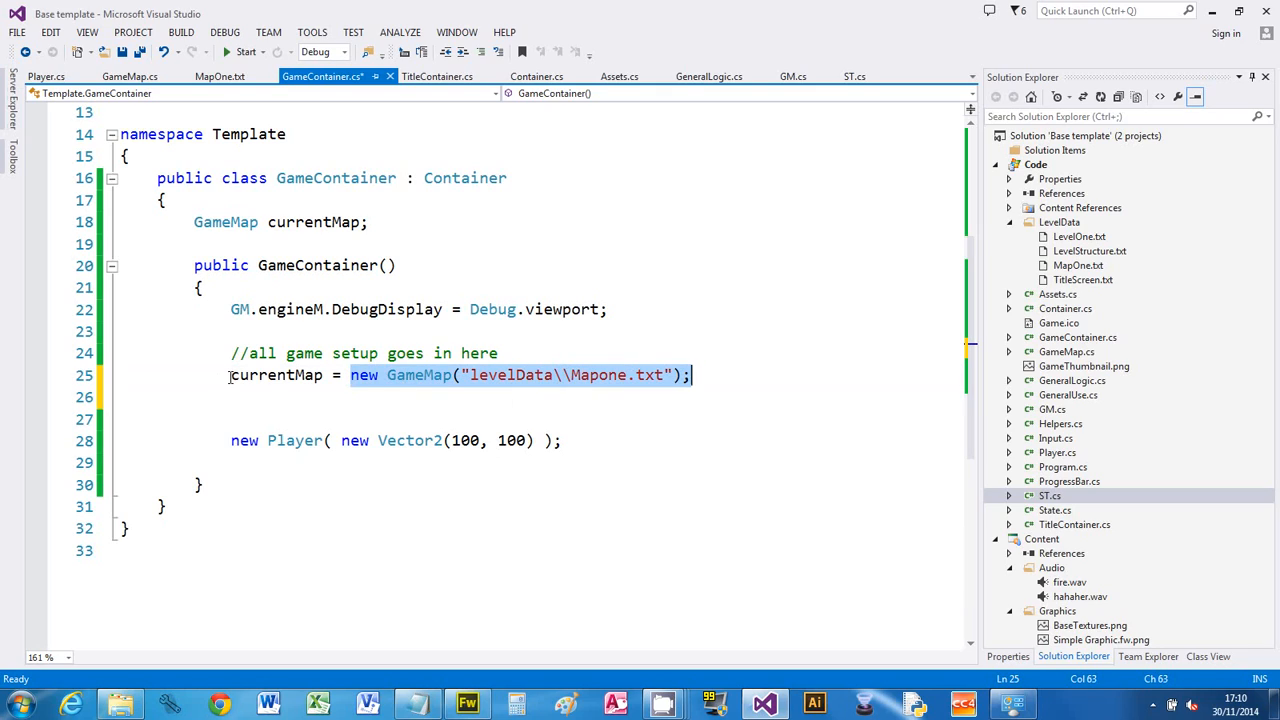
pyautogui.moveTo(347, 329)
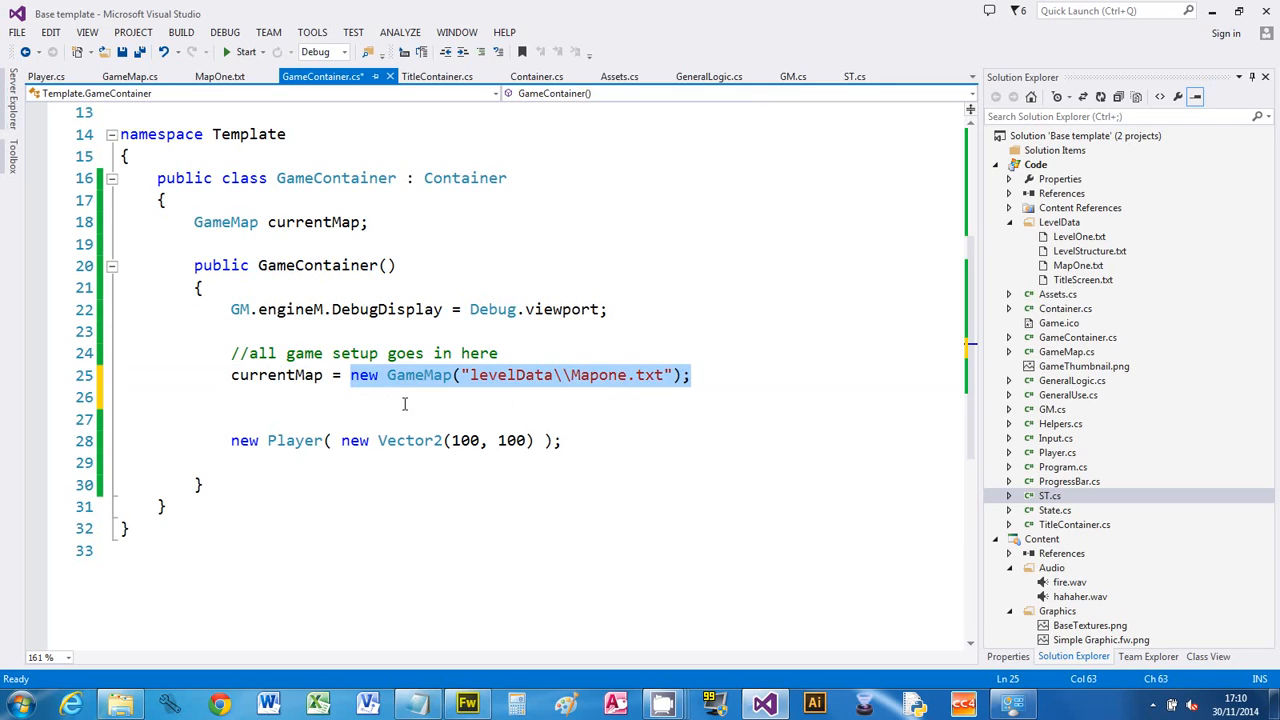
pyautogui.click(400, 397)
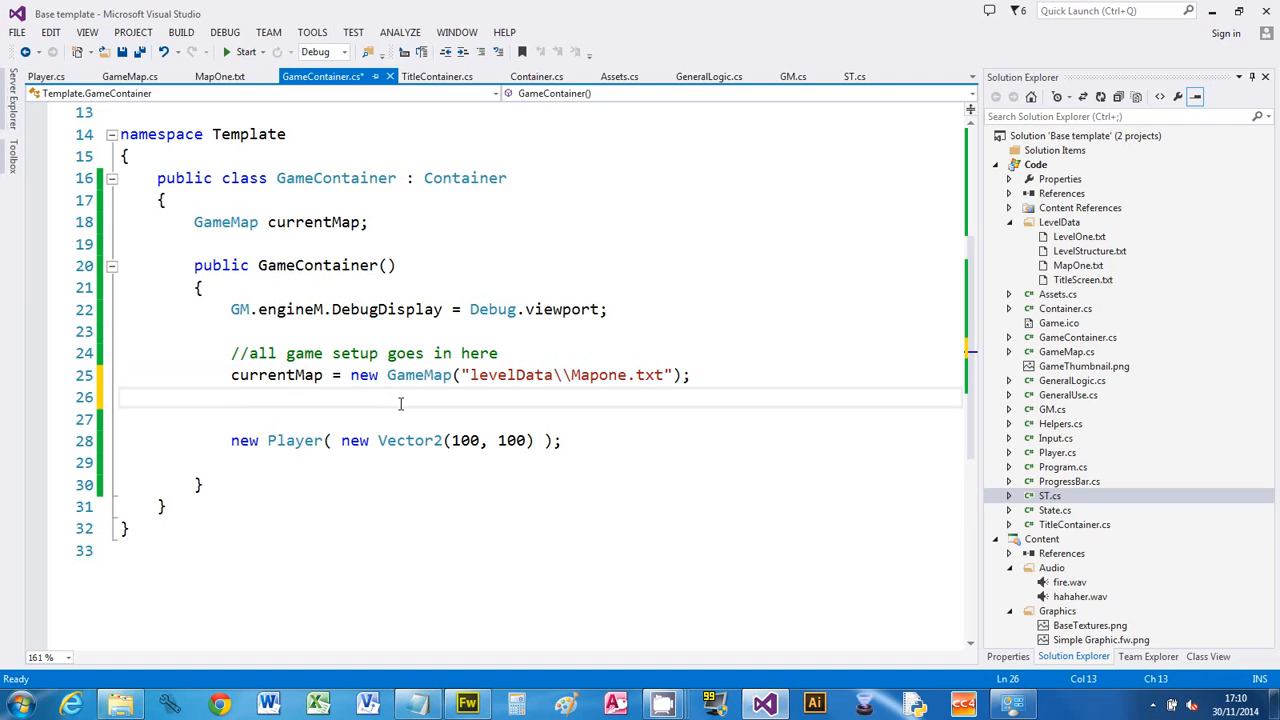
pyautogui.write('new')
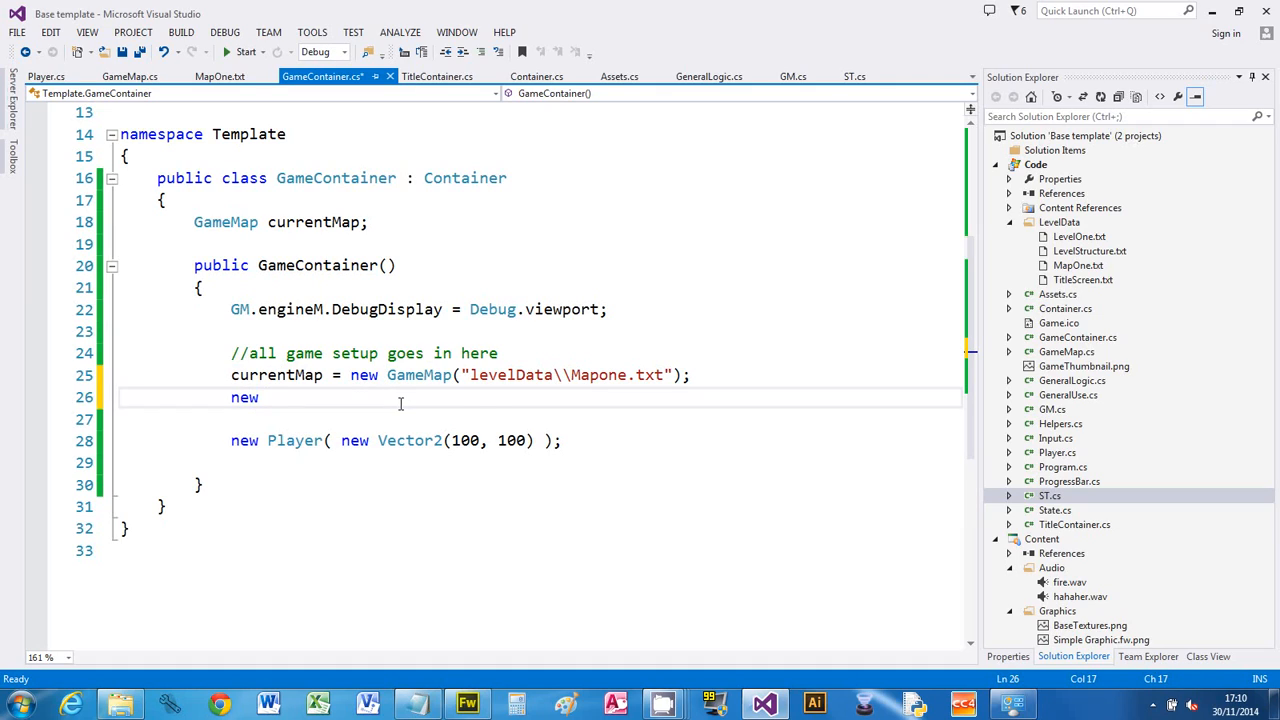
pyautogui.write('MiniMap')
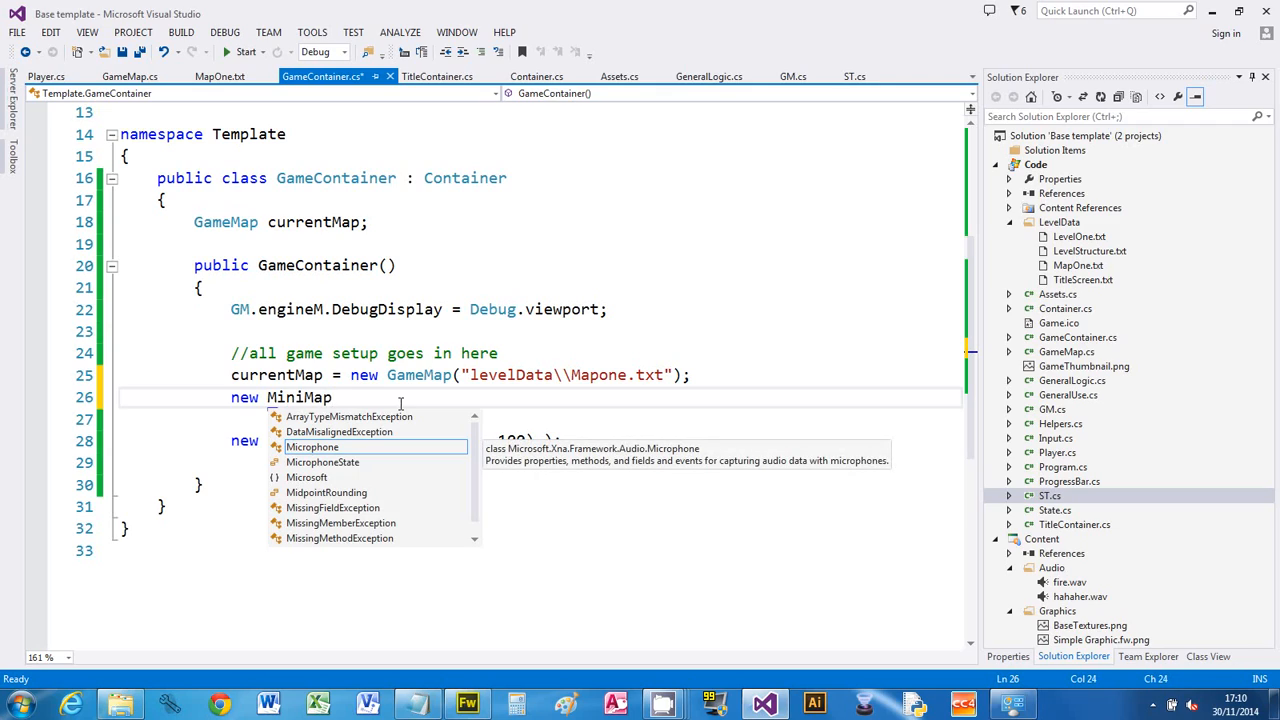
pyautogui.write('(')
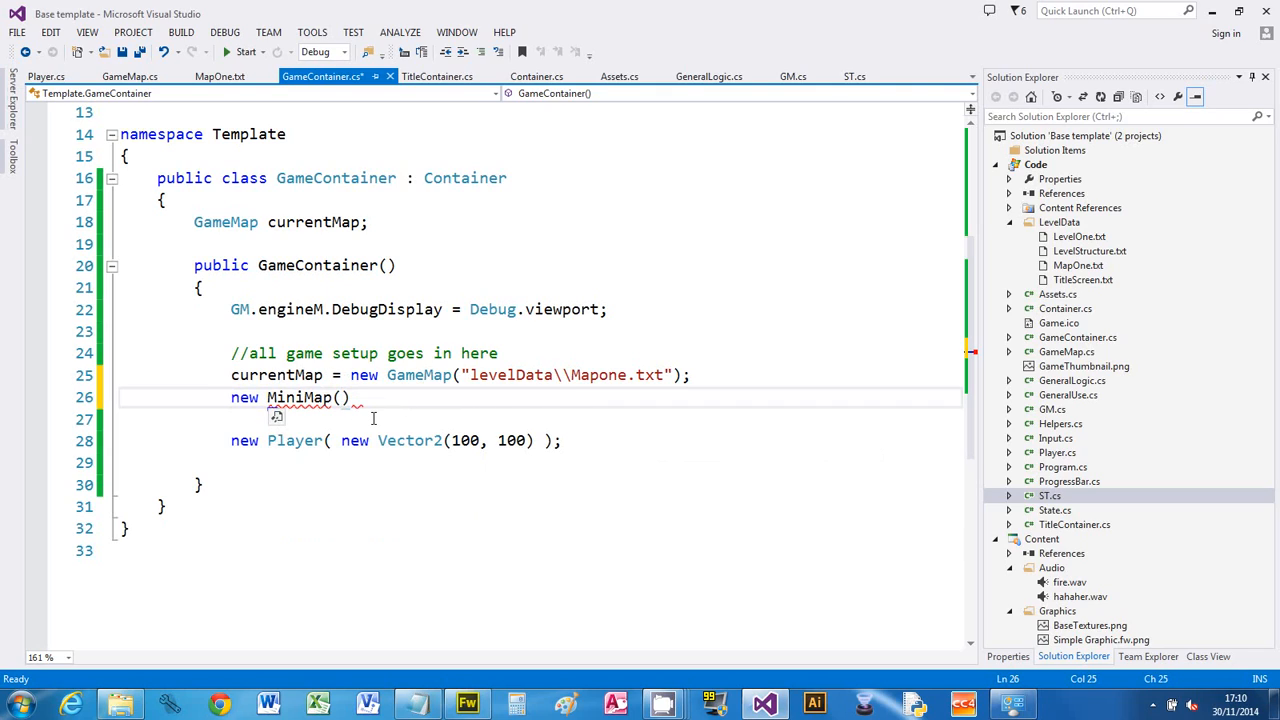
pyautogui.write('currentMap')
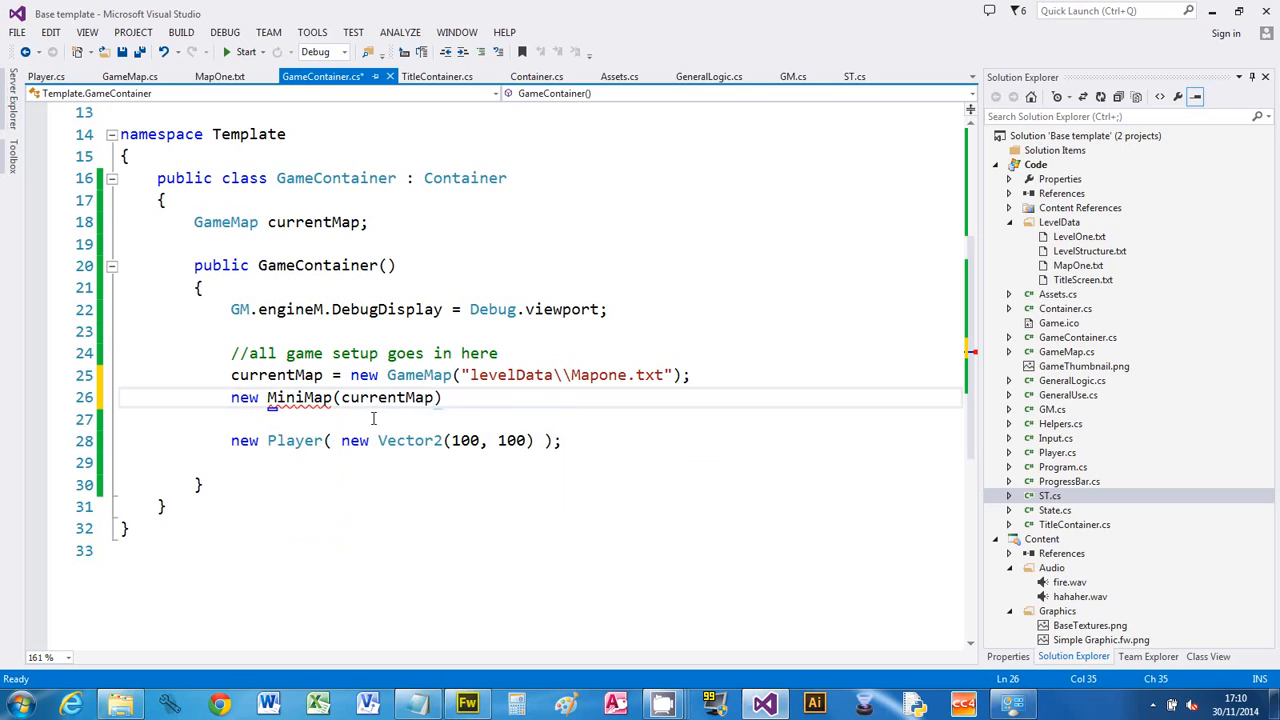
pyautogui.write(',')
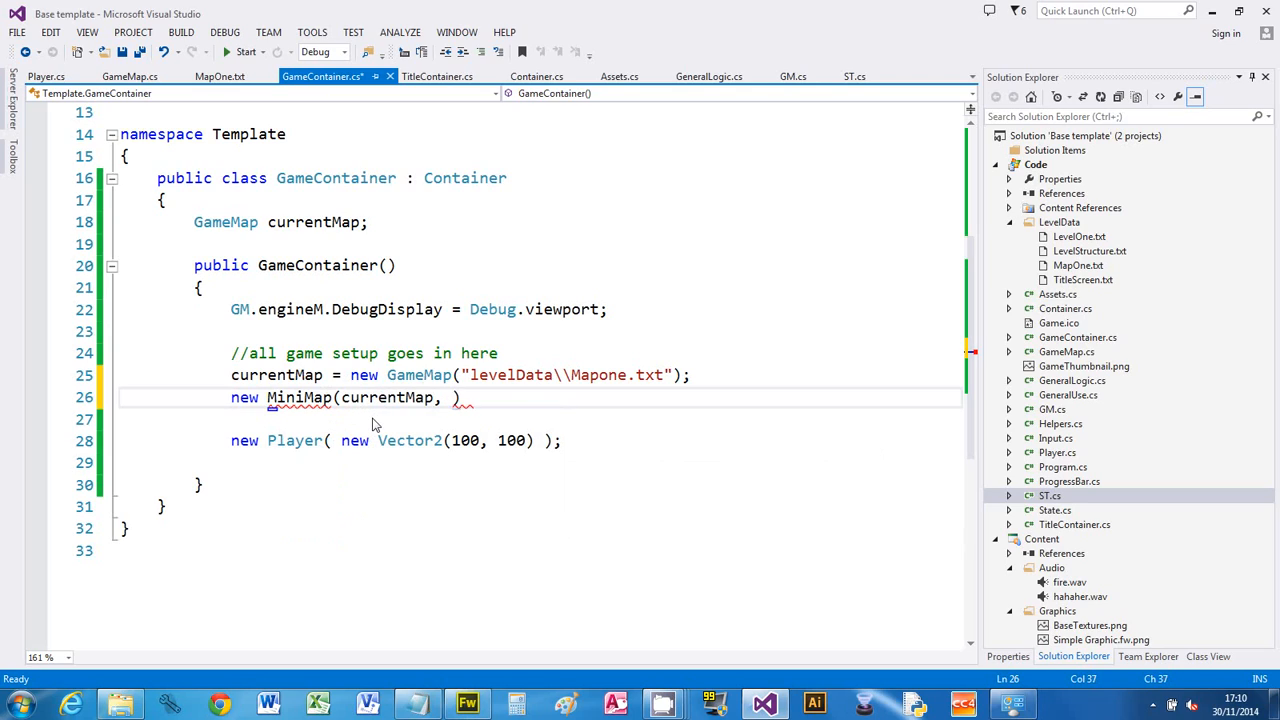
pyautogui.write('0.1')
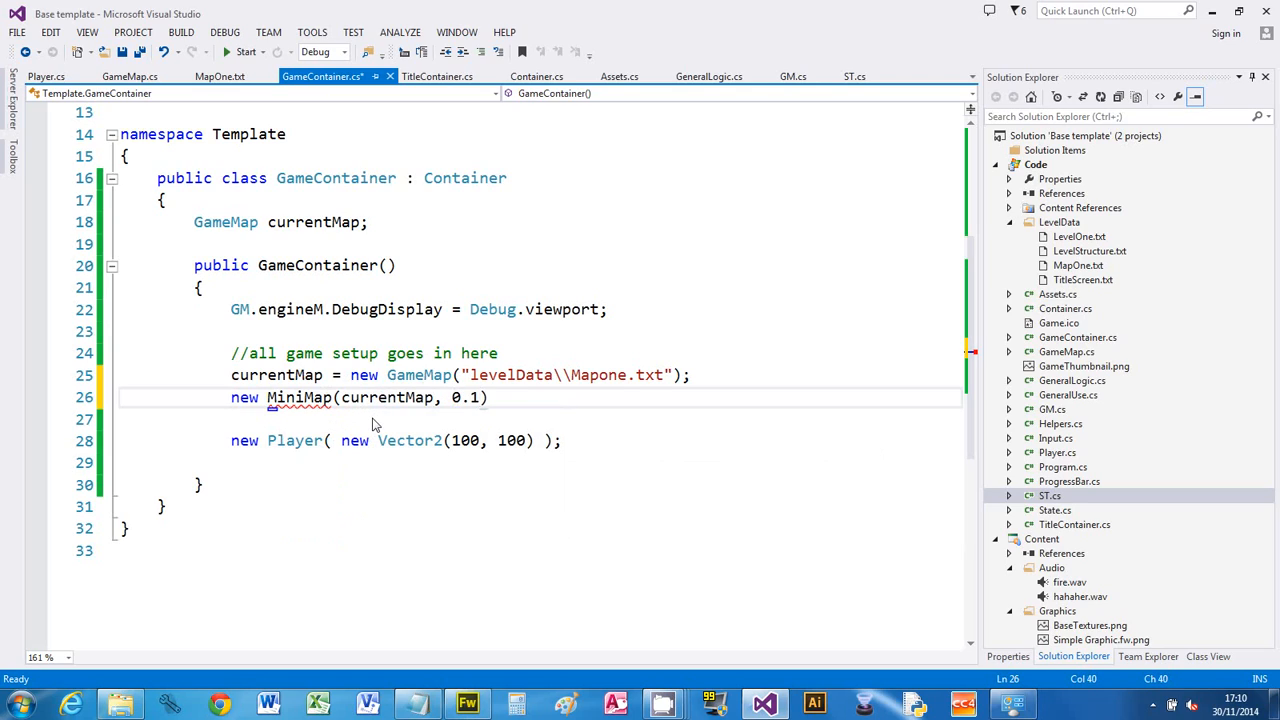
pyautogui.write('f')
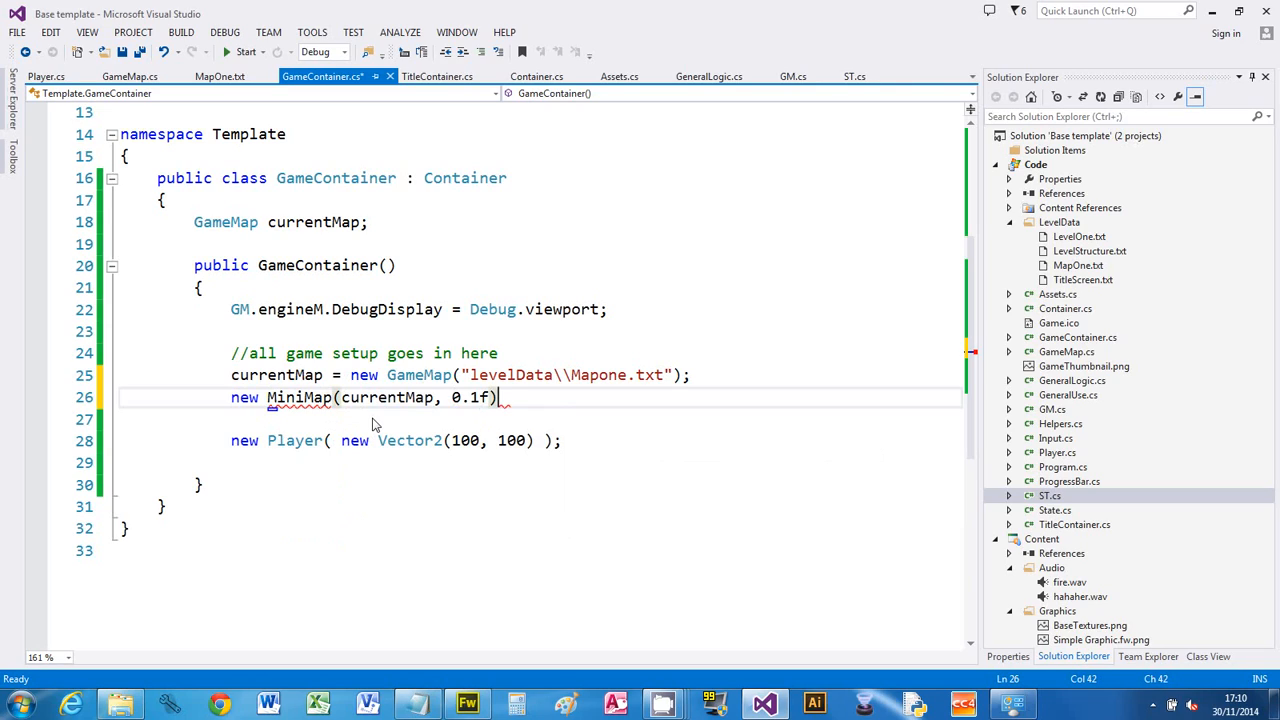
pyautogui.write(';')
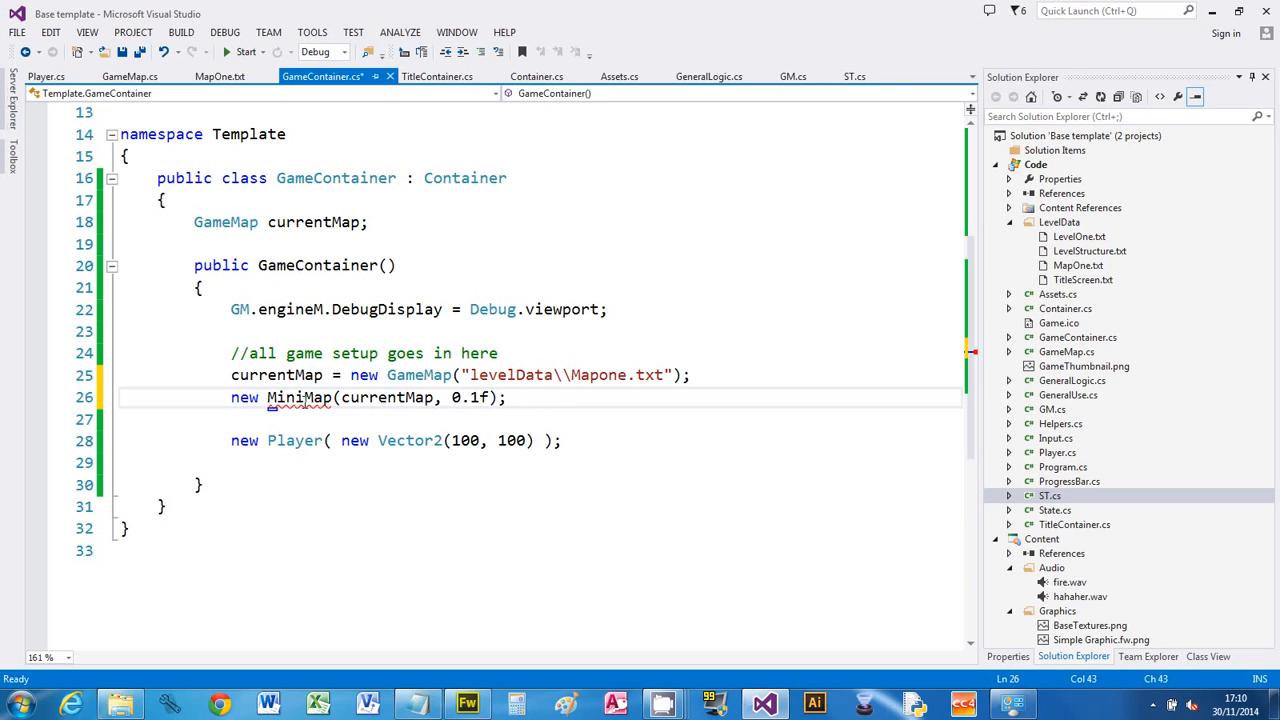
pyautogui.rightClick(300, 397)
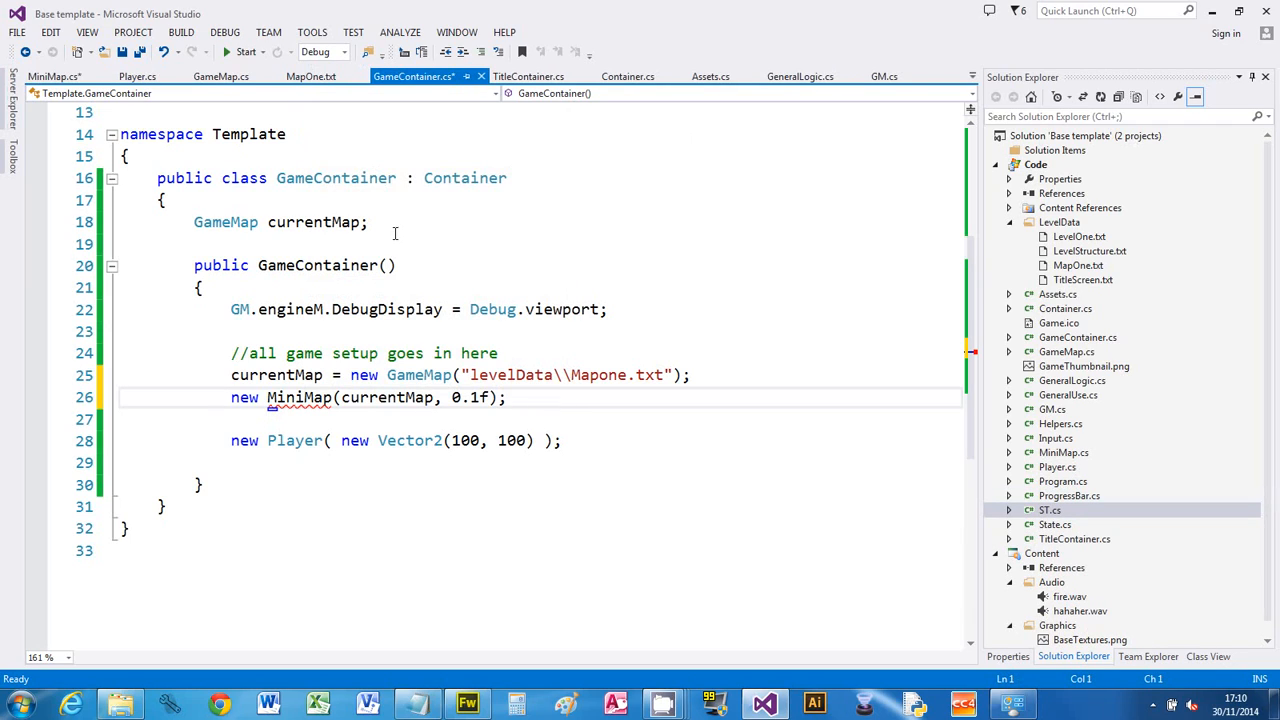
# - Copy Player.cs's using directives into the new MiniMap.cs file
pyautogui.click(53, 76)
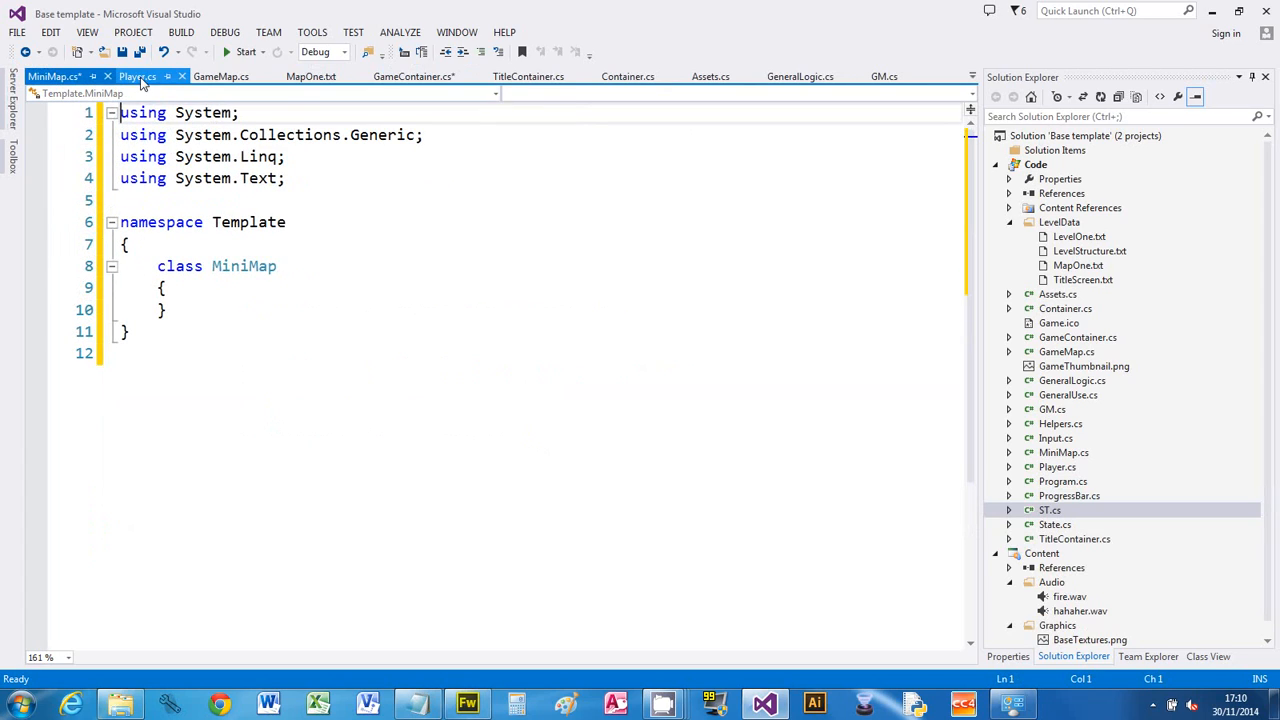
pyautogui.click(137, 76)
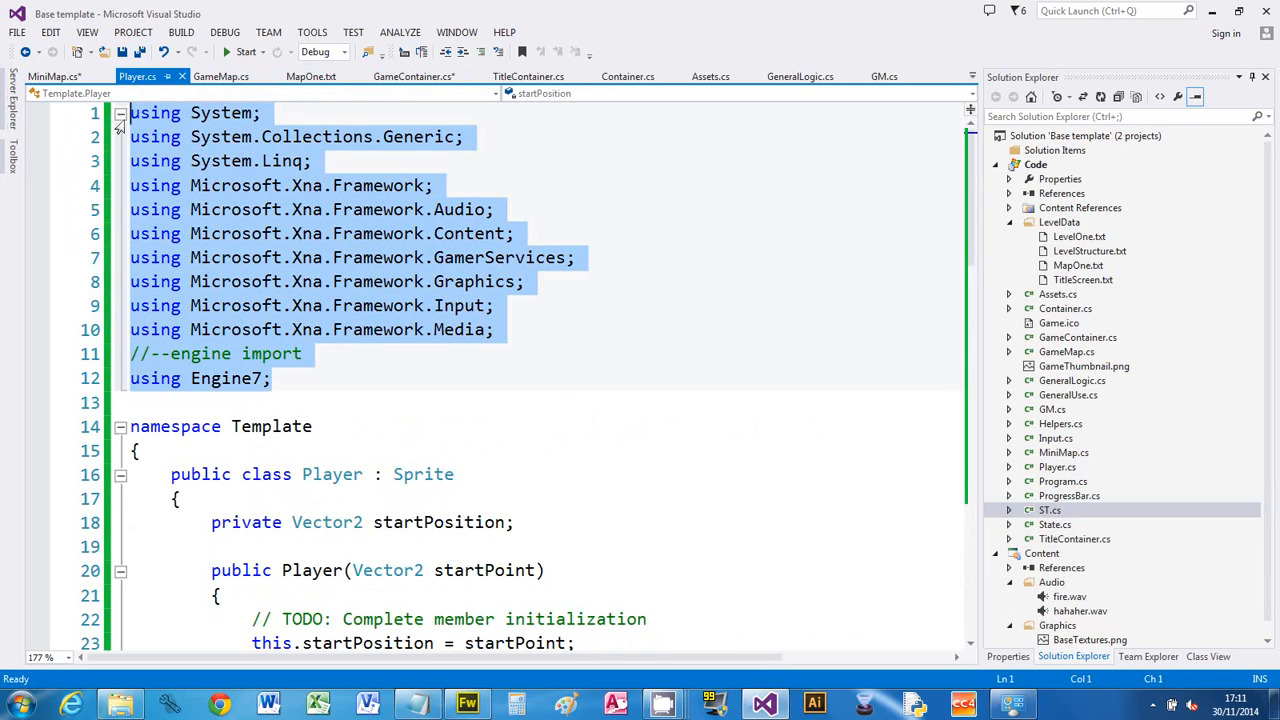
pyautogui.click(55, 76)
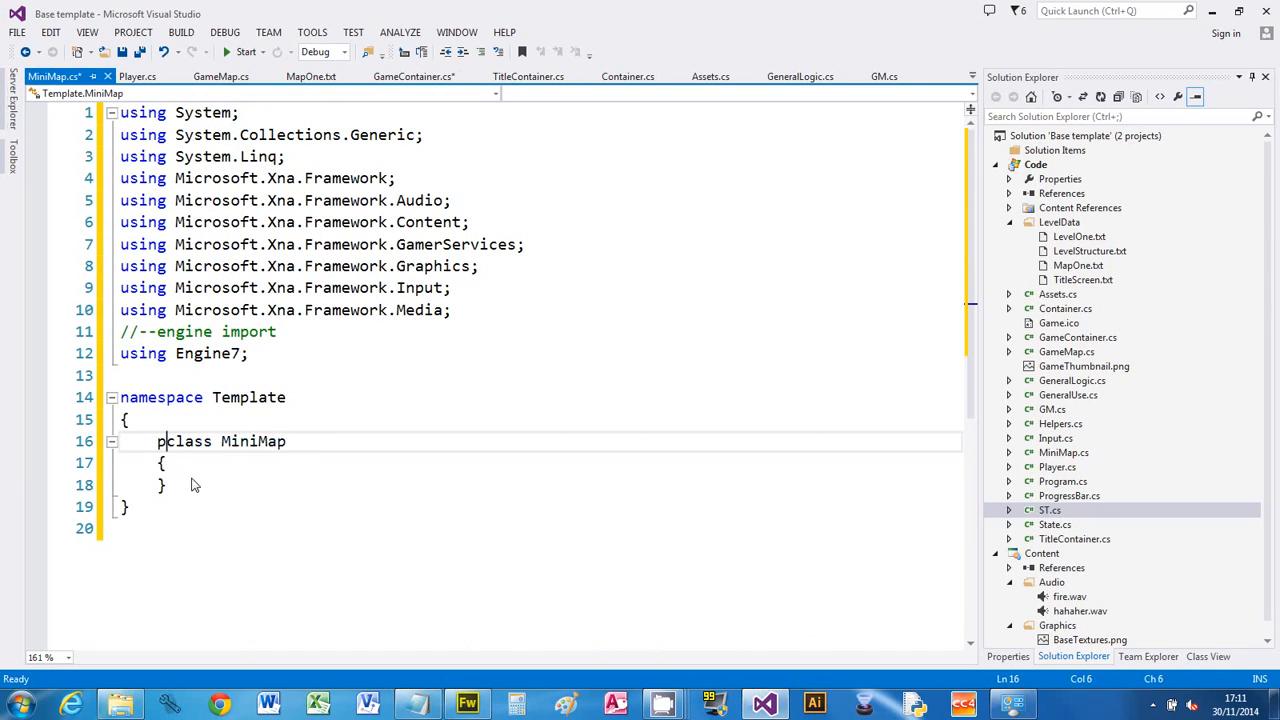
# - Declare MiniMap as a public class deriving from TileMap
pyautogui.write('ublic')
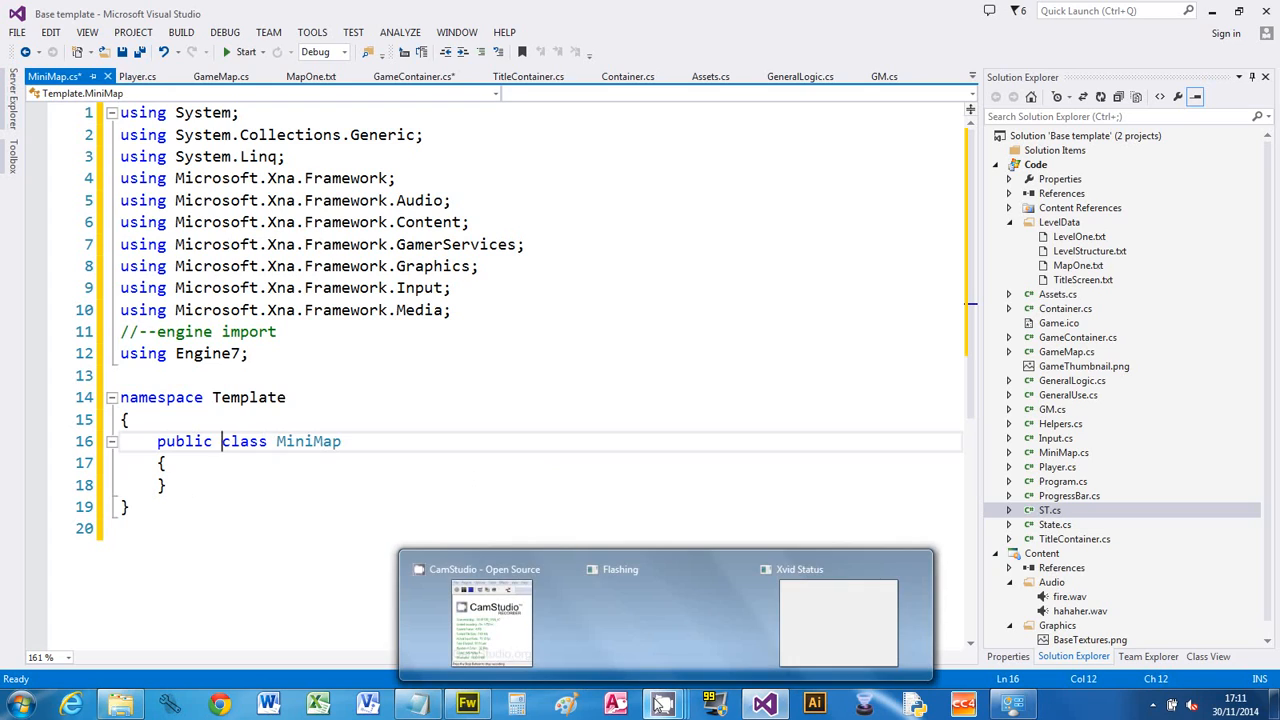
pyautogui.click(490, 620)
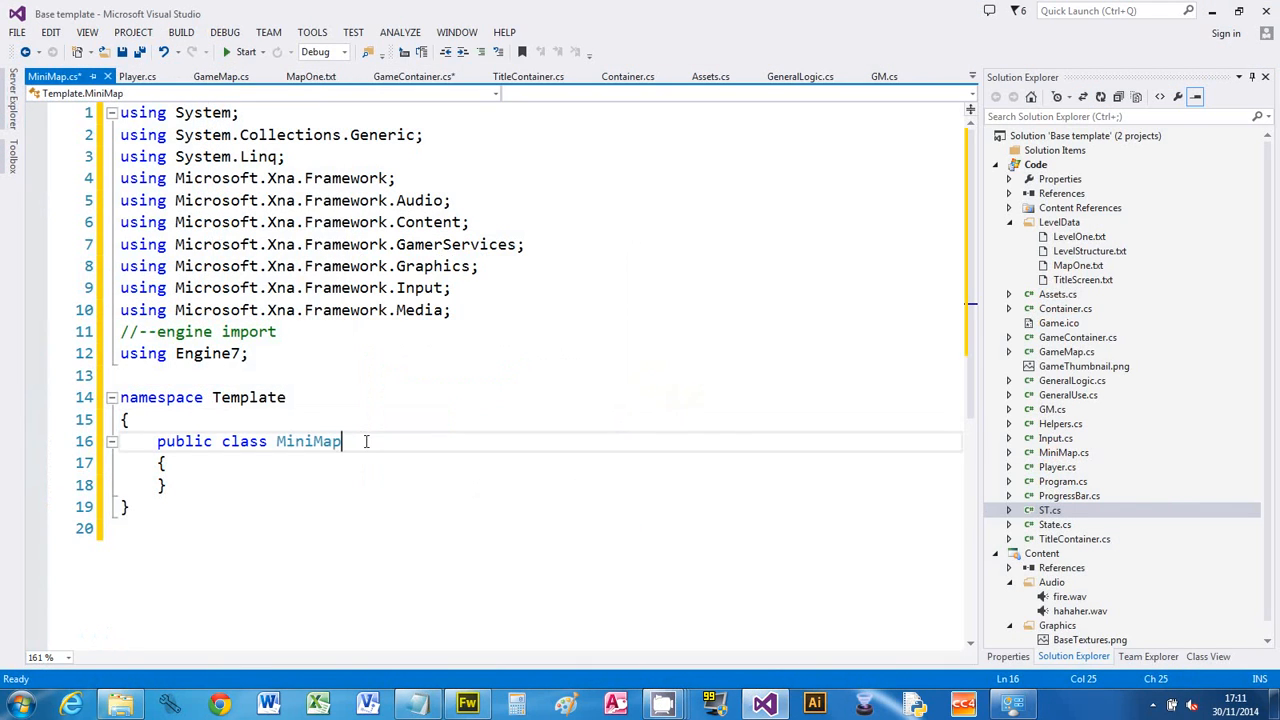
pyautogui.write(': Til')
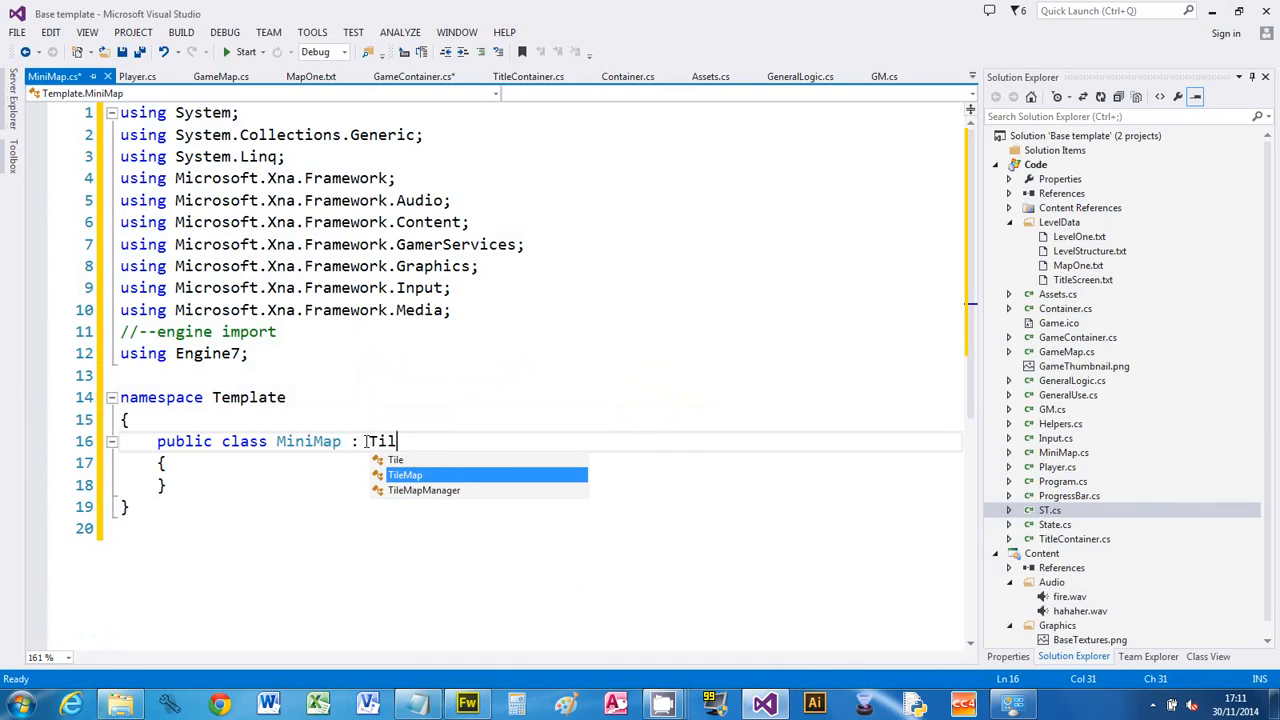
pyautogui.write('eMap')
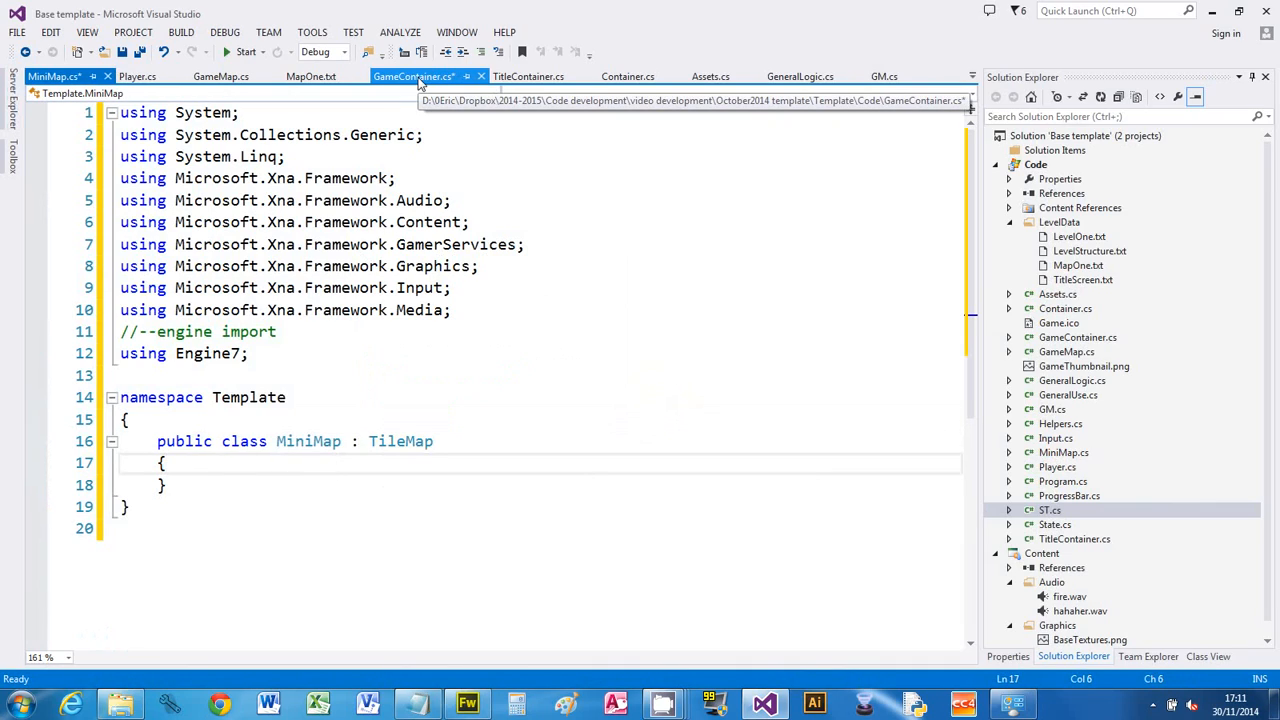
# - Generate a MiniMap(GameMap, float) constructor from the GameContainer call and navigate to it
pyautogui.click(413, 76)
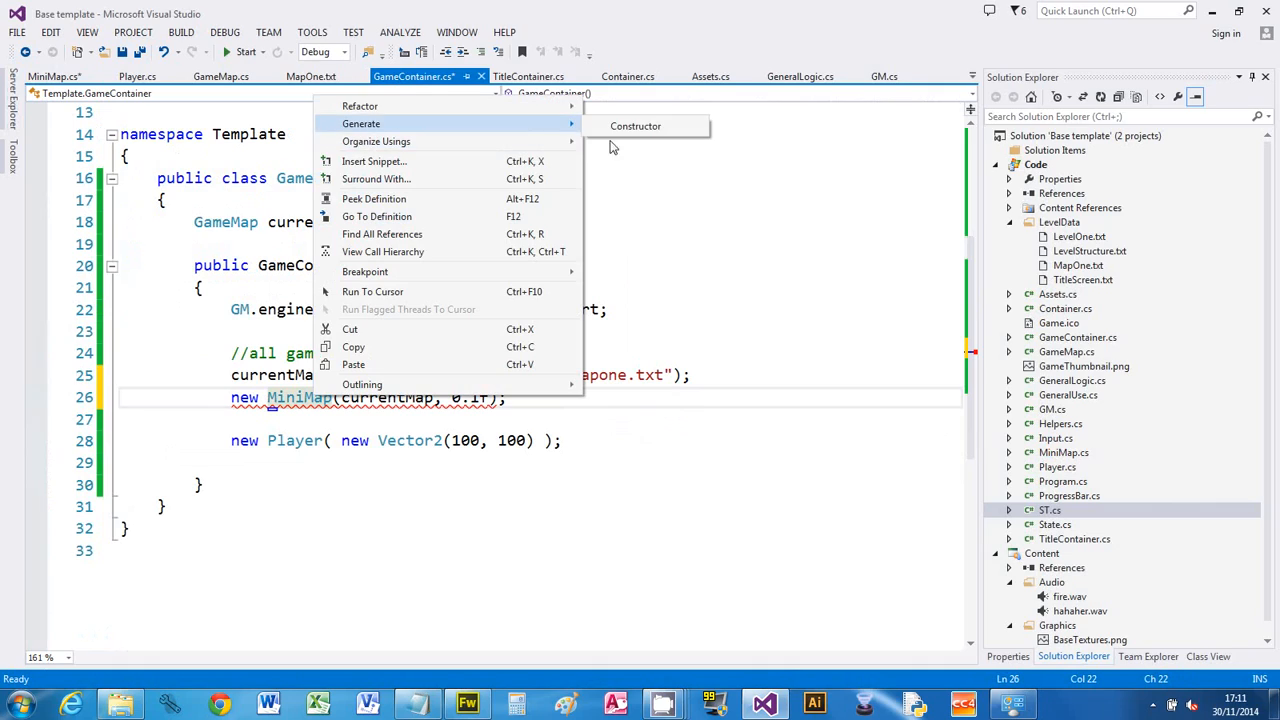
pyautogui.click(614, 334)
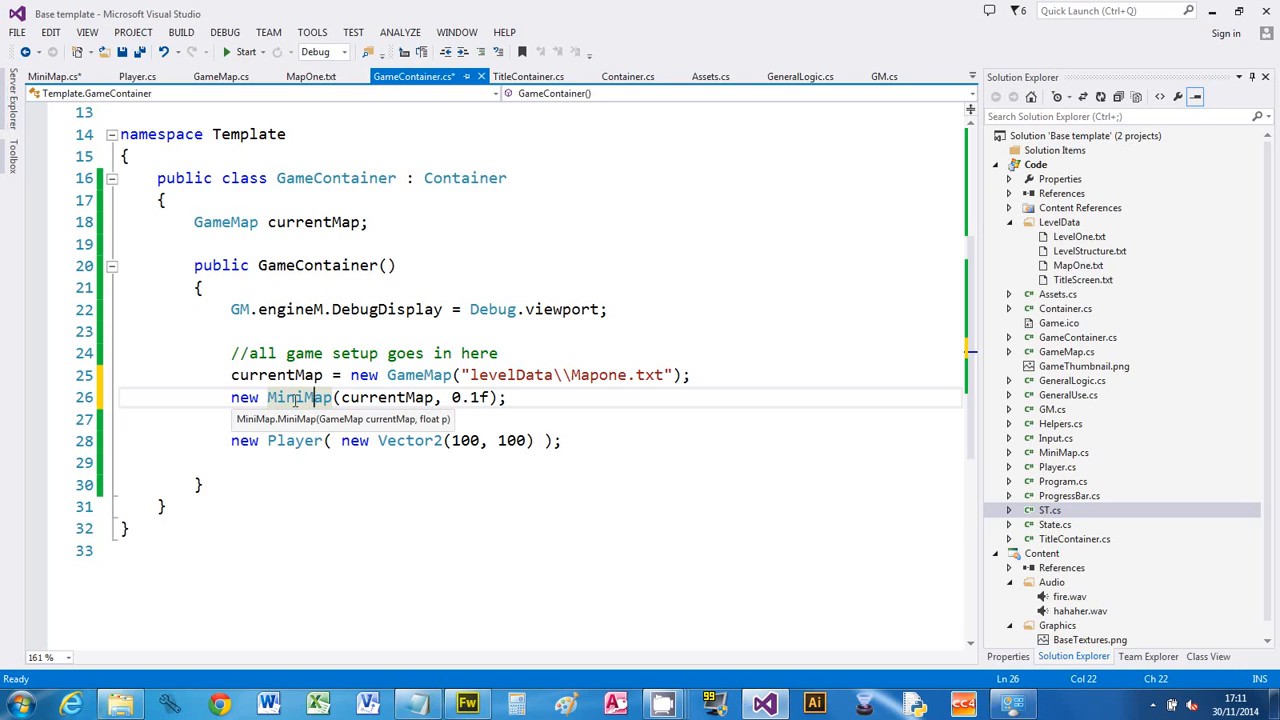
pyautogui.rightClick(295, 397)
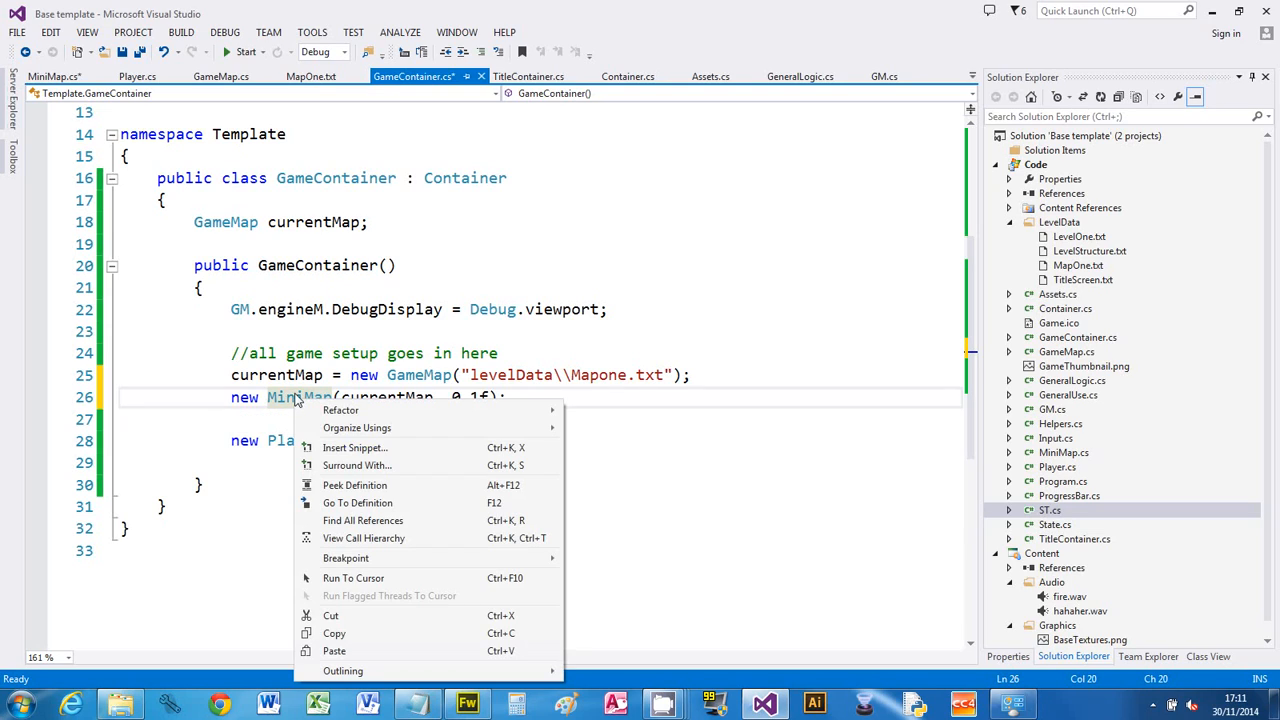
pyautogui.click(357, 502)
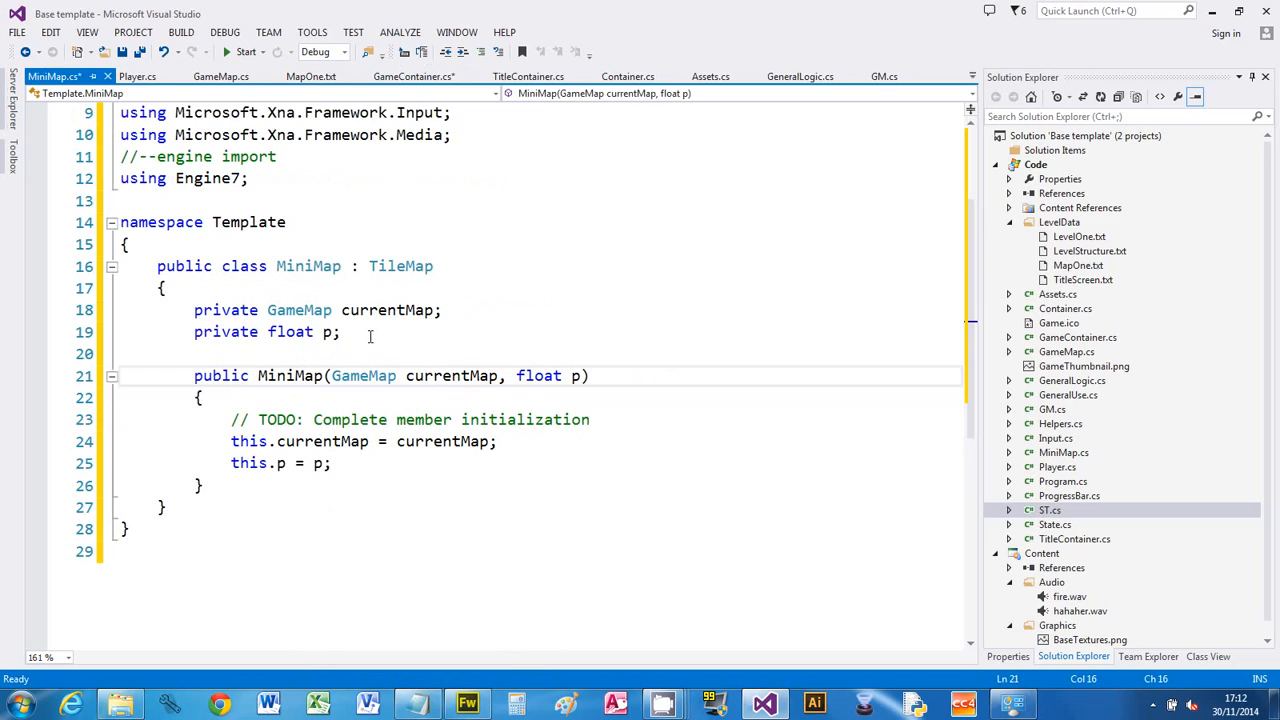
pyautogui.moveTo(363, 375)
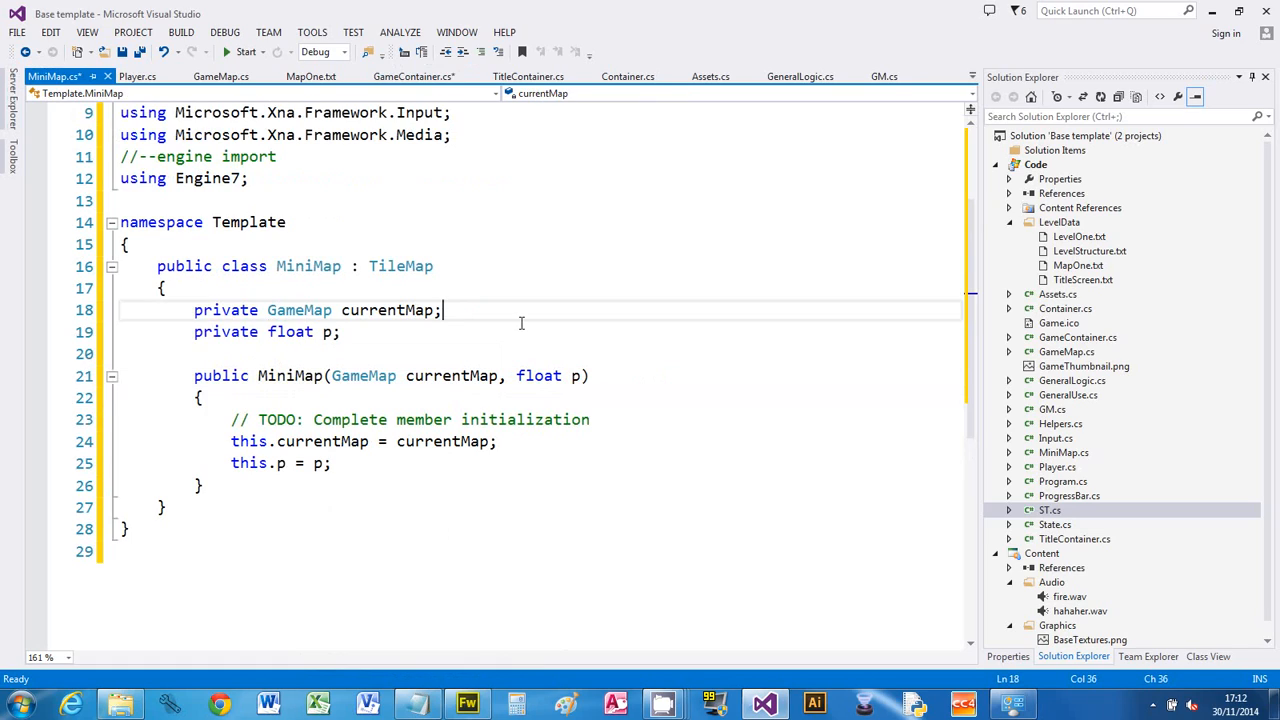
pyautogui.moveTo(538, 375)
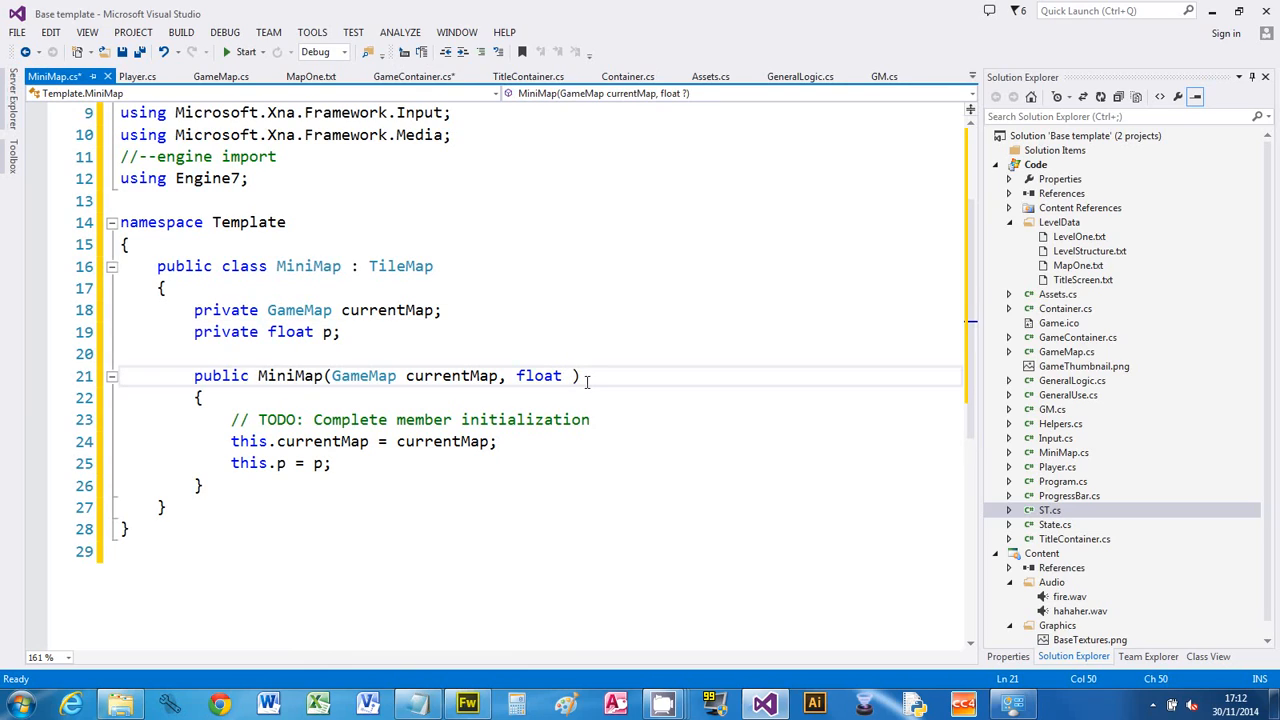
# - Rename the constructor's float parameter p to scale everywhere and add a blank line
pyautogui.write('scale')
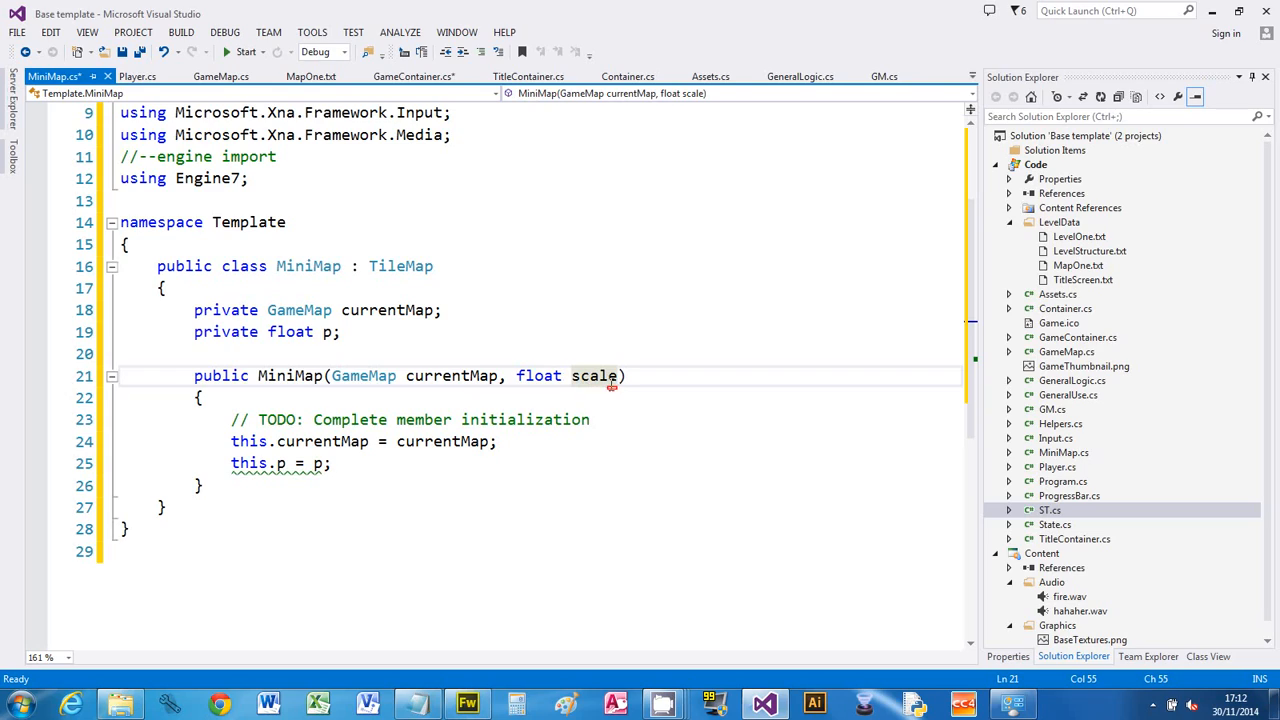
pyautogui.click(617, 394)
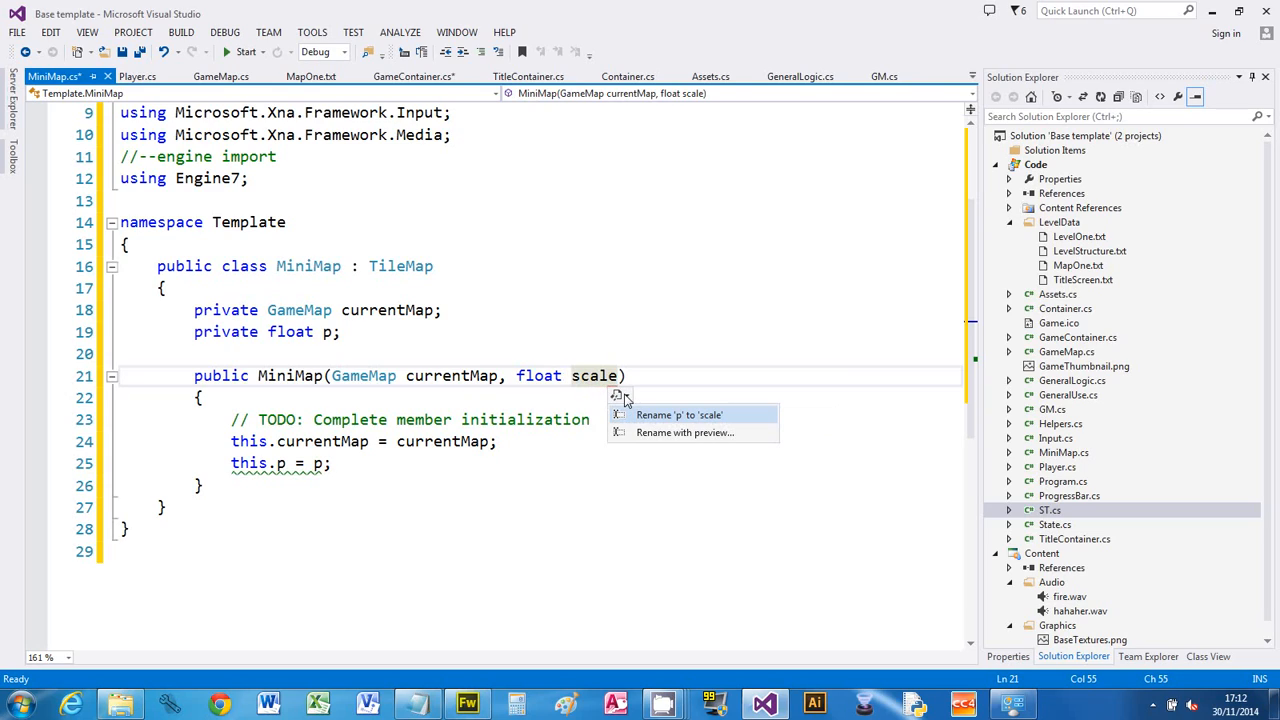
pyautogui.moveTo(733, 422)
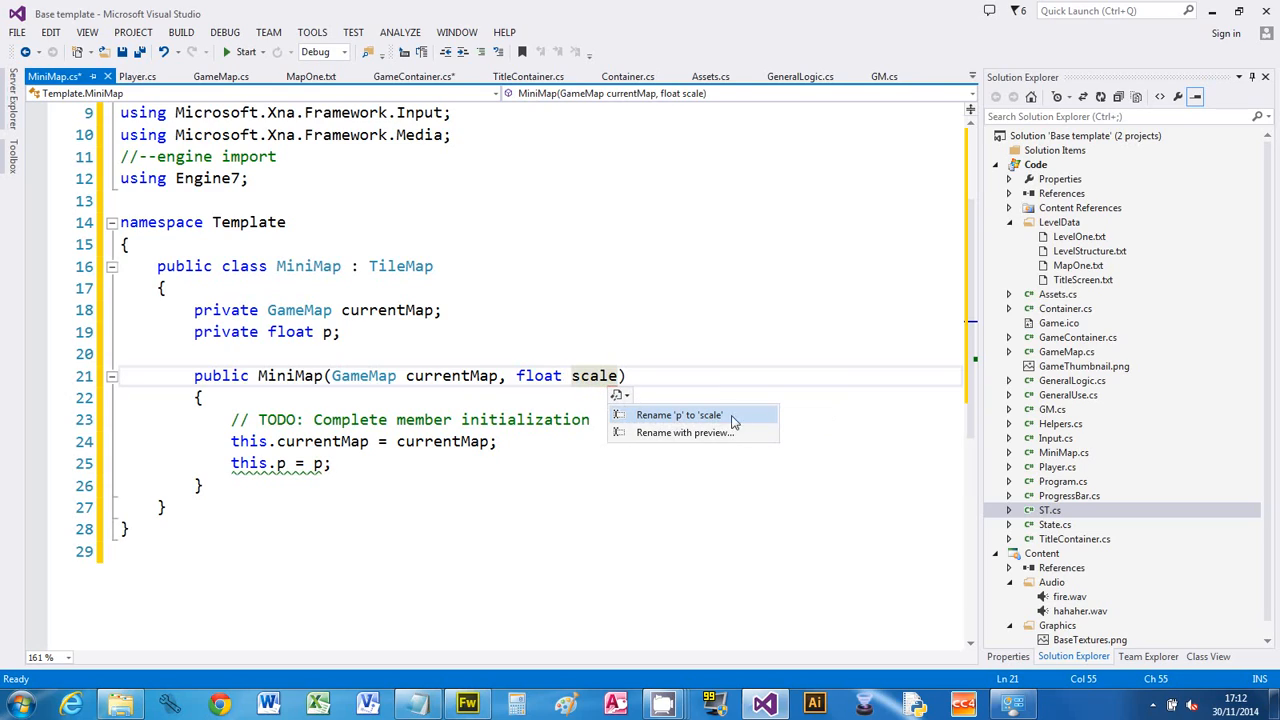
pyautogui.click(678, 414)
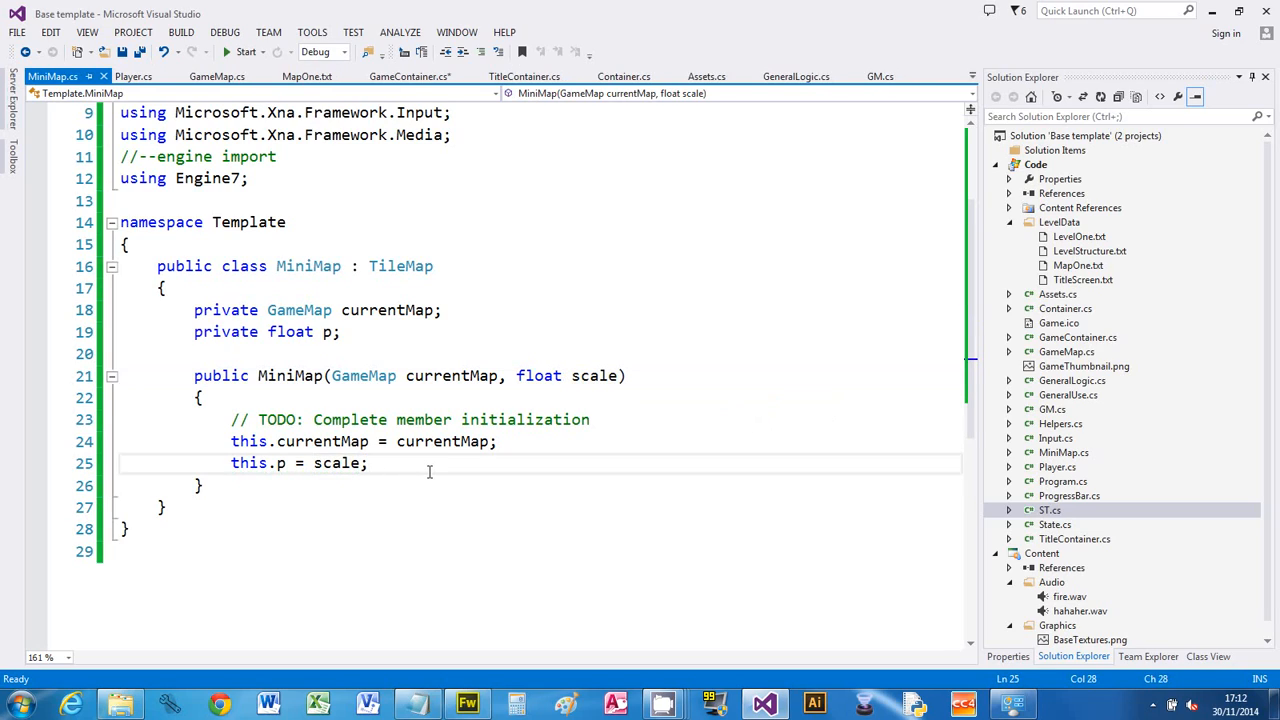
pyautogui.press('enter')
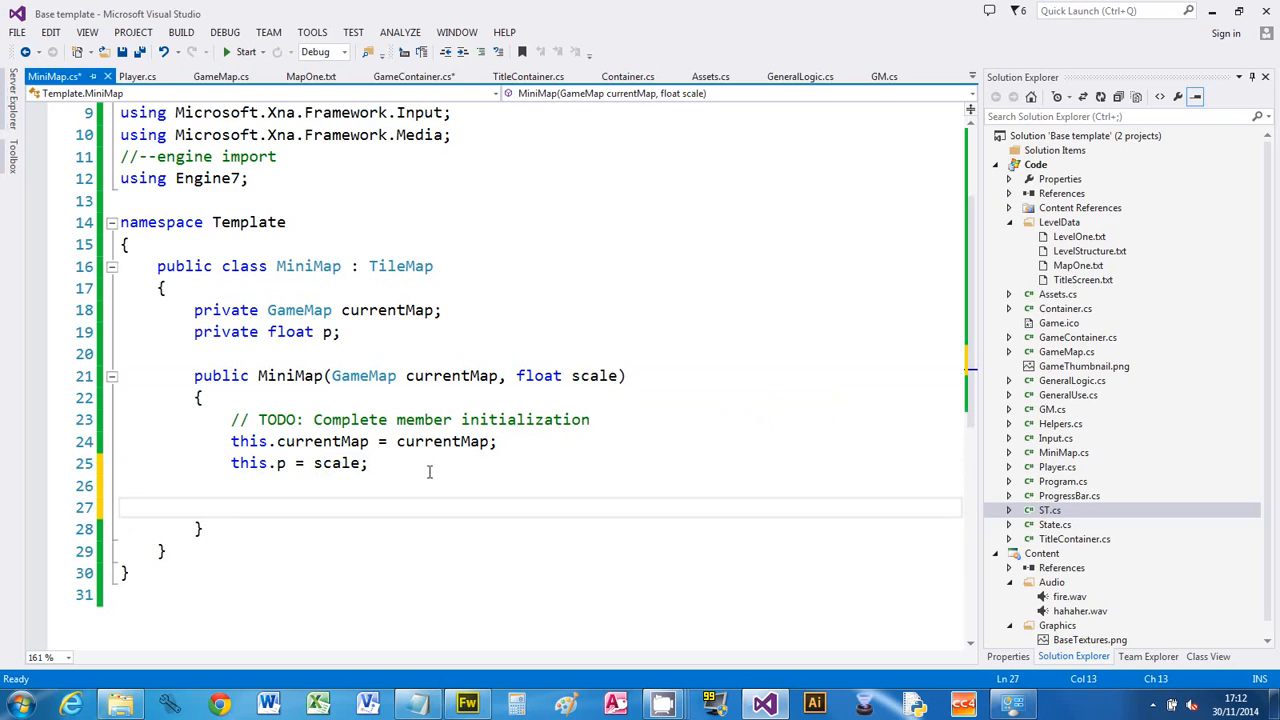
pyautogui.click(230, 507)
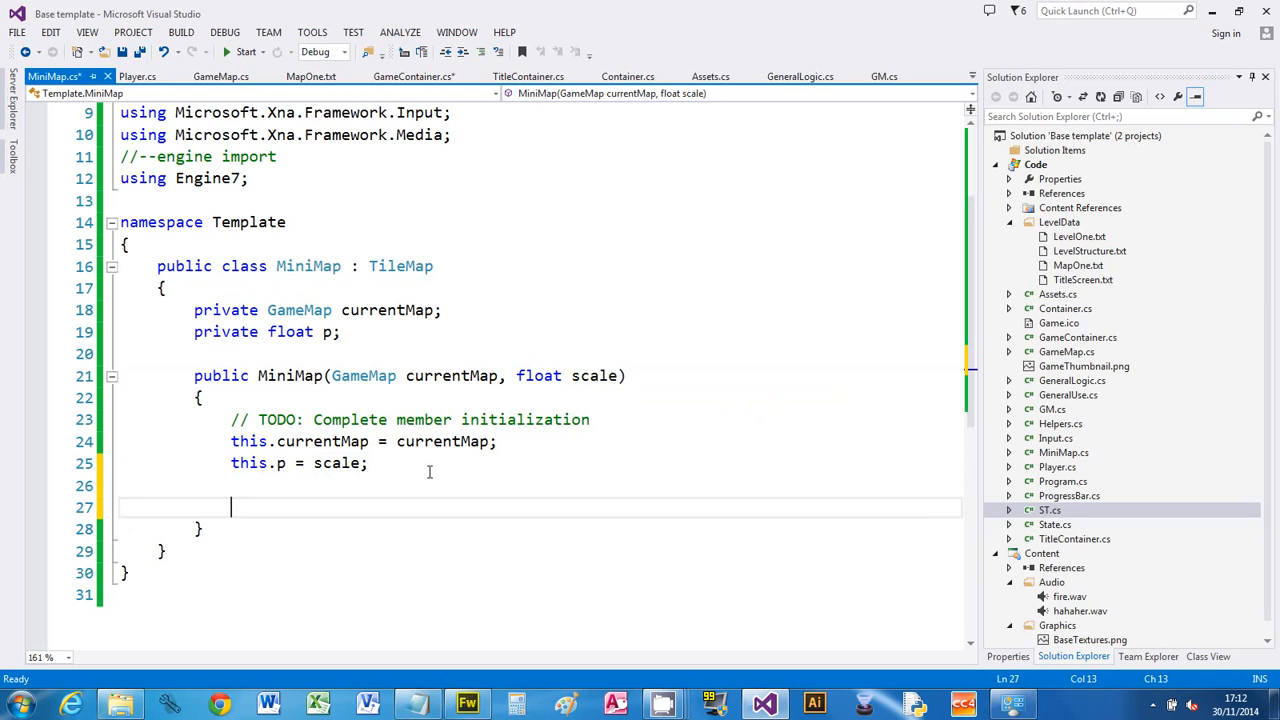
# - Call SetMapCloneFrom(currentMap) on the new line of the MiniMap constructor
pyautogui.write('map')
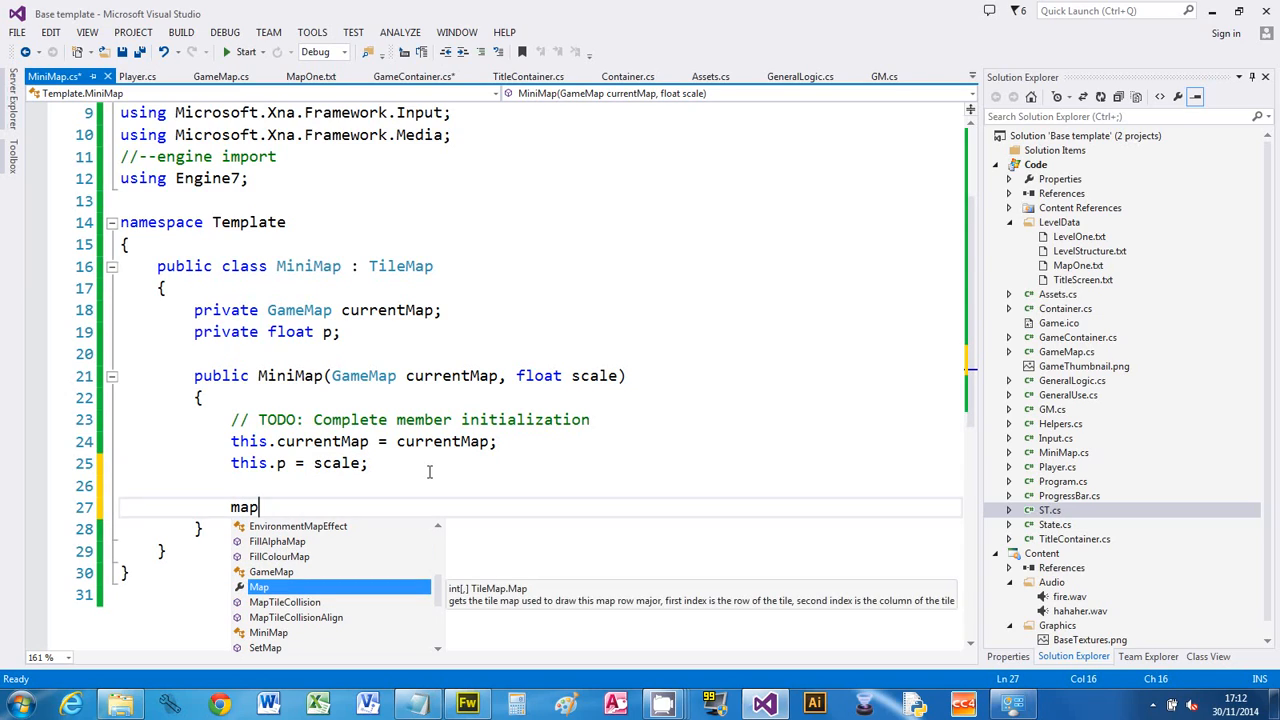
pyautogui.press('Backspace')
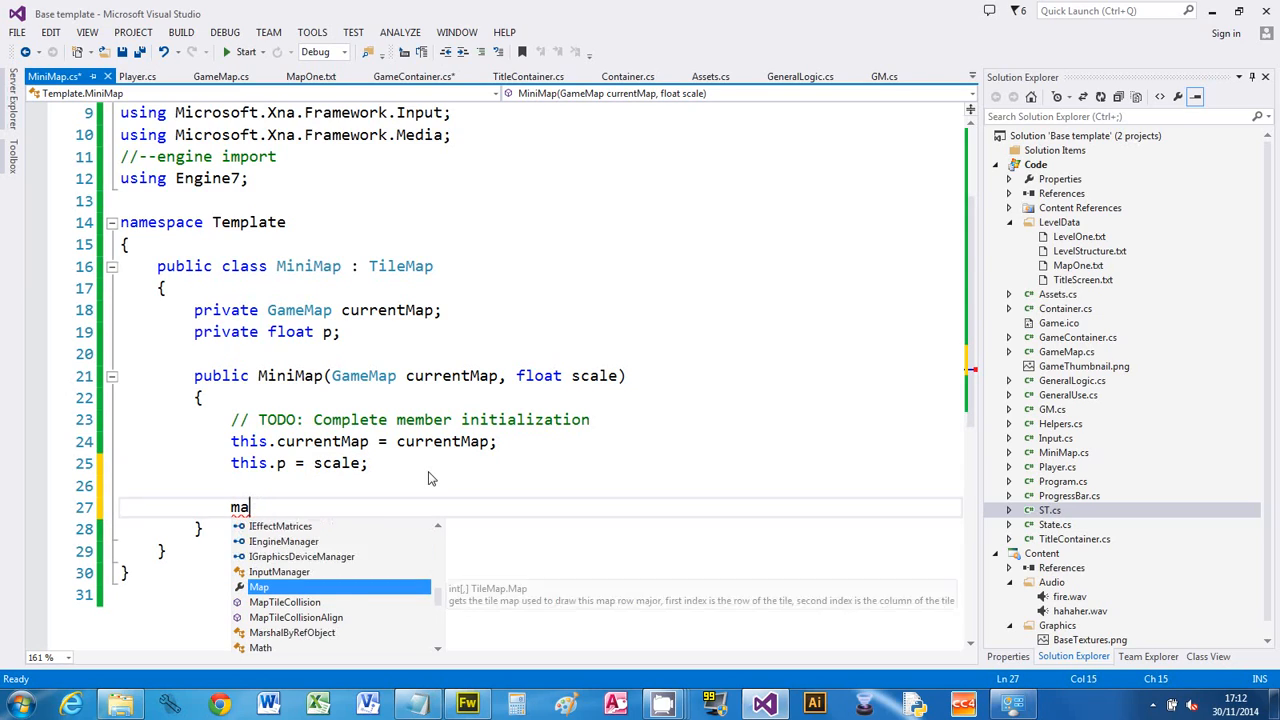
pyautogui.write('clo')
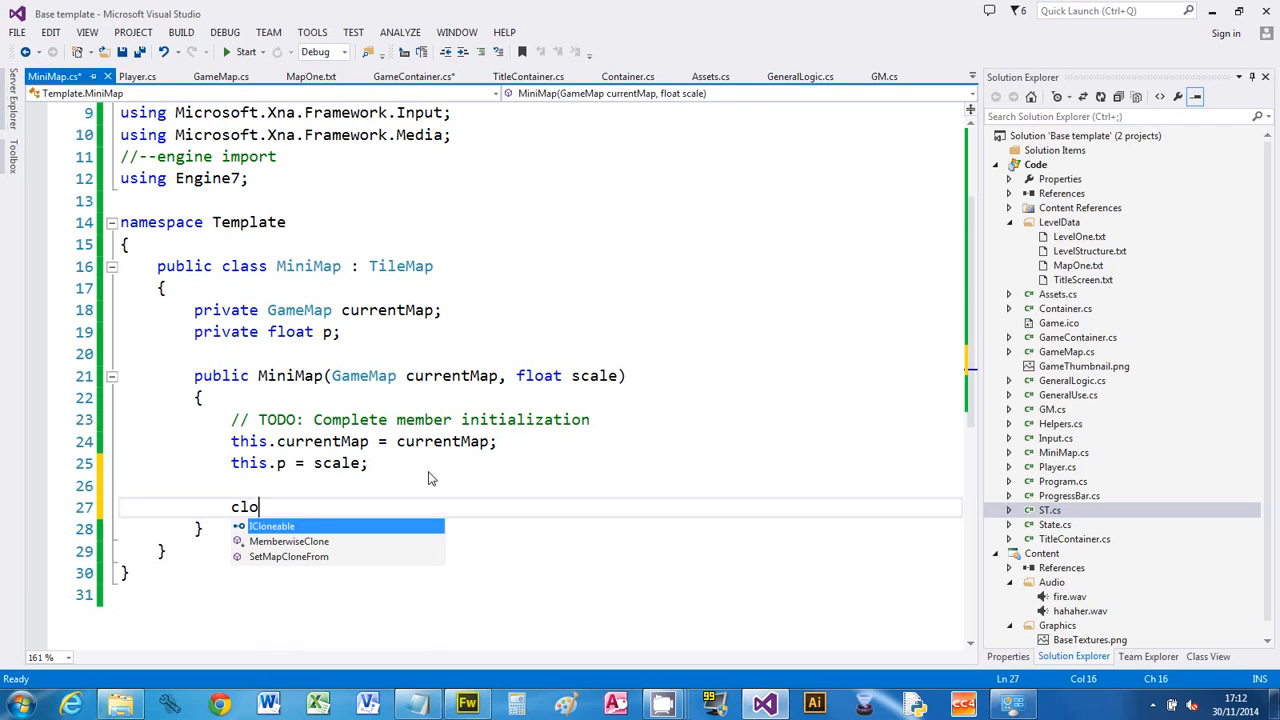
pyautogui.write('n')
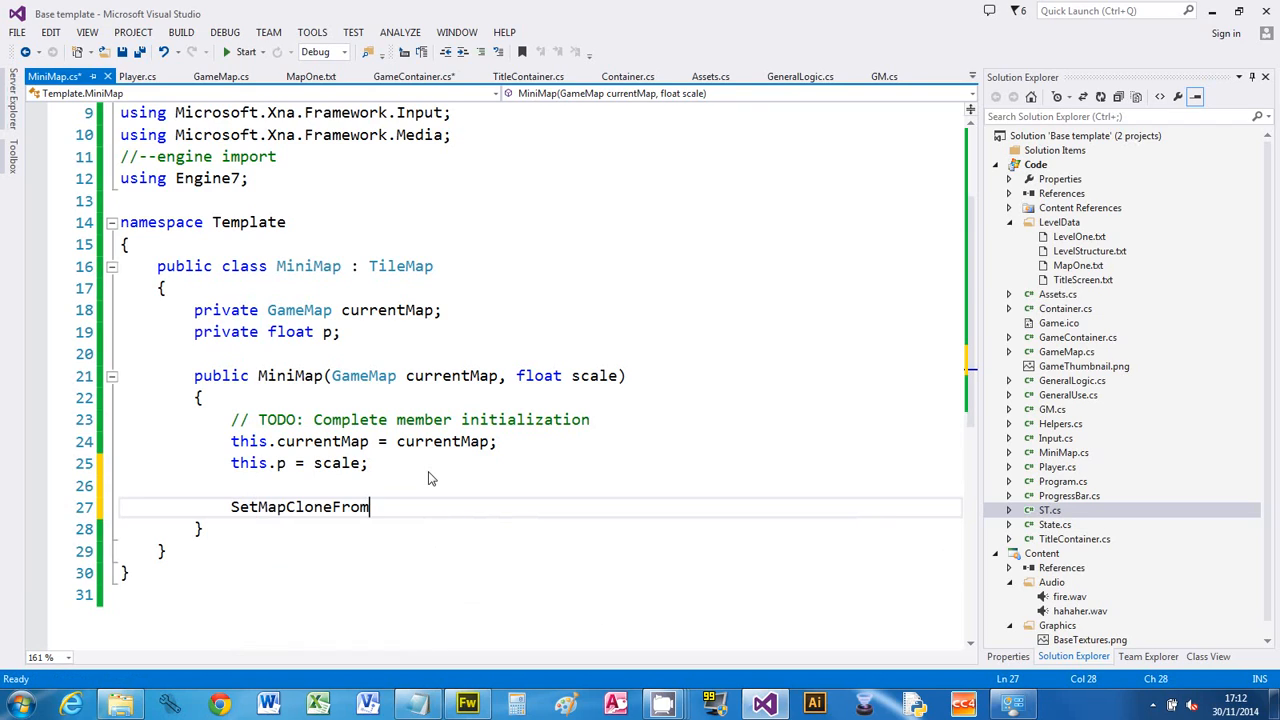
pyautogui.write('(')
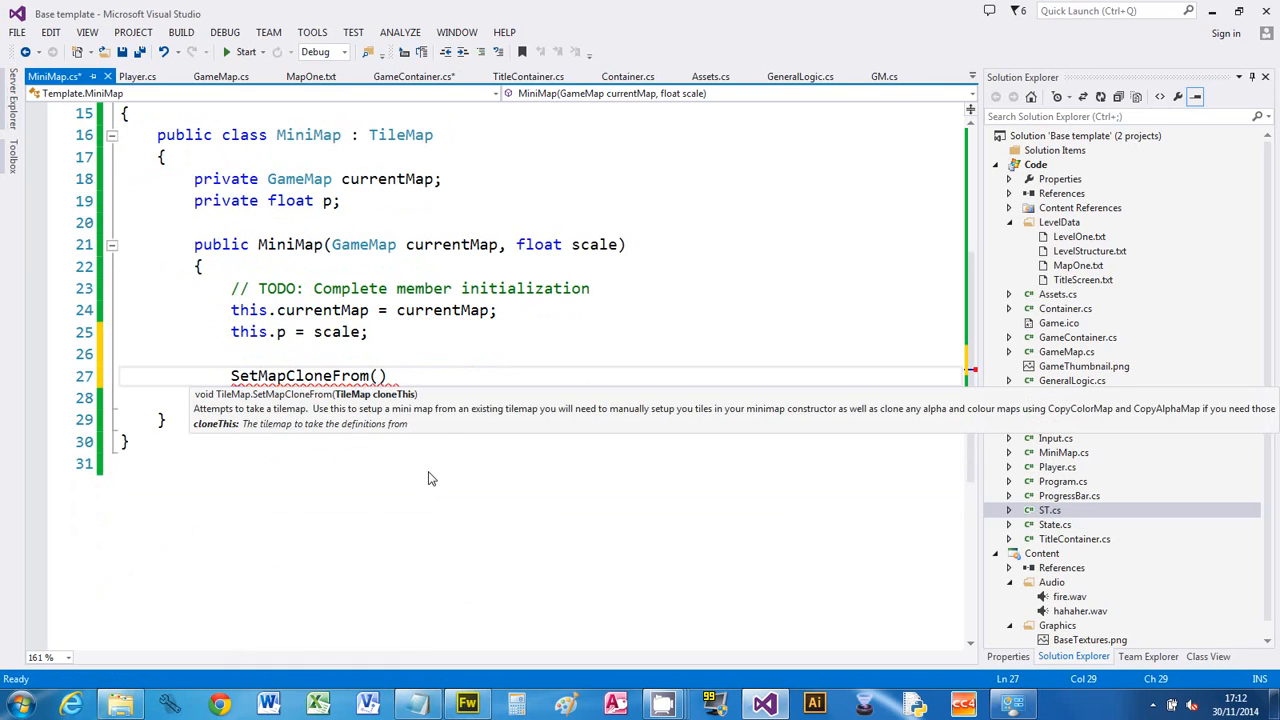
pyautogui.write('currentMap')
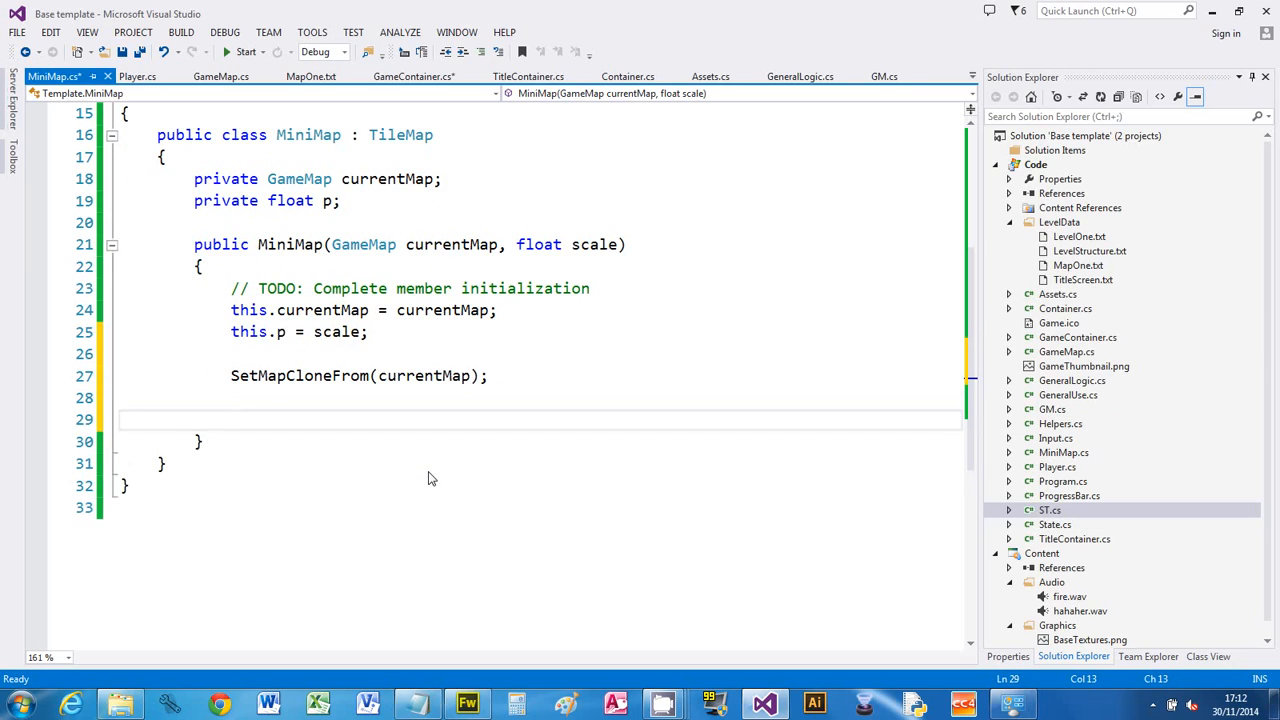
# - Assign MyTileList = currentMap.MyTileList and set RenderProperties.ScaleFactor to scale
pyautogui.write('my')
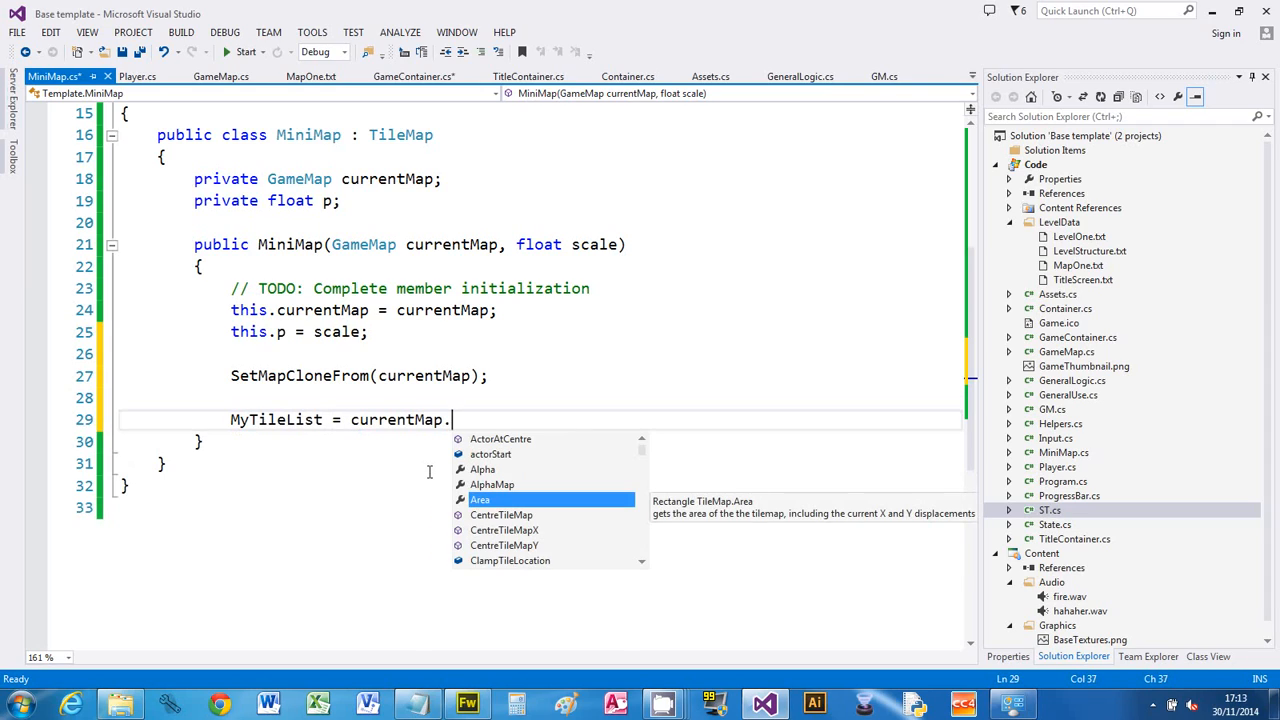
pyautogui.write('MyTileList;')
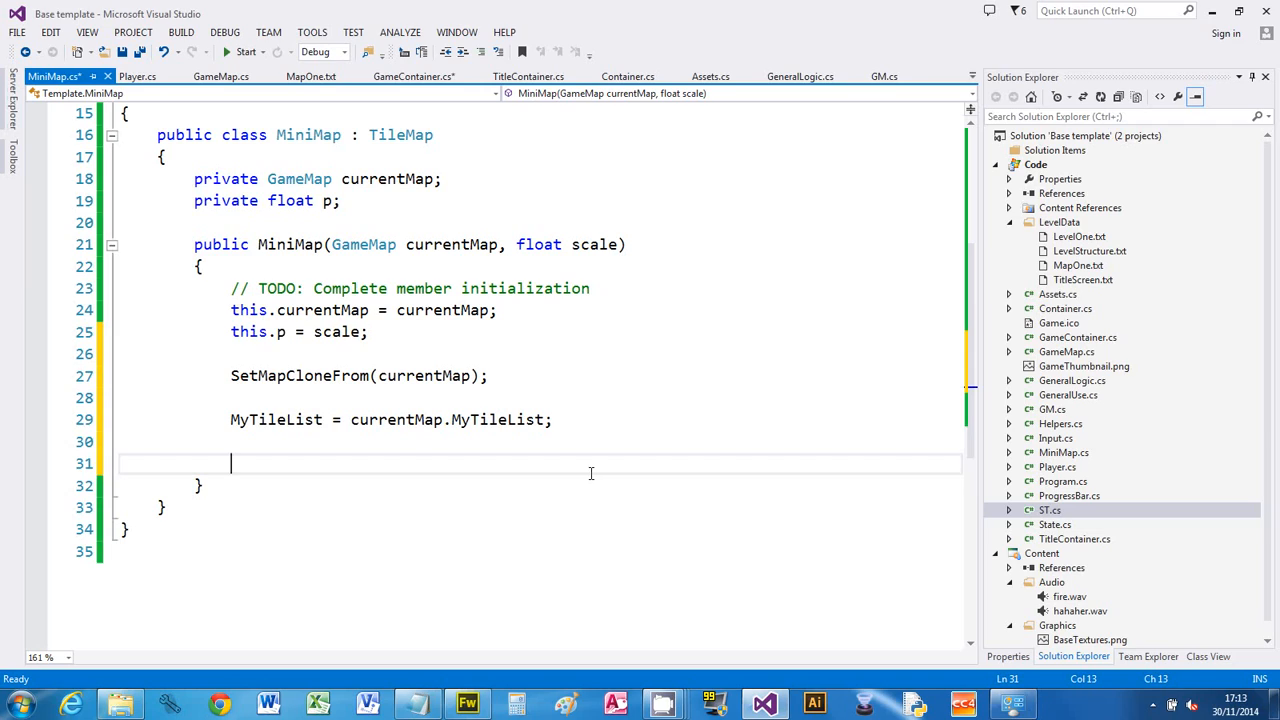
pyautogui.write('ren')
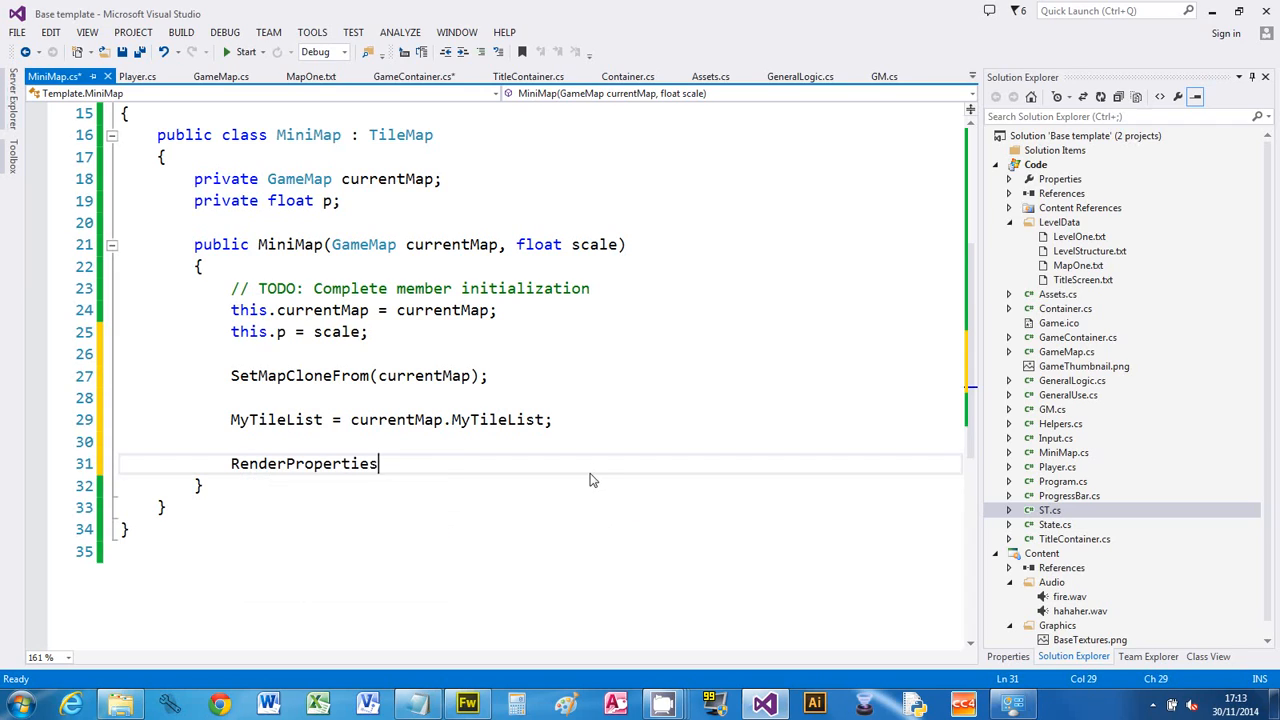
pyautogui.write('.sc')
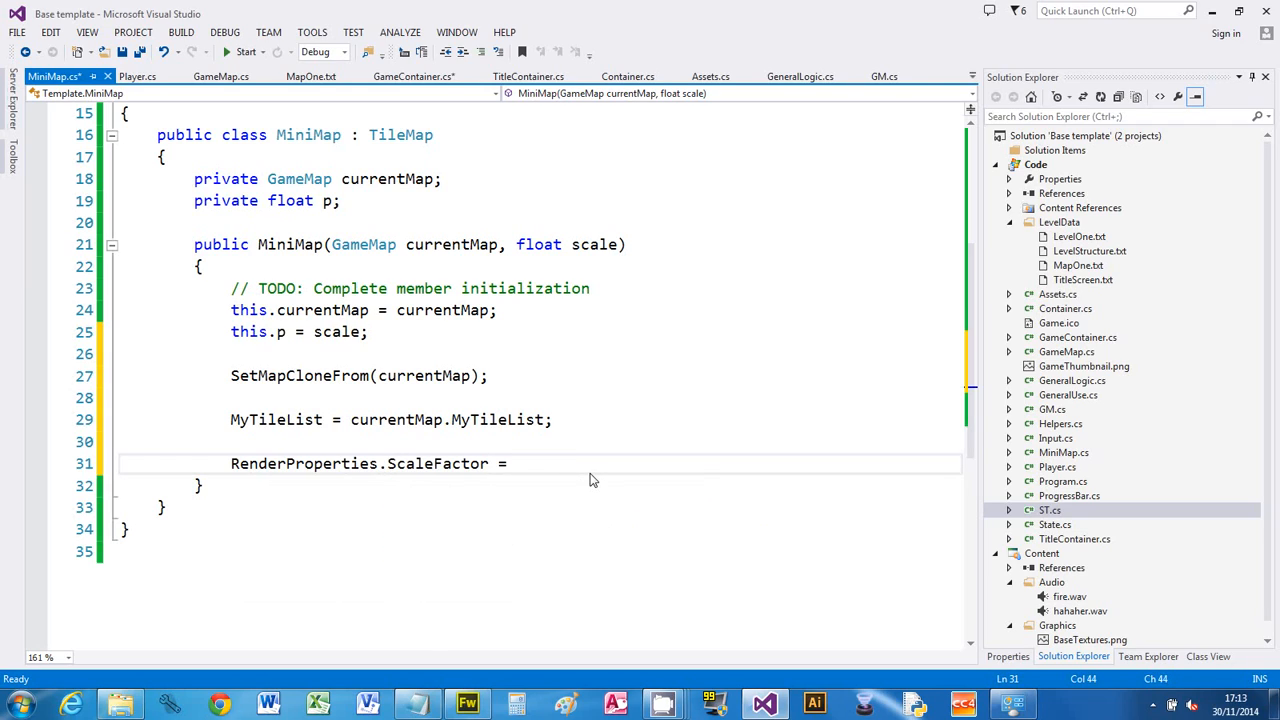
pyautogui.write('scale;')
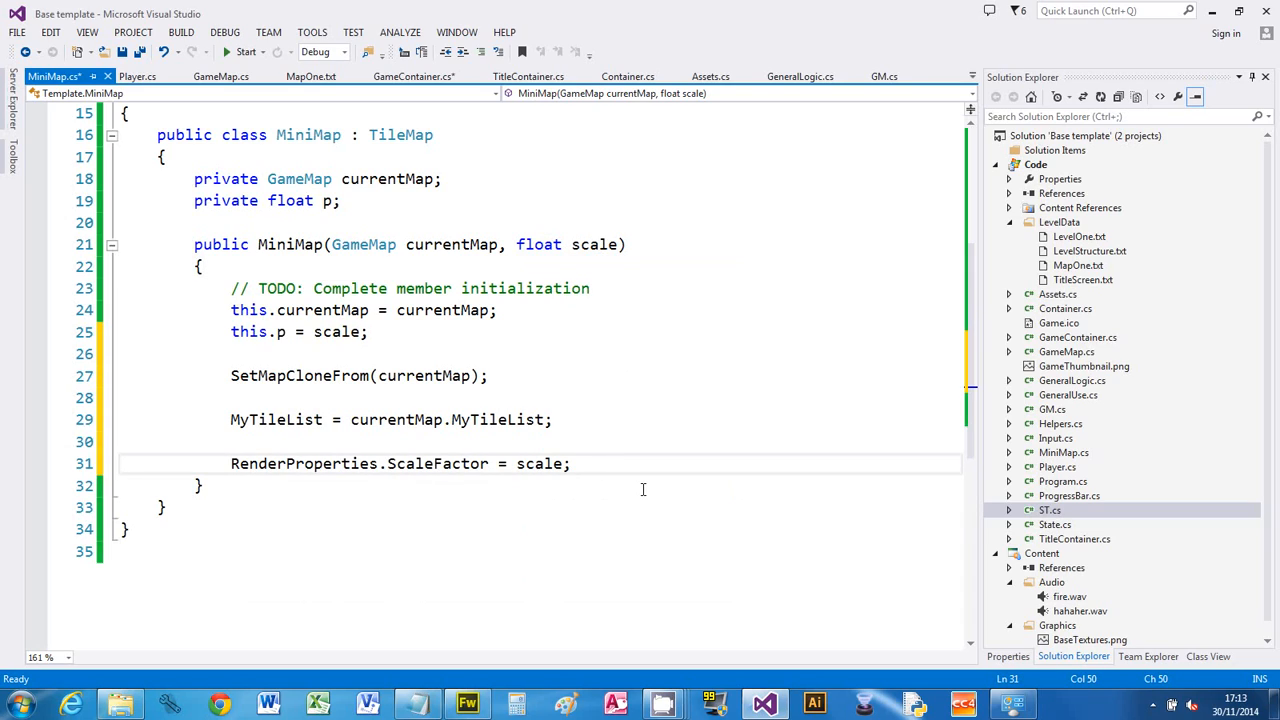
# - Set RenderProperties.CreateMatrix to true in the constructor
pyautogui.write('r')
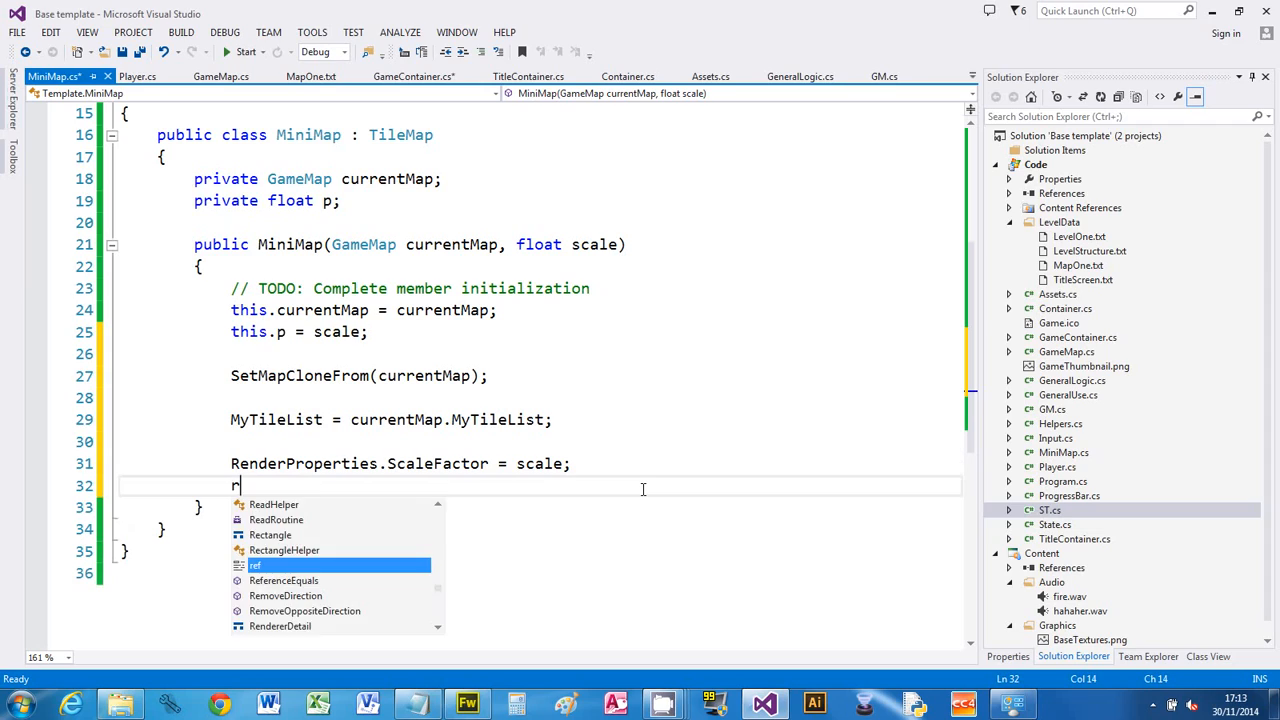
pyautogui.write('enderProperties')
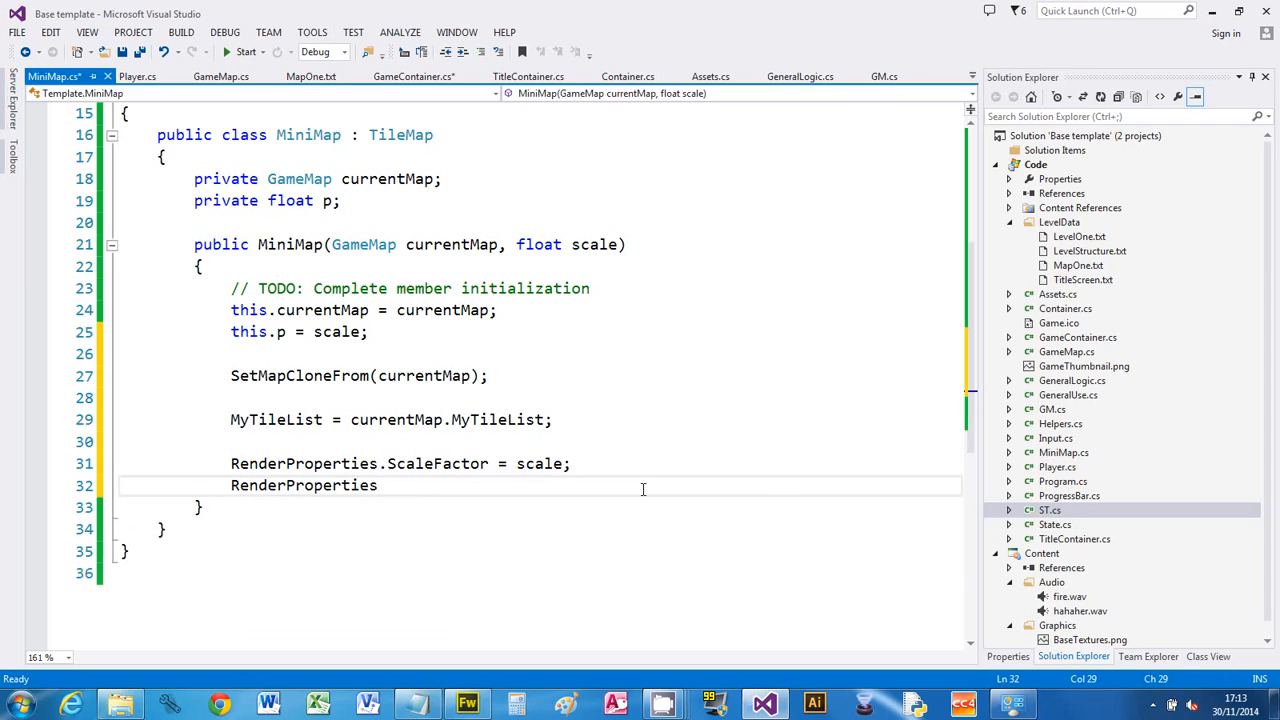
pyautogui.write('.CreateMatrix =')
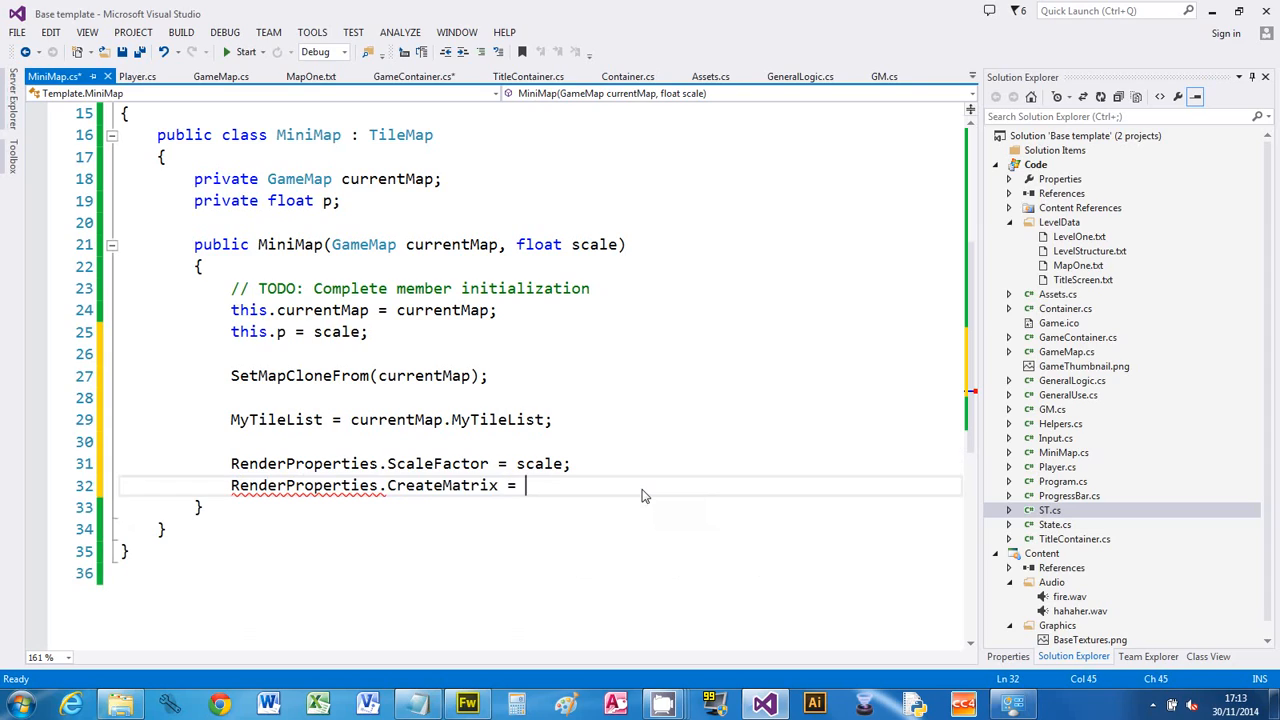
pyautogui.write('true')
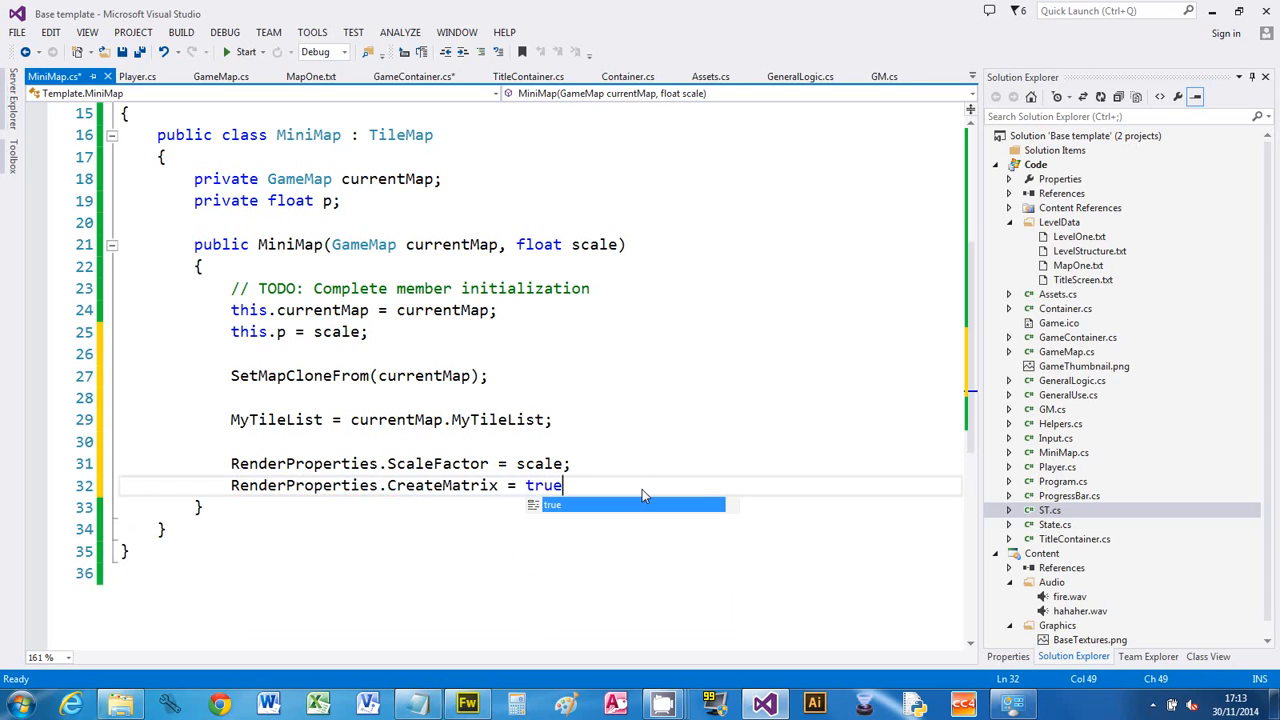
pyautogui.write(';')
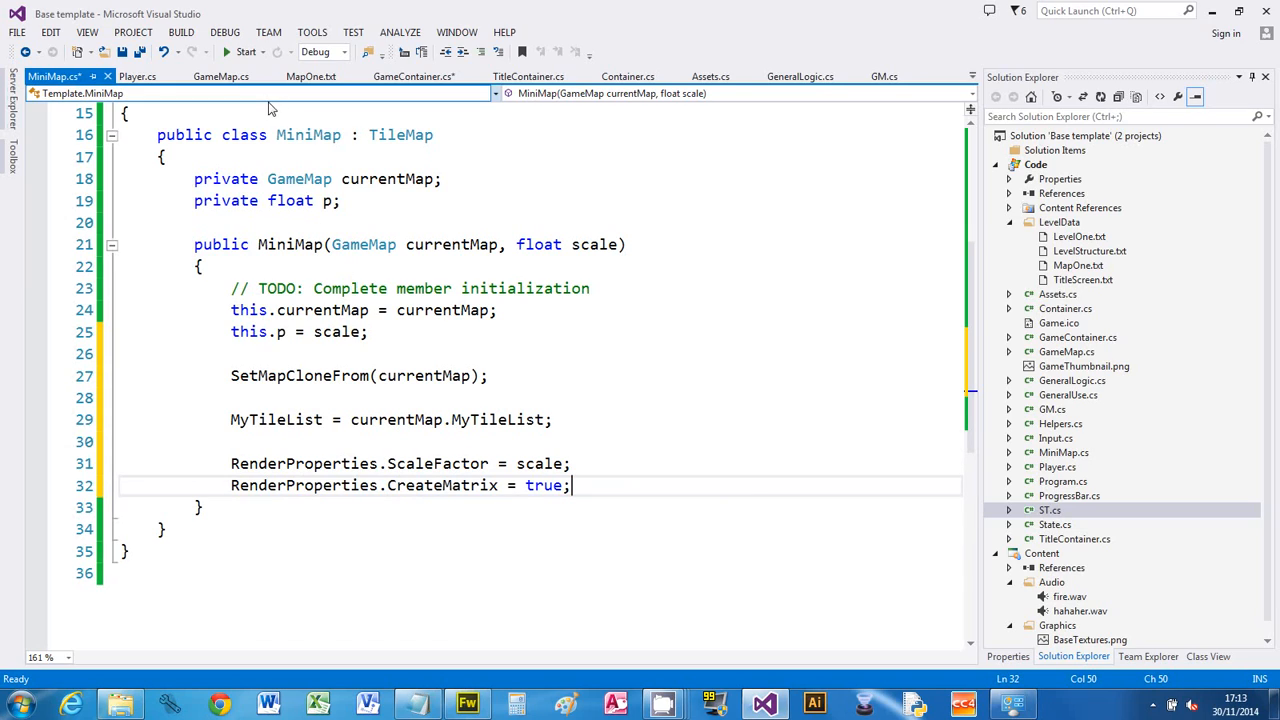
# - Close the running game window and return to MiniMap.cs
pyautogui.click(413, 76)
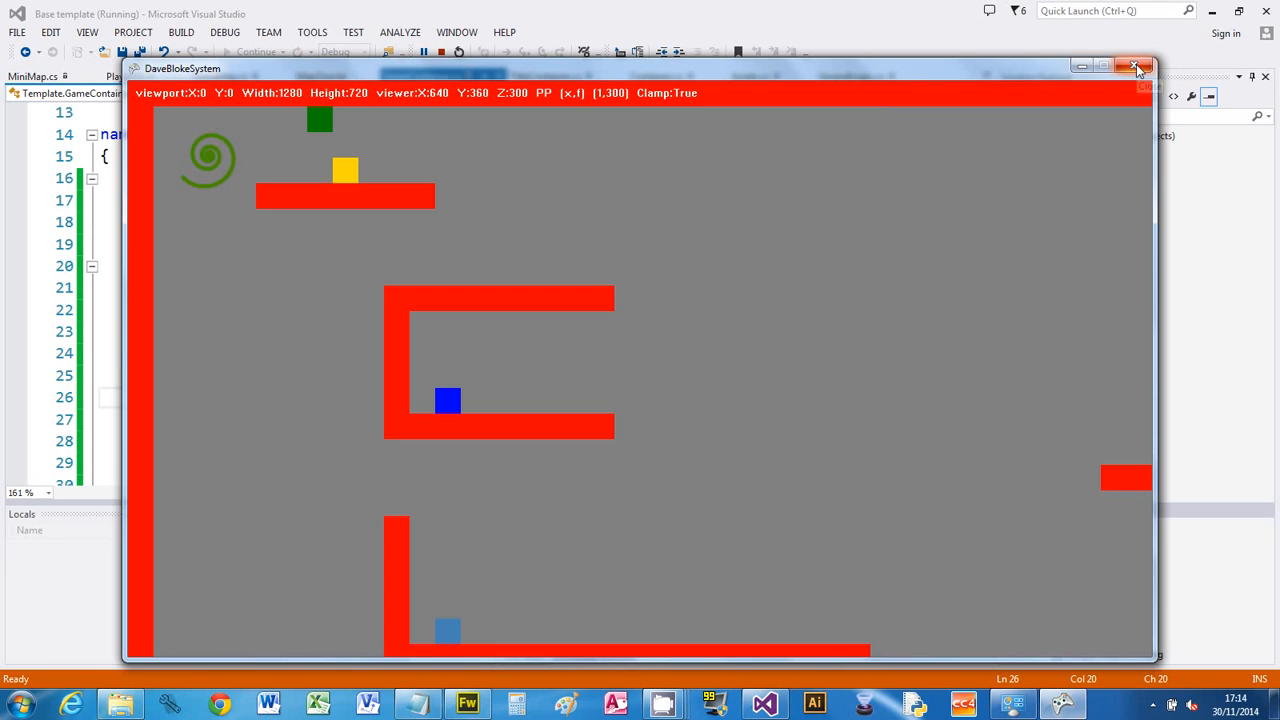
pyautogui.click(1136, 66)
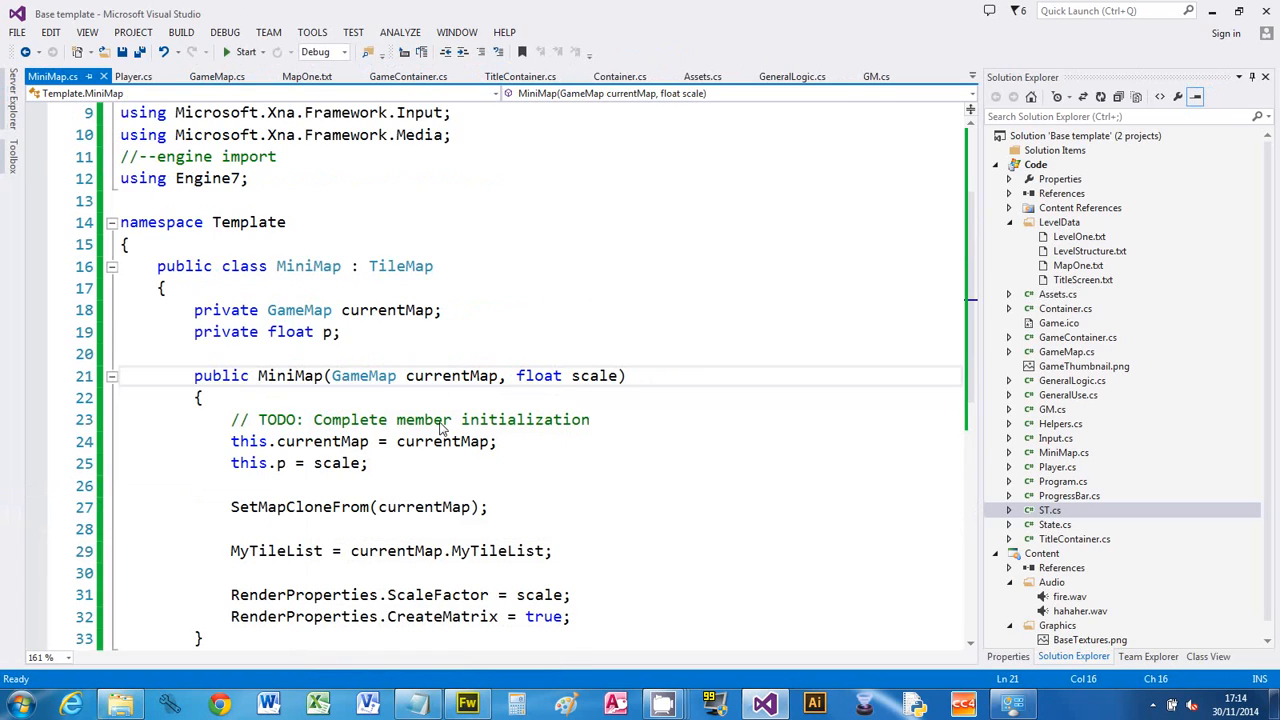
# - End the constructor with GM.tileMapM.Add(this); and launch the game
pyautogui.scroll(-3)
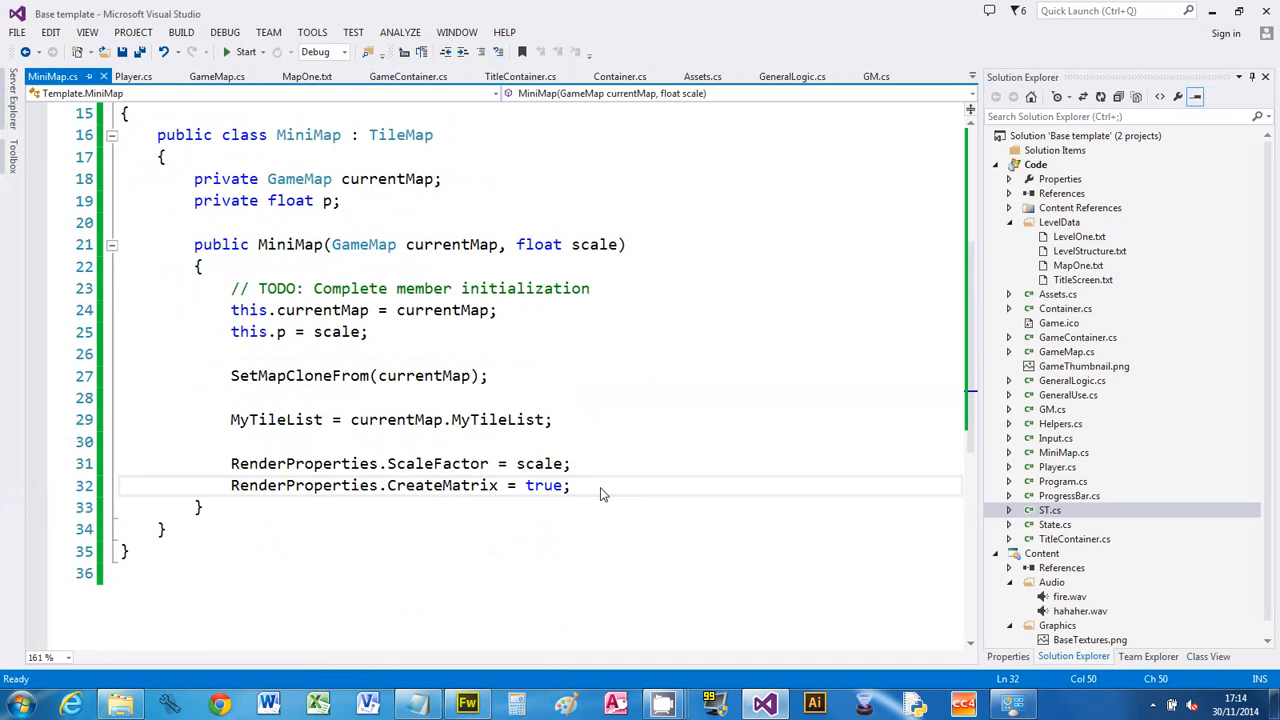
pyautogui.write('gm')
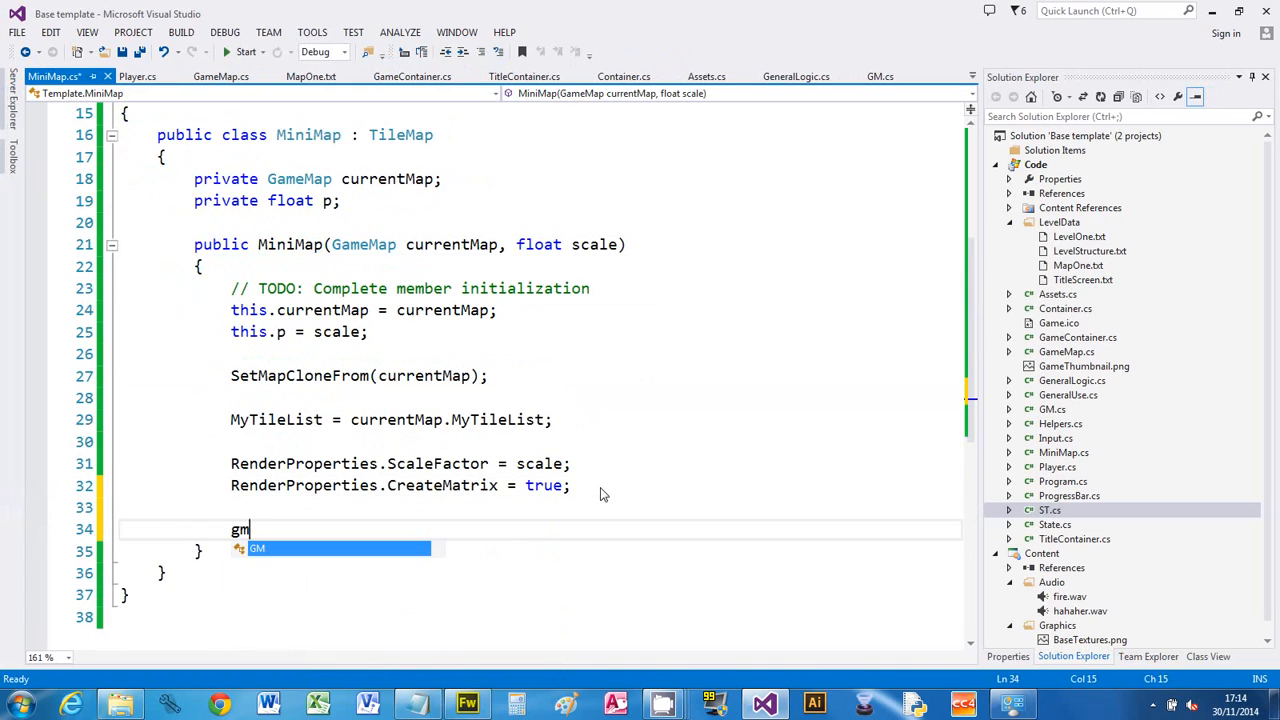
pyautogui.write('M.tileMapM.Add')
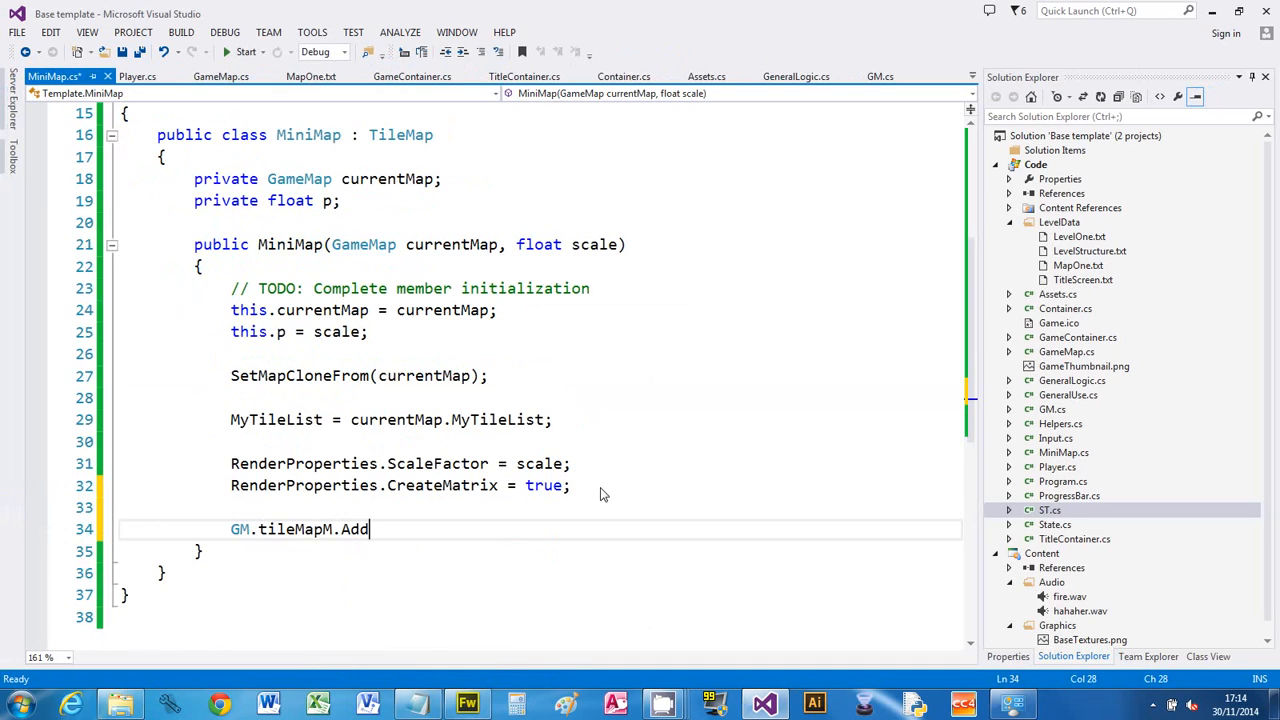
pyautogui.write('(this);')
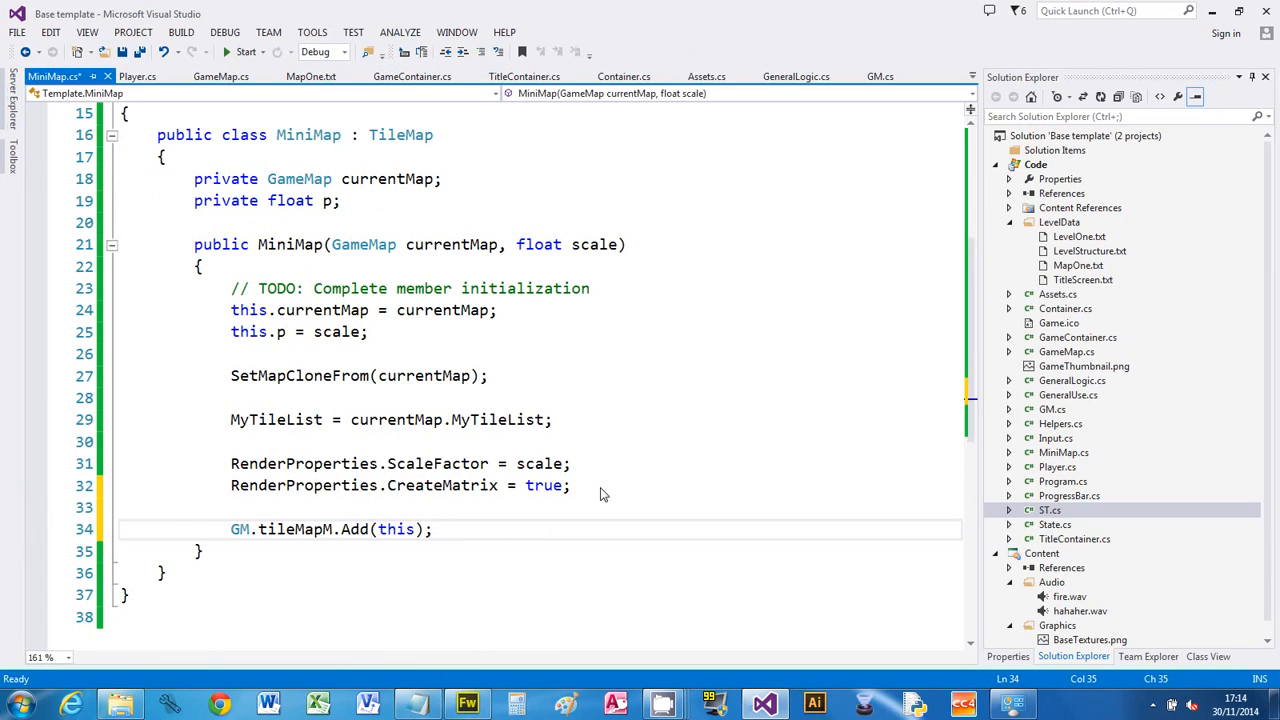
pyautogui.click(247, 51)
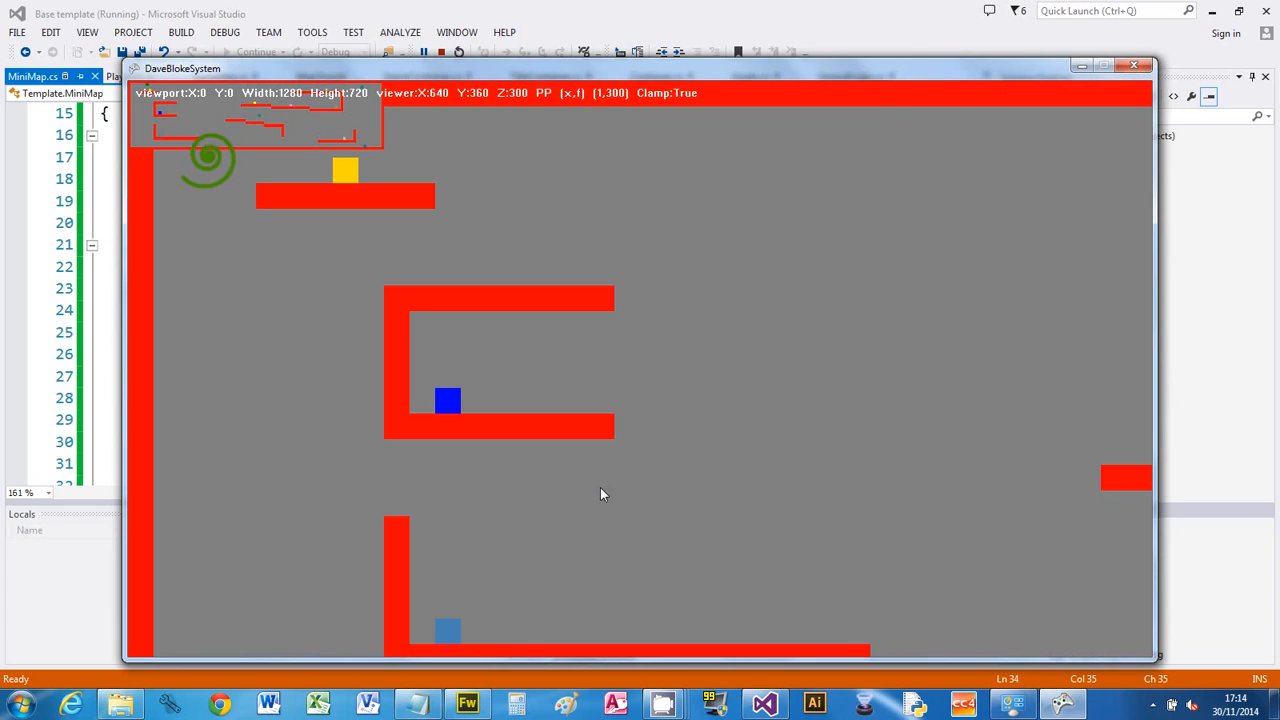
pyautogui.moveTo(757, 25)
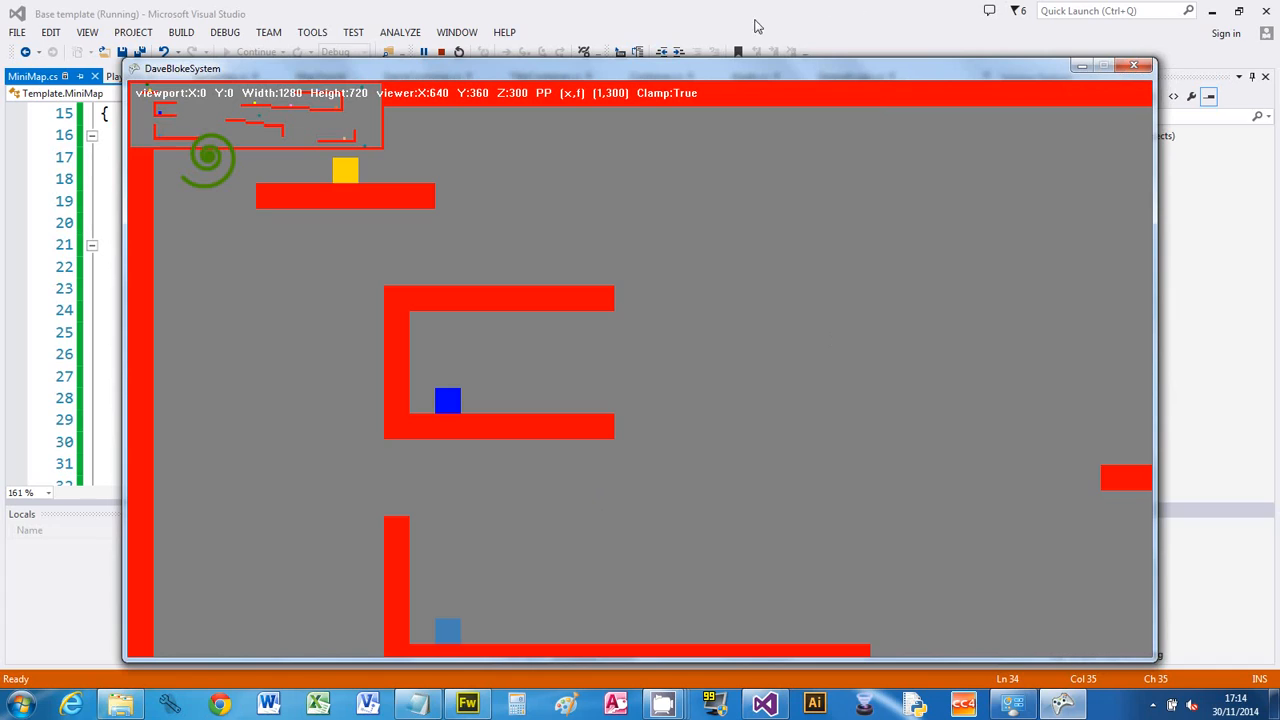
pyautogui.moveTo(940, 133)
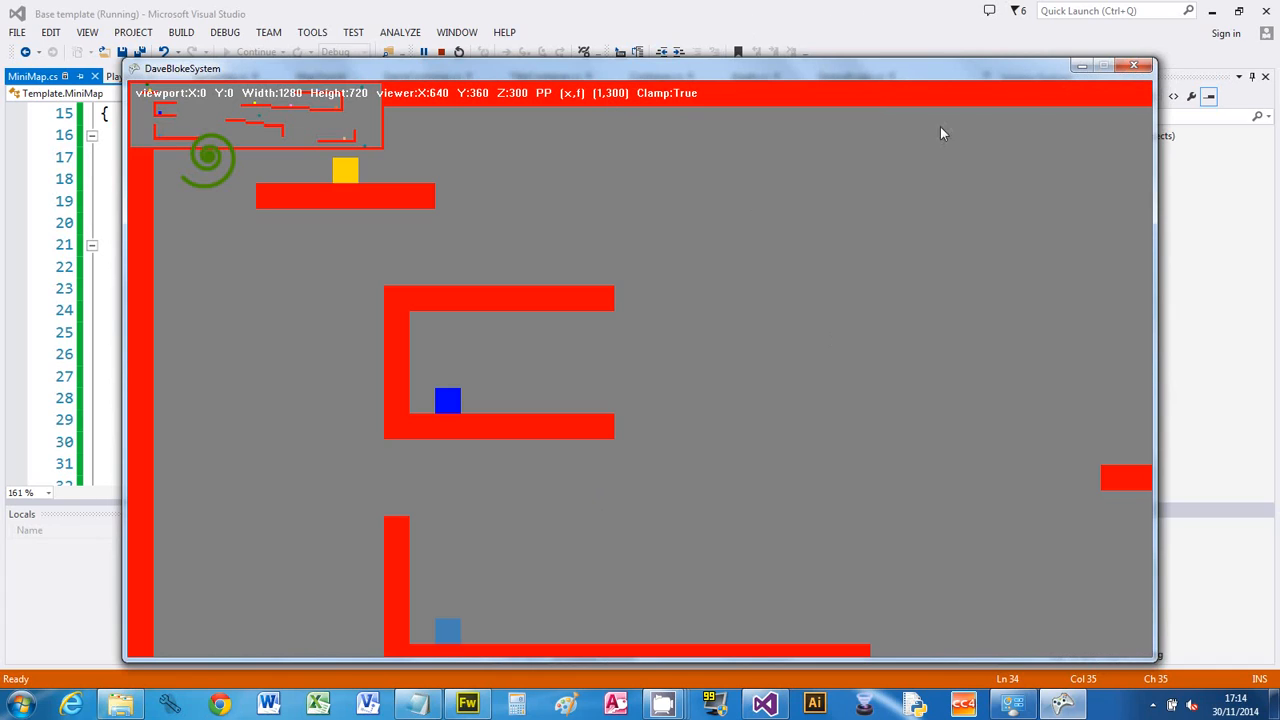
pyautogui.moveTo(838, 200)
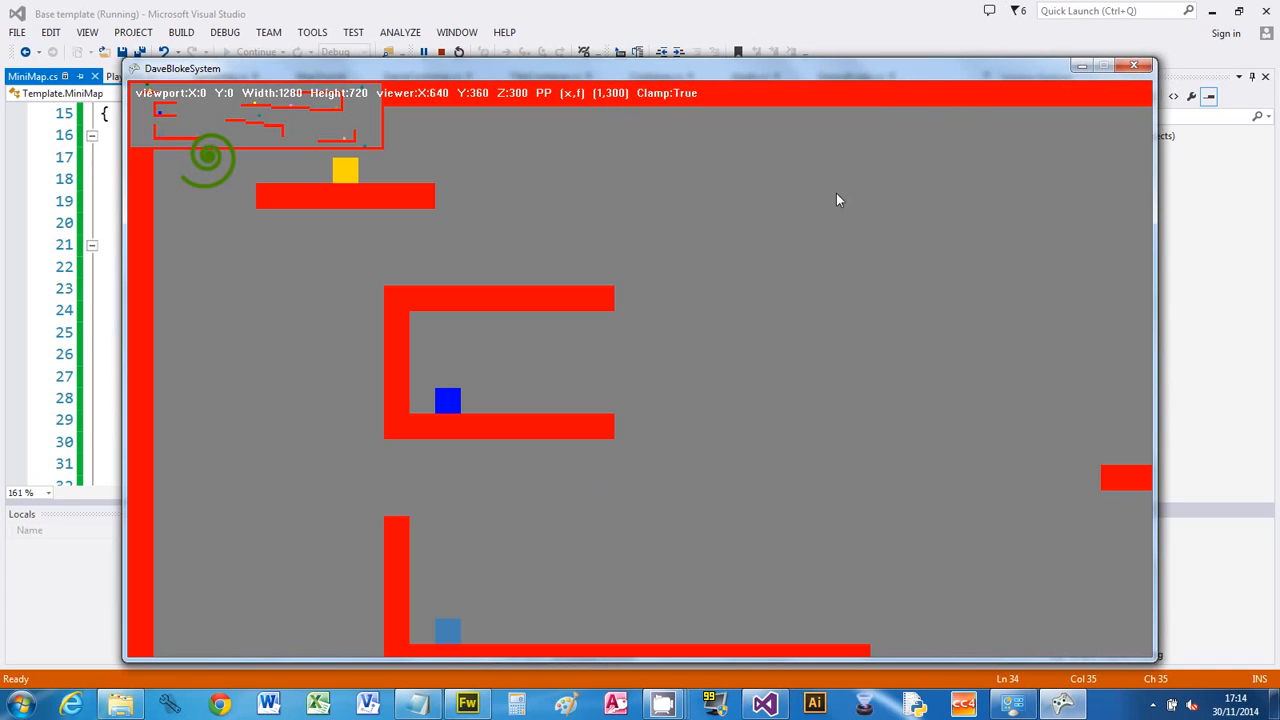
pyautogui.moveTo(407, 166)
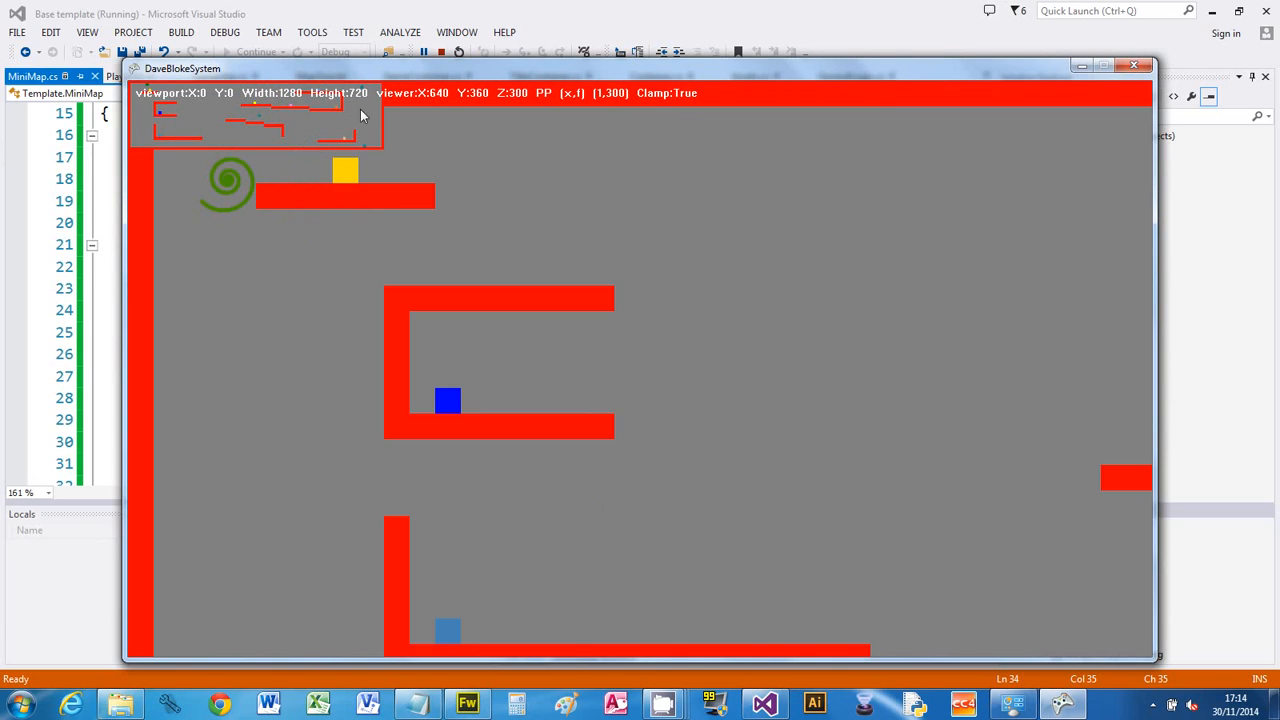
pyautogui.moveTo(1135, 66)
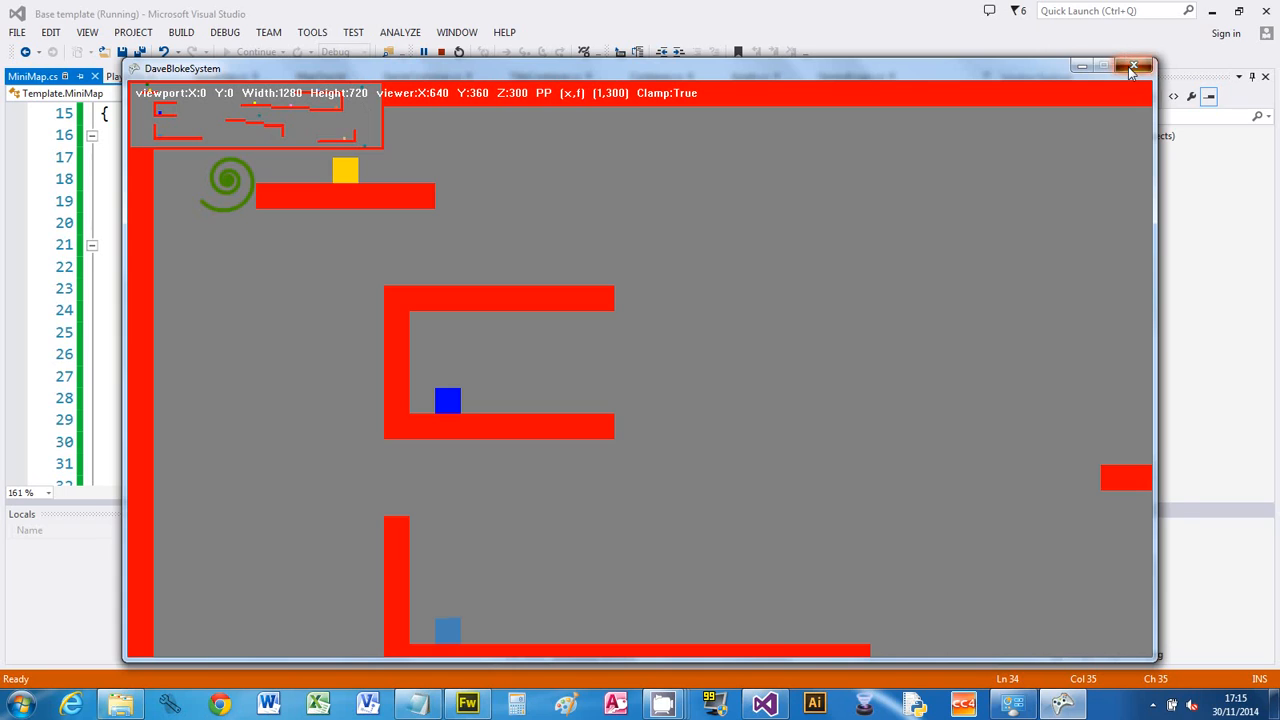
# - Close the game window after confirming the top-left minimap appears
pyautogui.click(1134, 66)
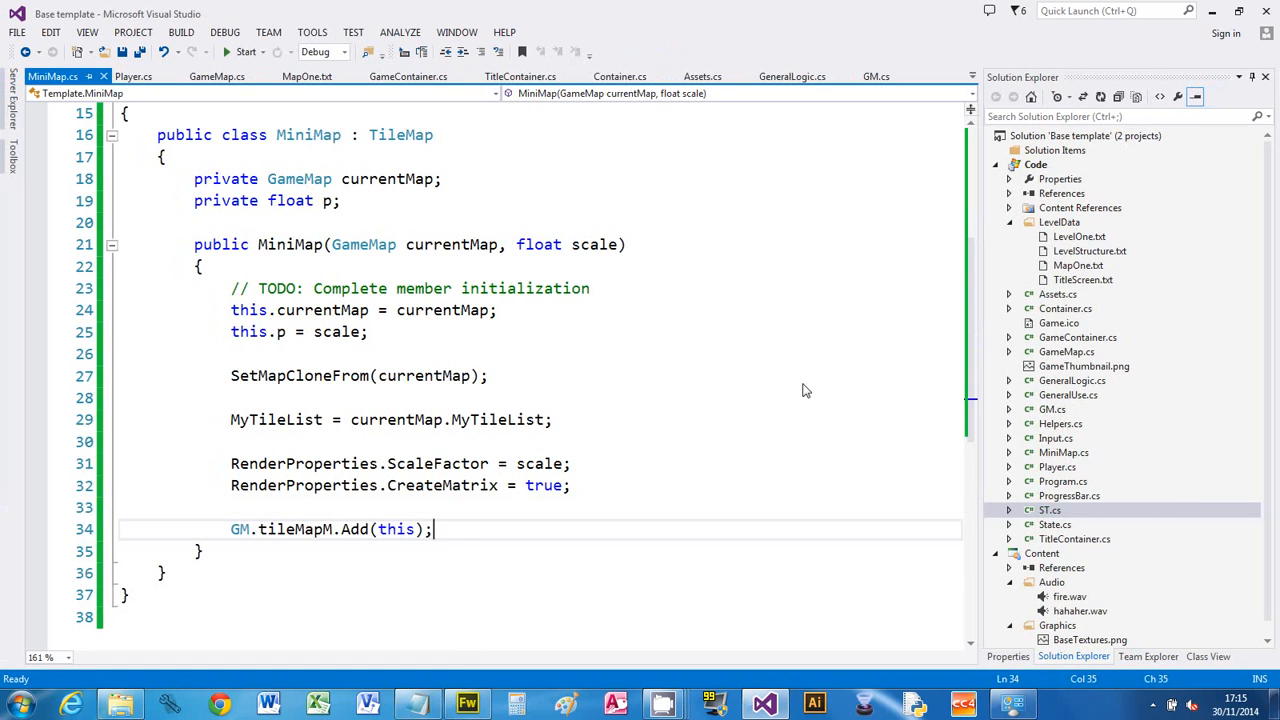
pyautogui.moveTo(270, 531)
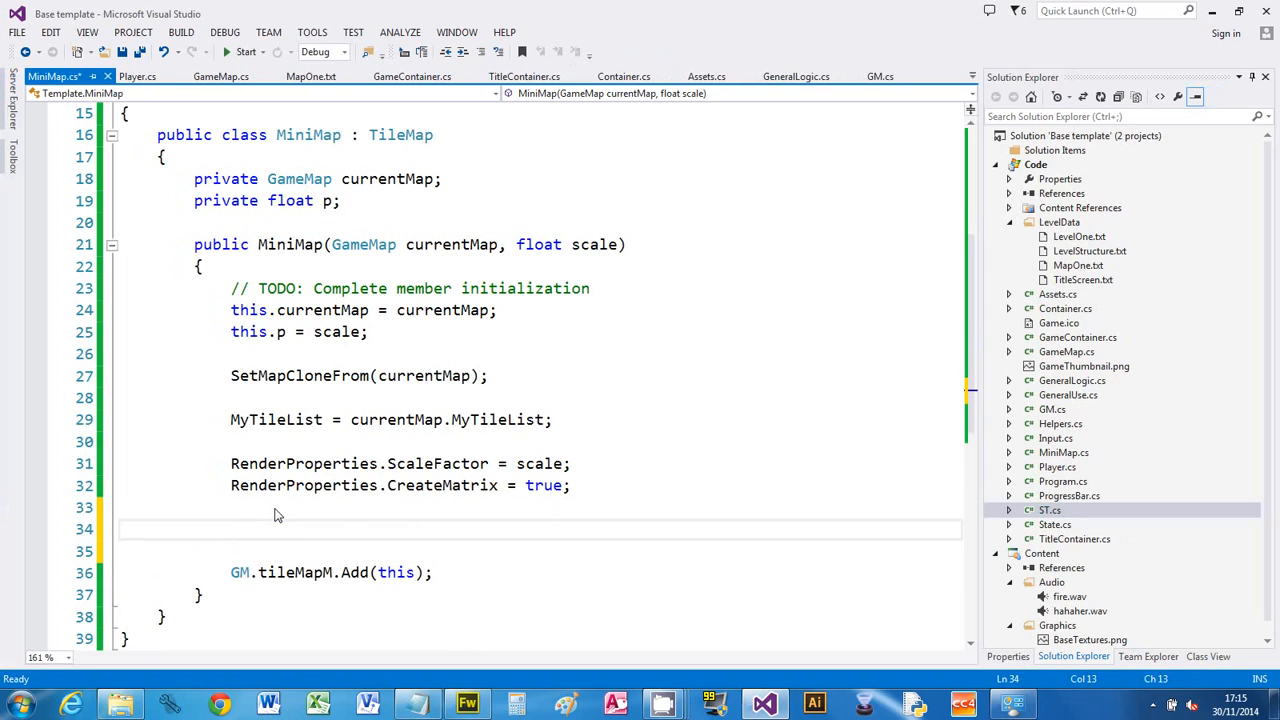
# - Add this.Type = TileMapType.front; just before the GM.tileMapM.Add line
pyautogui.write('this.type = TileMapType.front;')
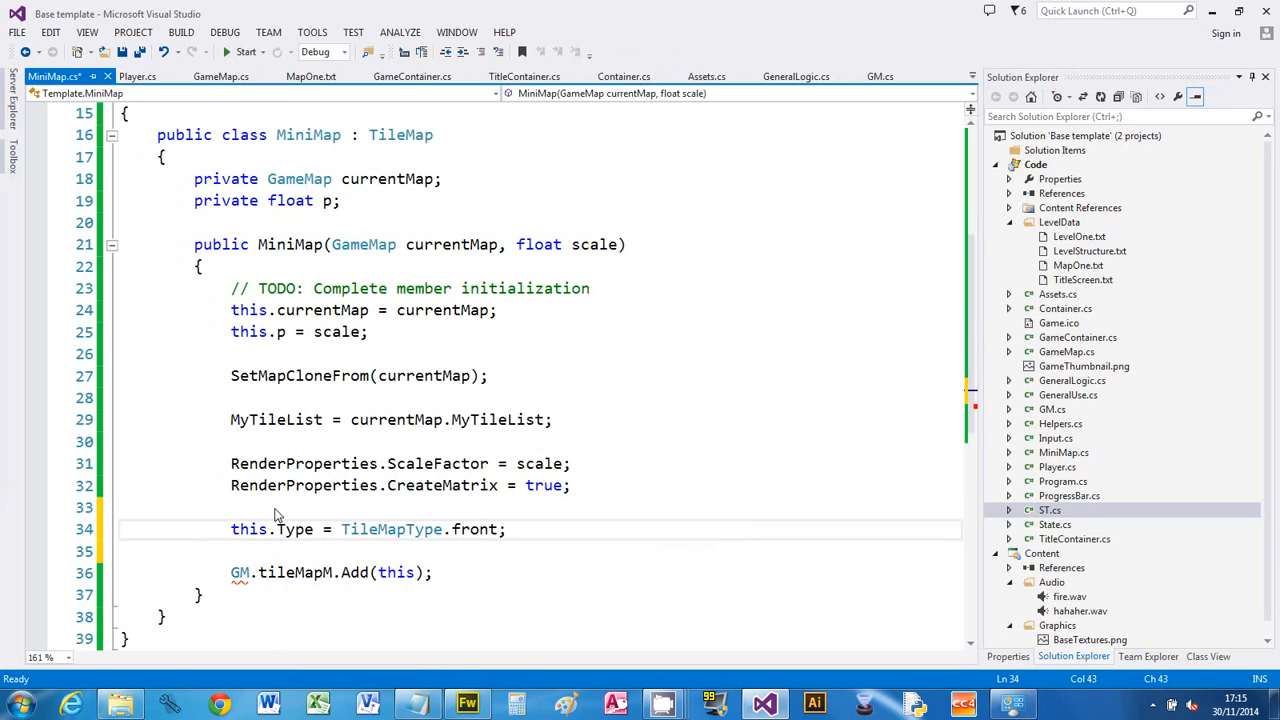
pyautogui.moveTo(490, 518)
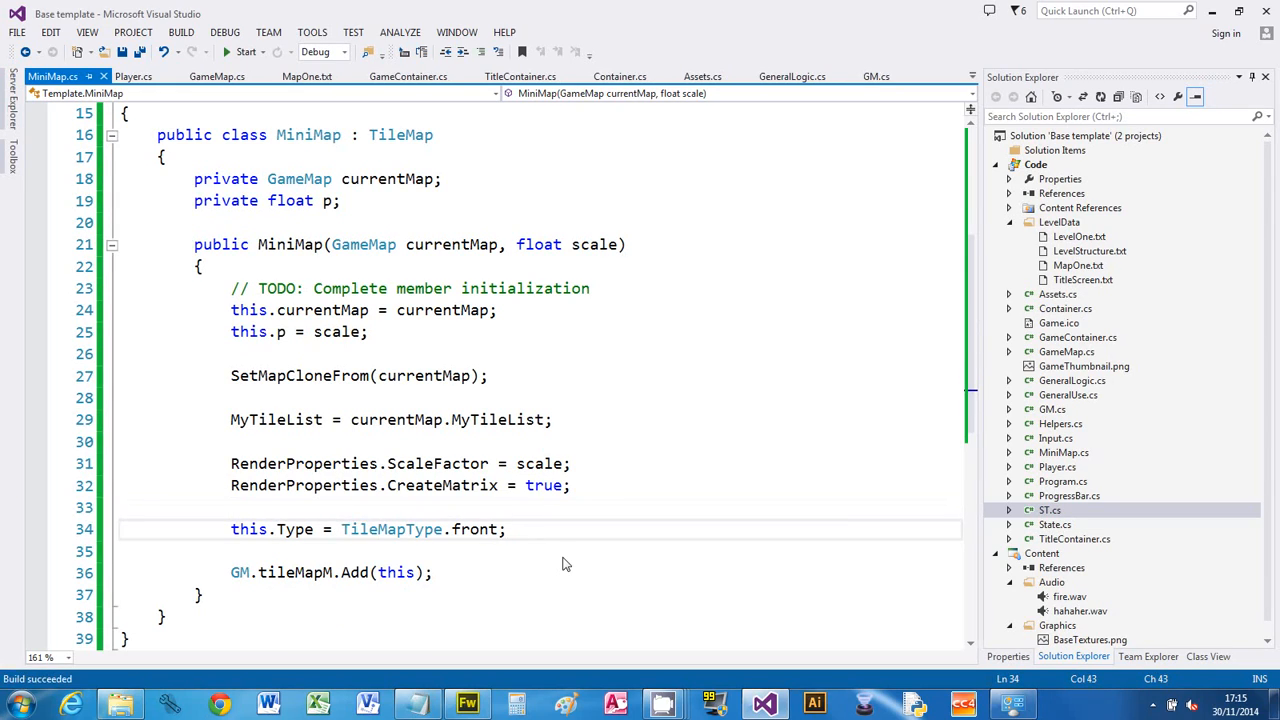
# - Rerun the game to confirm the minimap draws in front, then begin typing CentreTileMapX
pyautogui.click(246, 51)
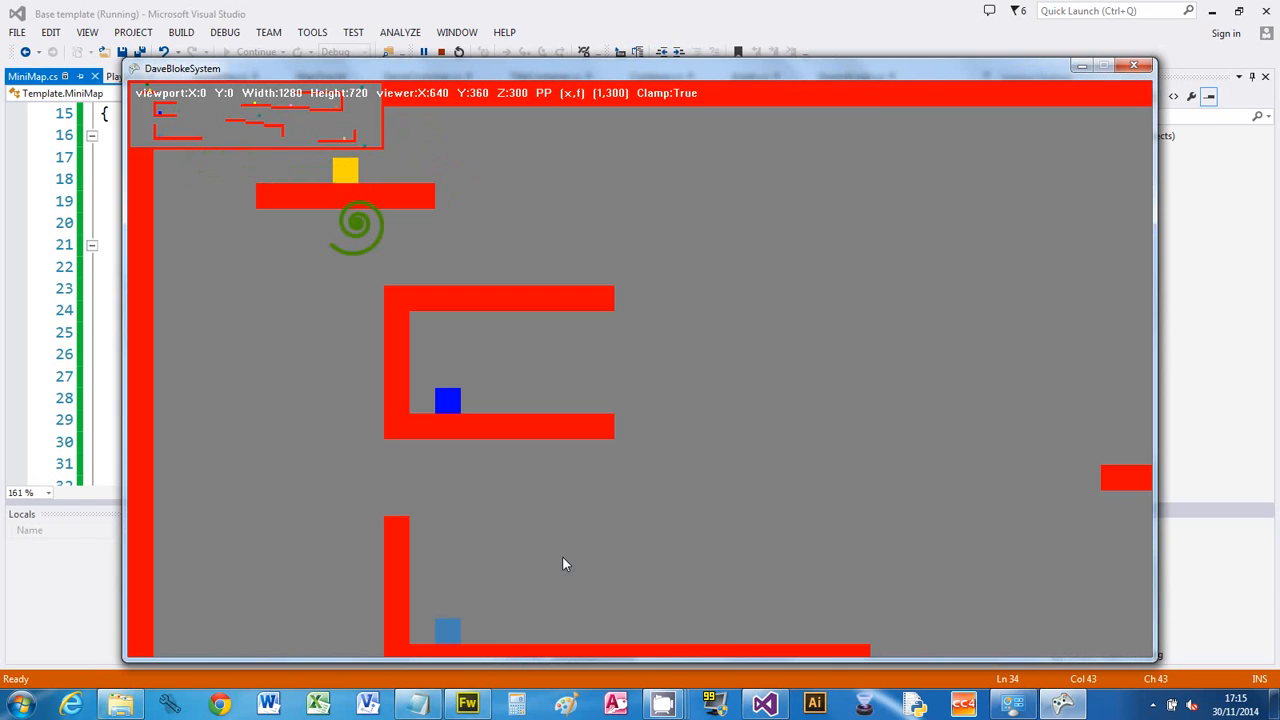
pyautogui.moveTo(887, 645)
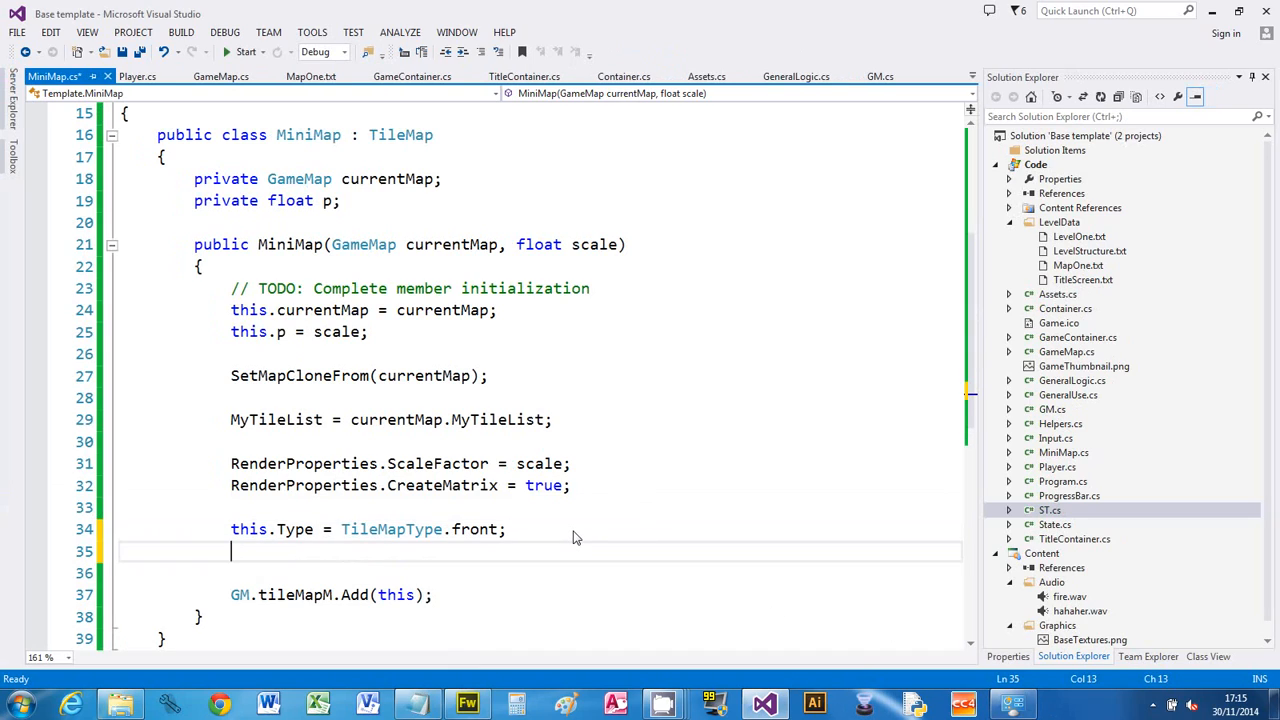
pyautogui.write('centreTileMapX')
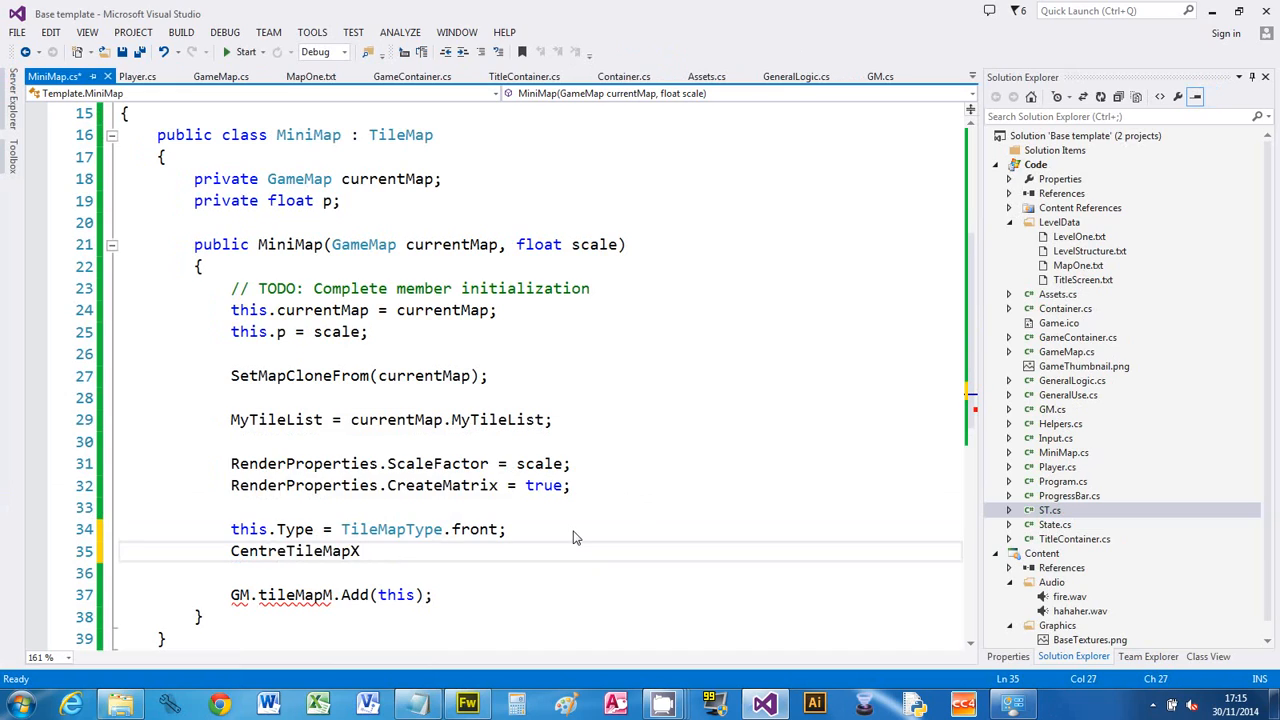
# - Complete the CentreTileMapX(GM.screenSize) call and add a blank line after it
pyautogui.write('(')
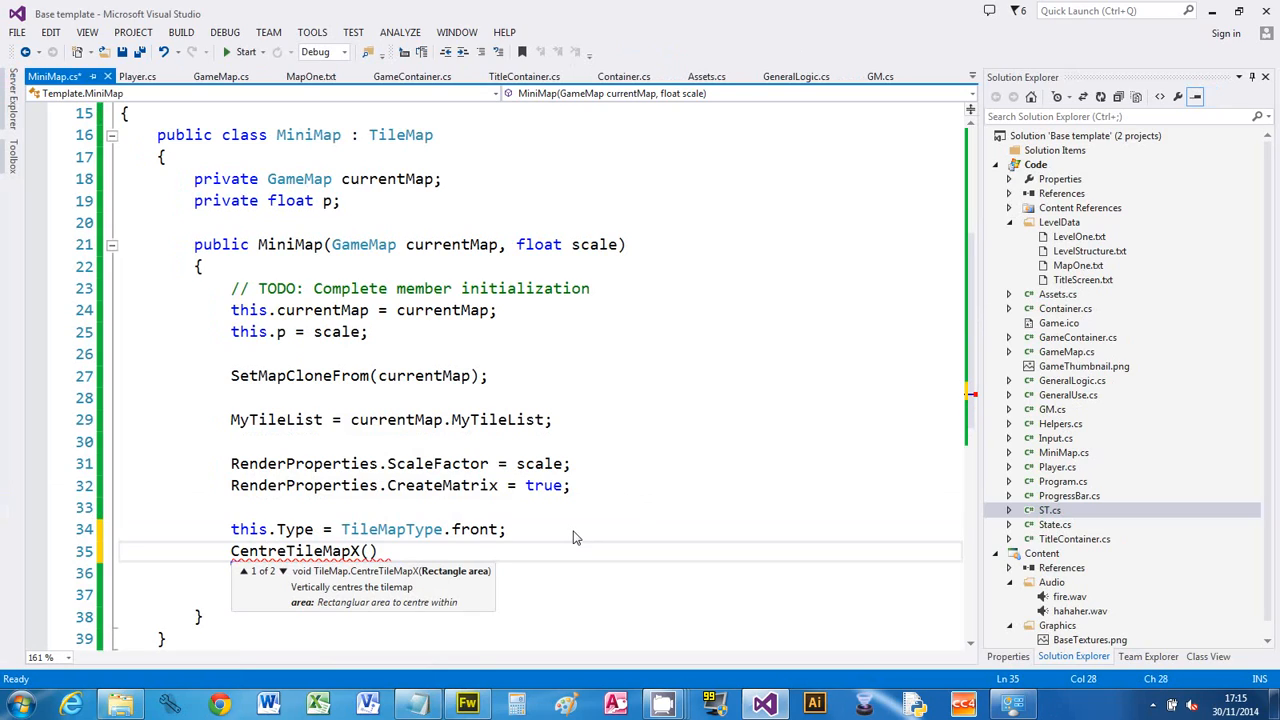
pyautogui.write('gm')
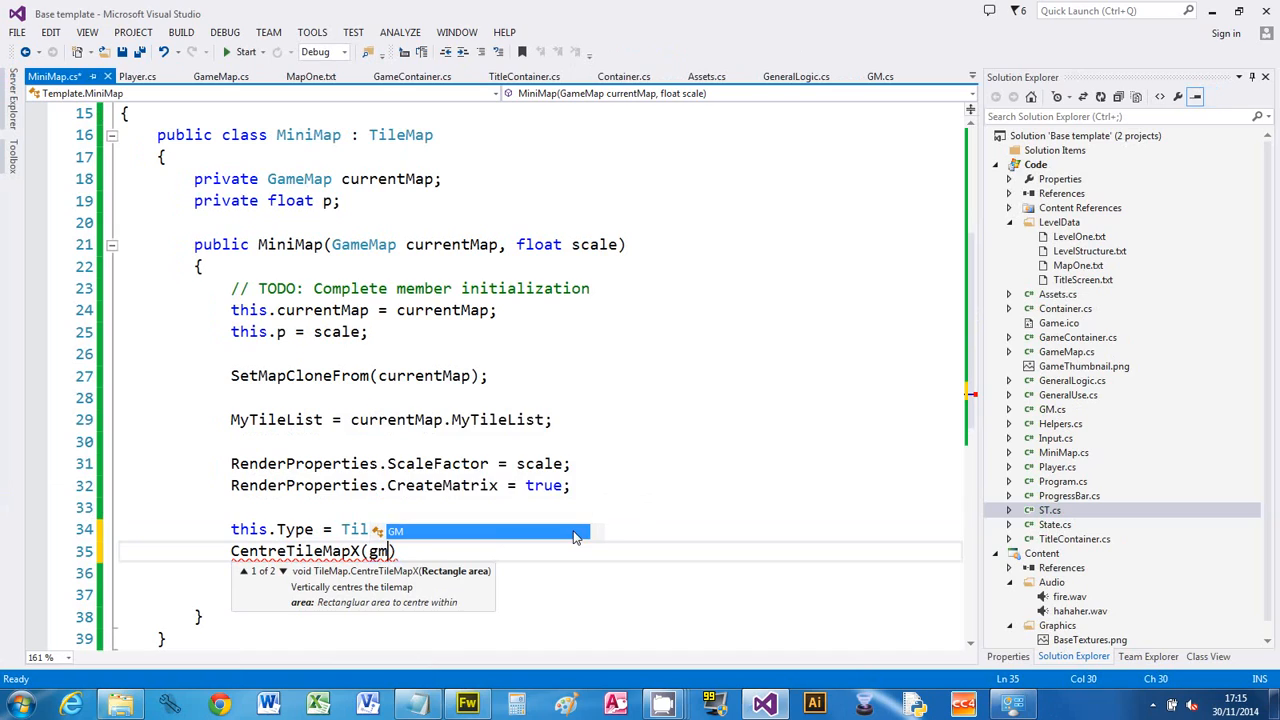
pyautogui.write('.screenSize')
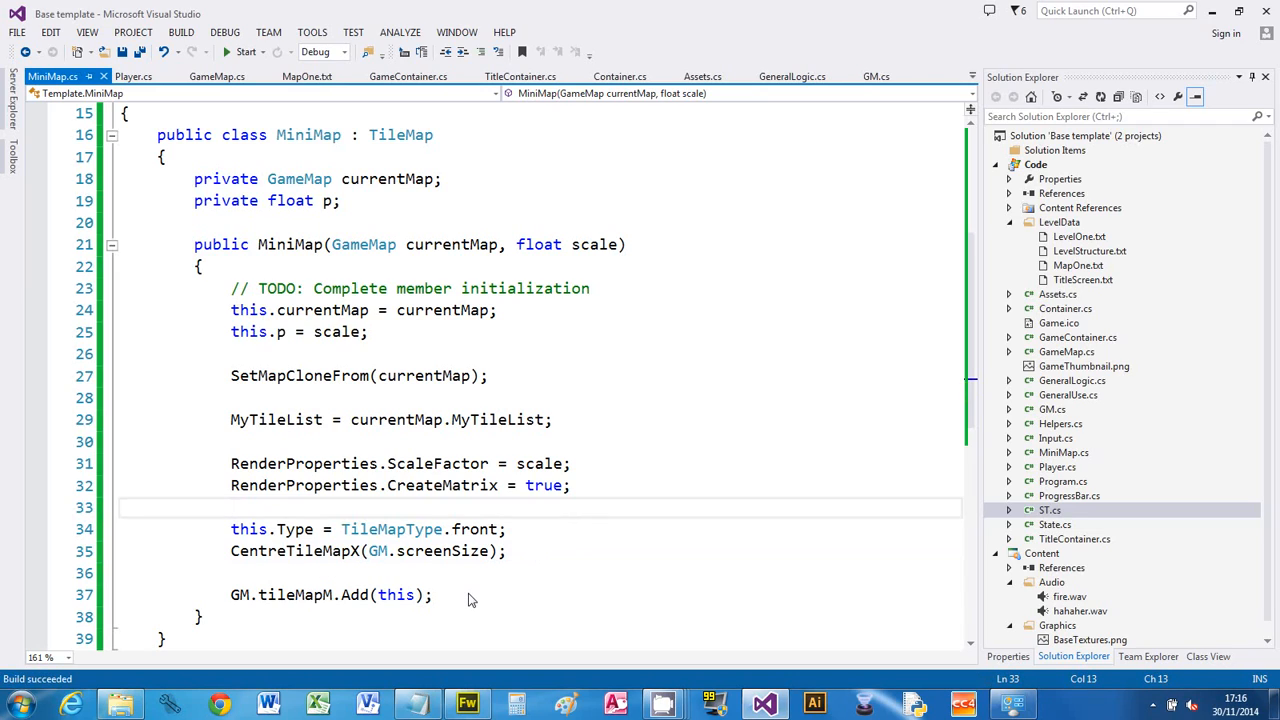
pyautogui.click(244, 52)
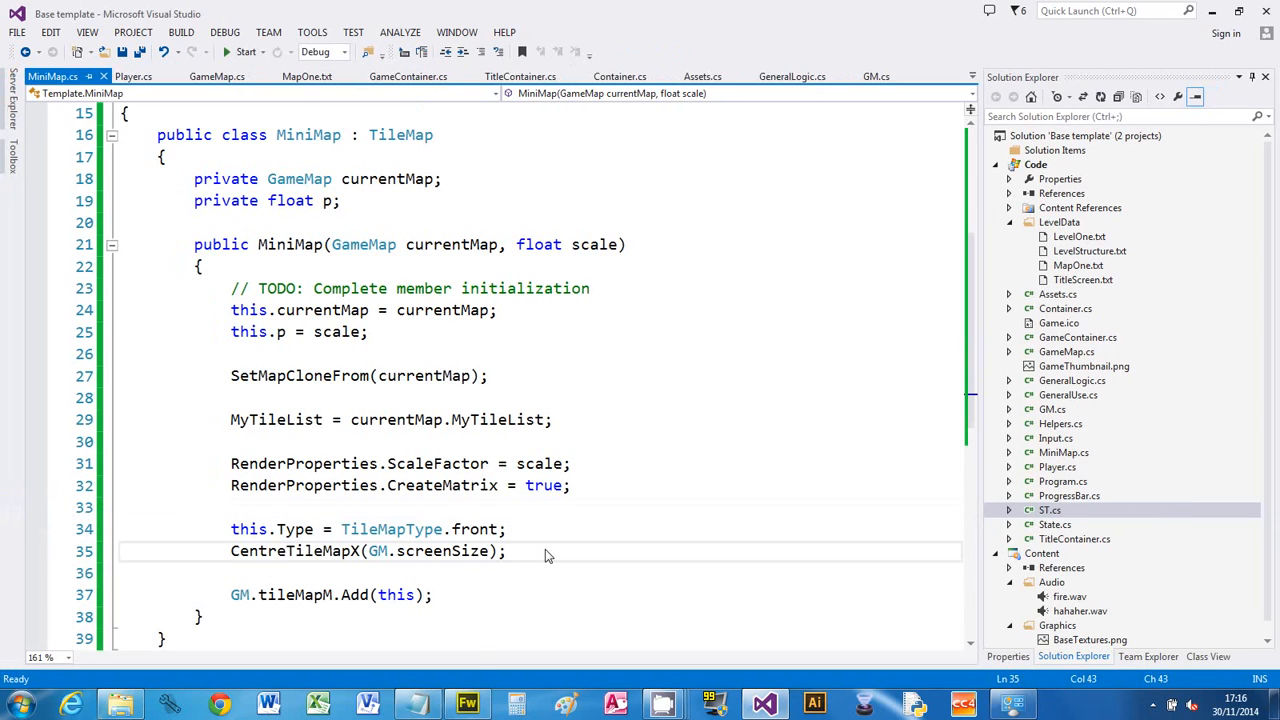
pyautogui.press('enter')
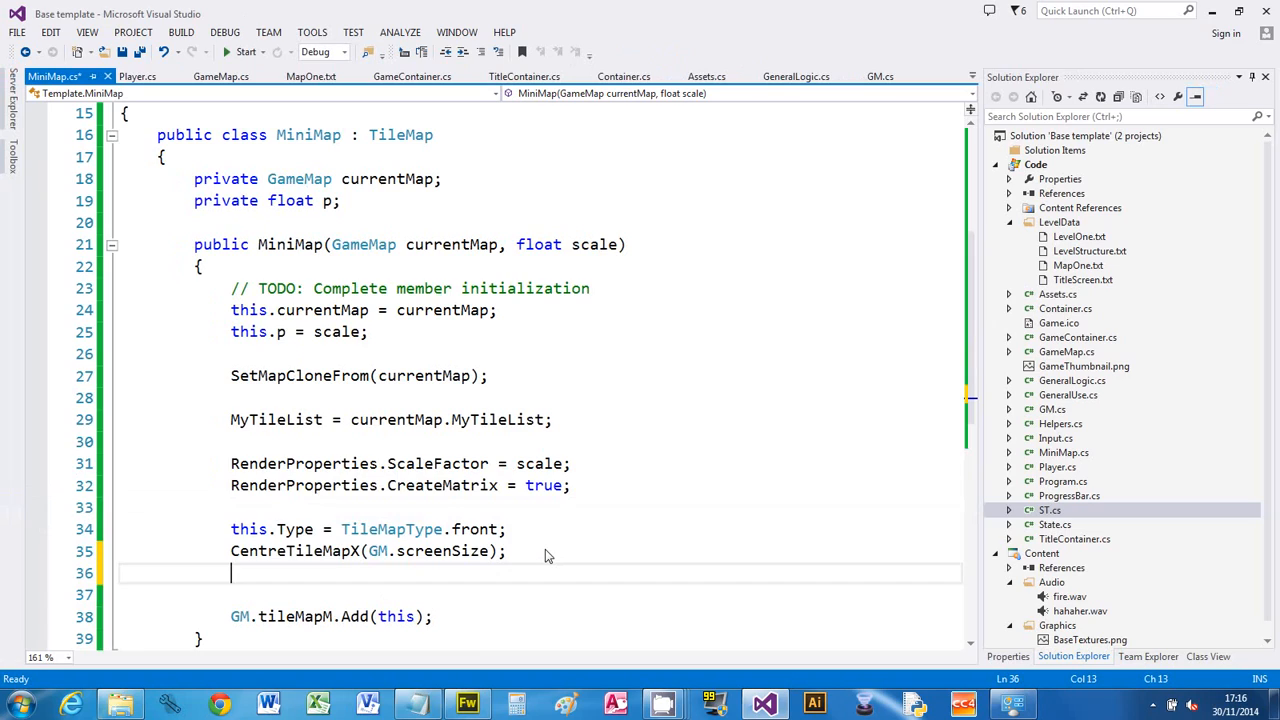
# - Try RenderProperties.Displacement.Y = -16 in the running game, then delete that line
pyautogui.write('ren')
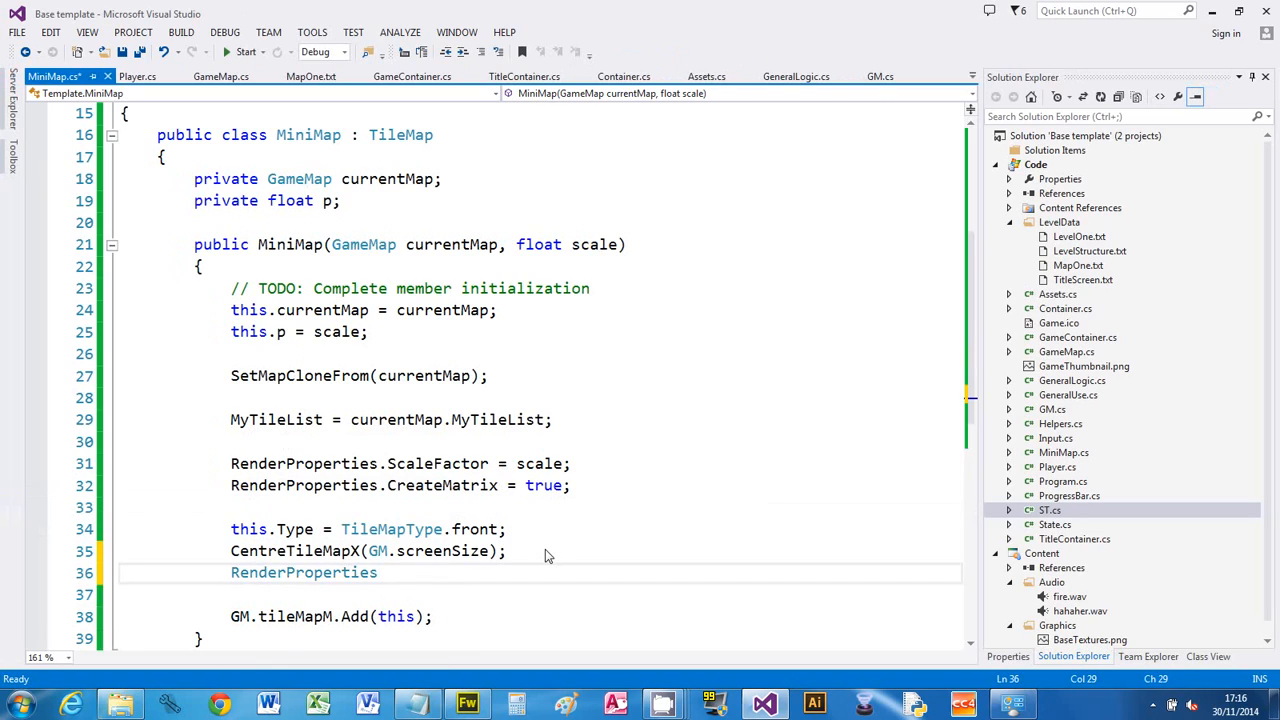
pyautogui.write('.')
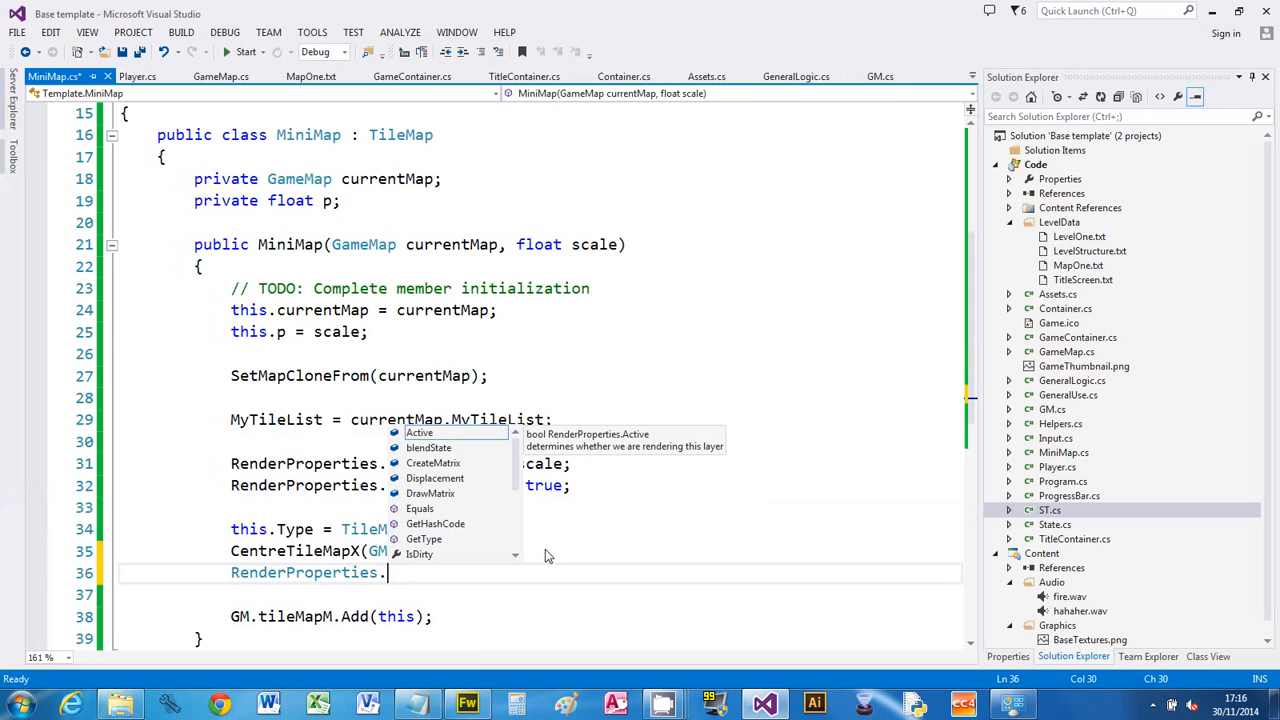
pyautogui.write('Displacement')
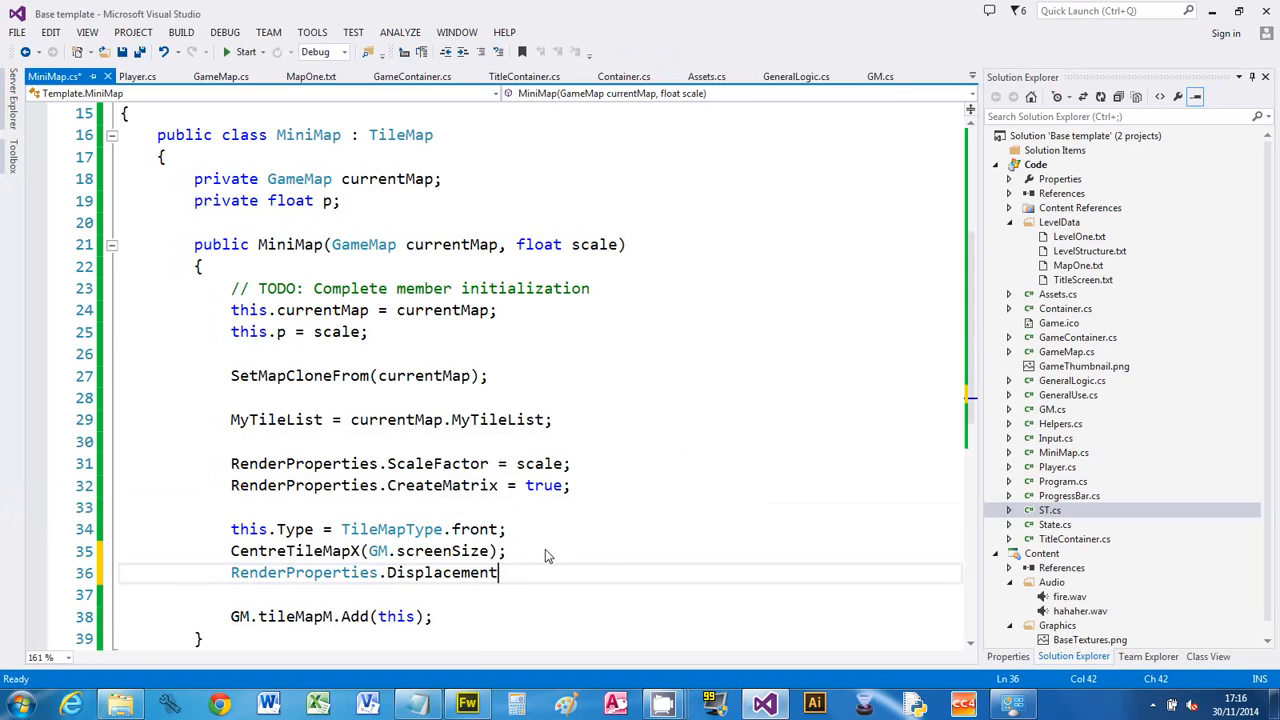
pyautogui.write('.Y')
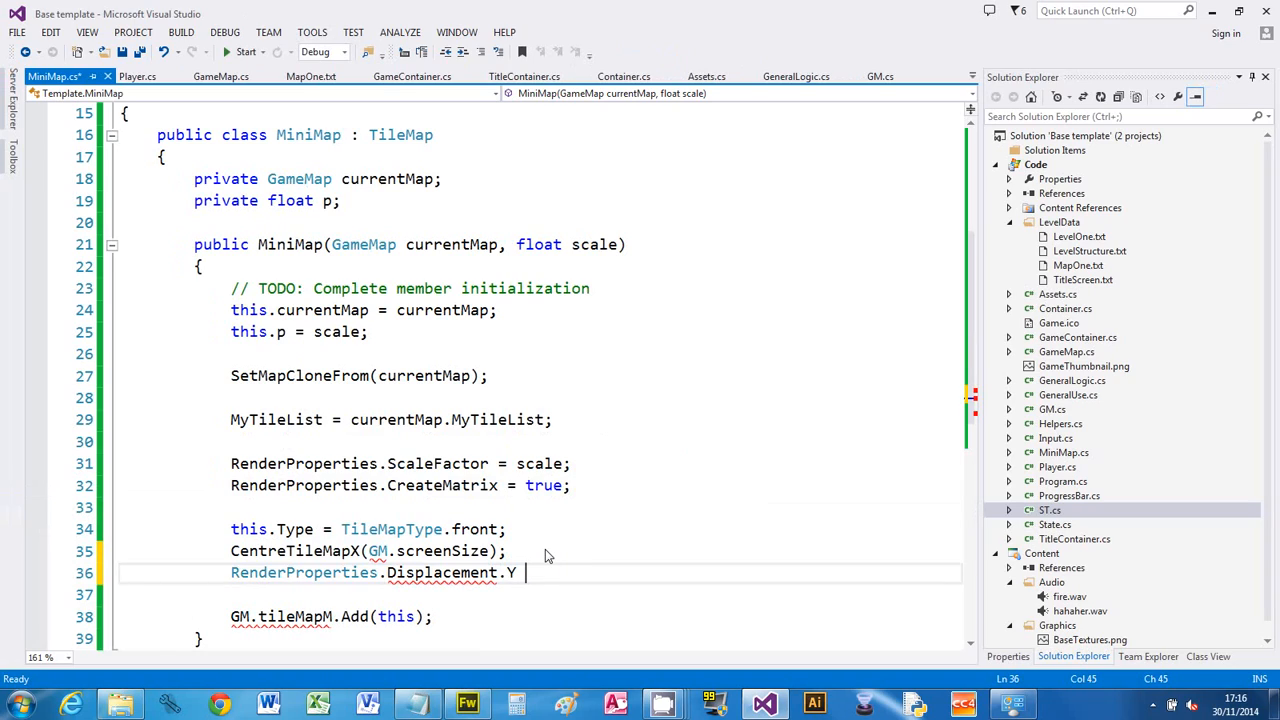
pyautogui.write('=')
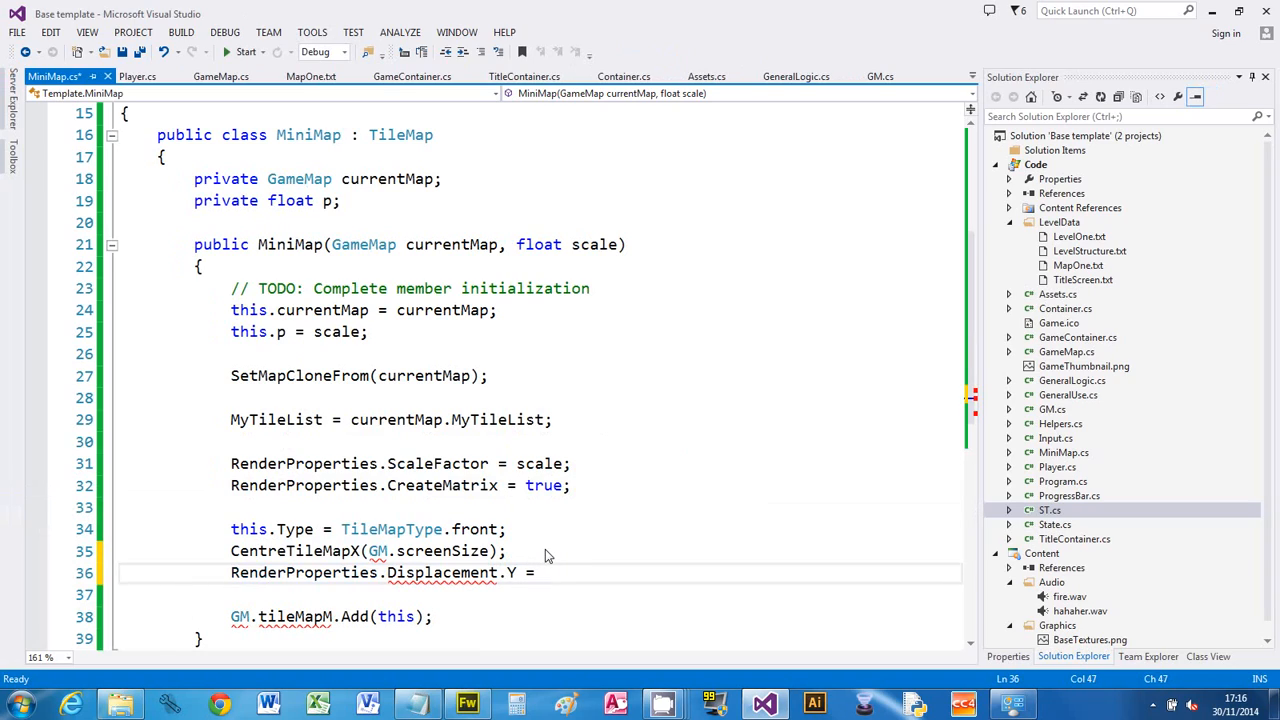
pyautogui.write('-16')
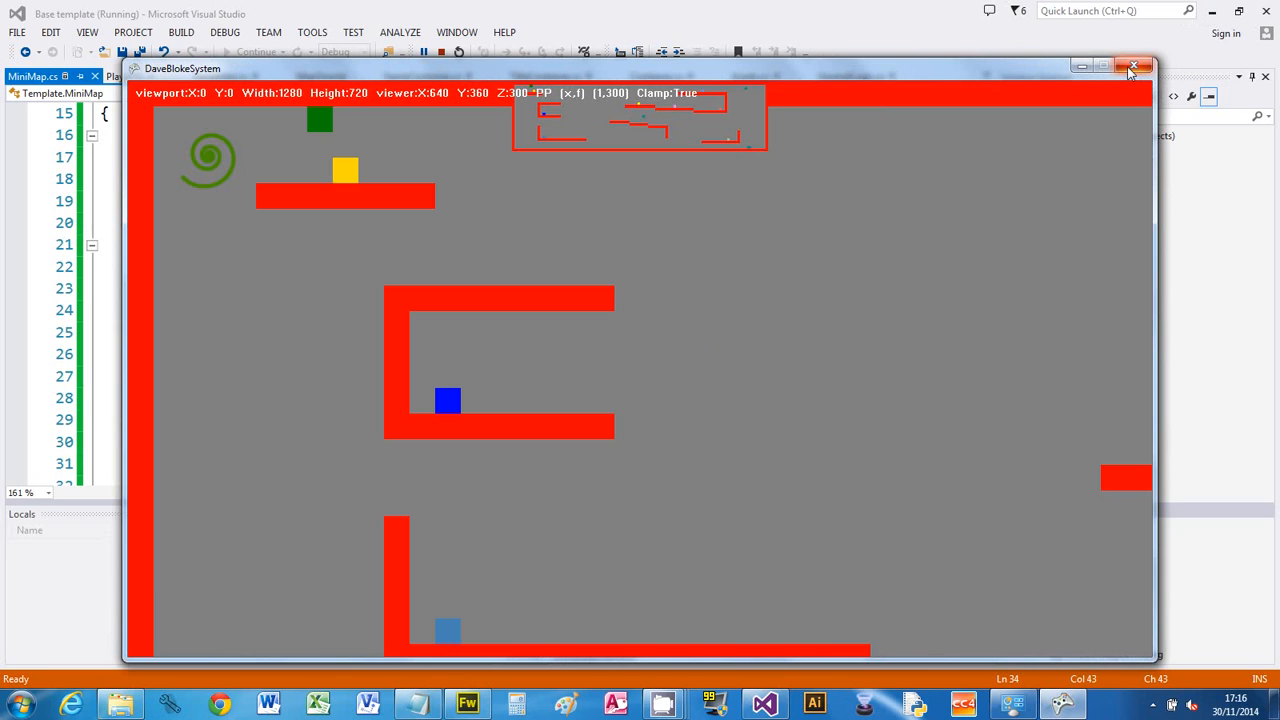
pyautogui.click(1134, 66)
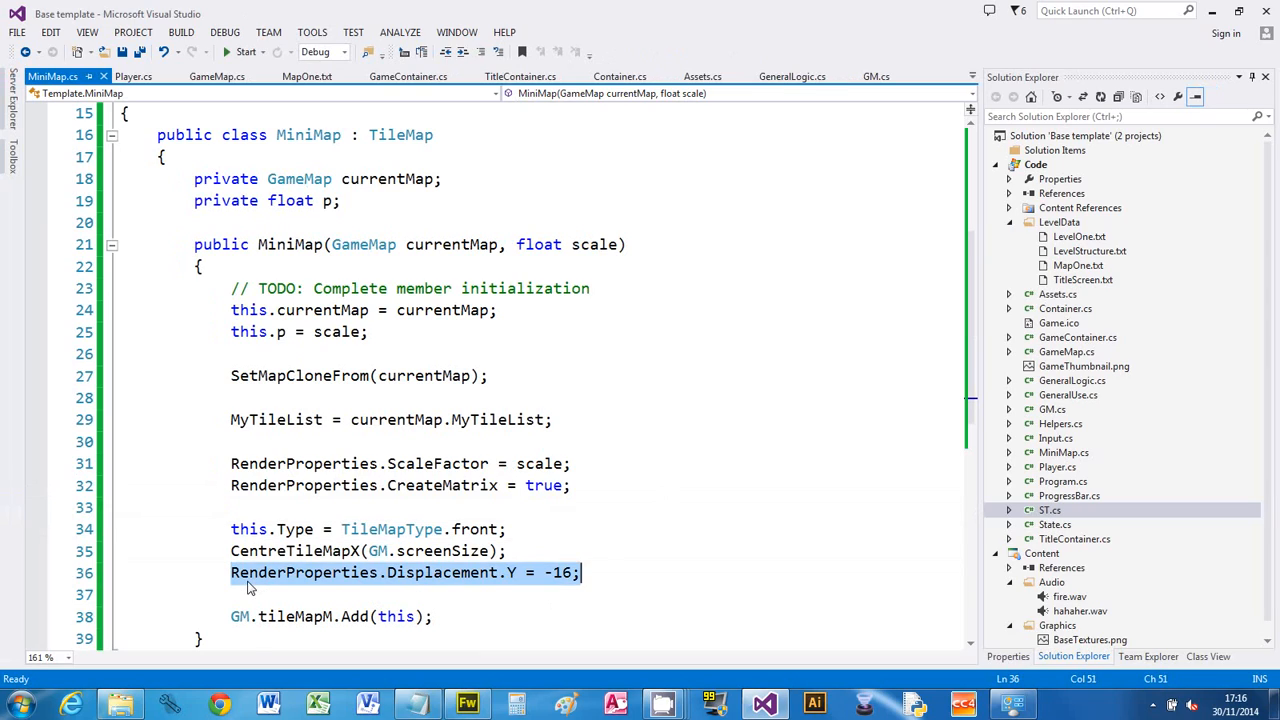
pyautogui.press('Delete')
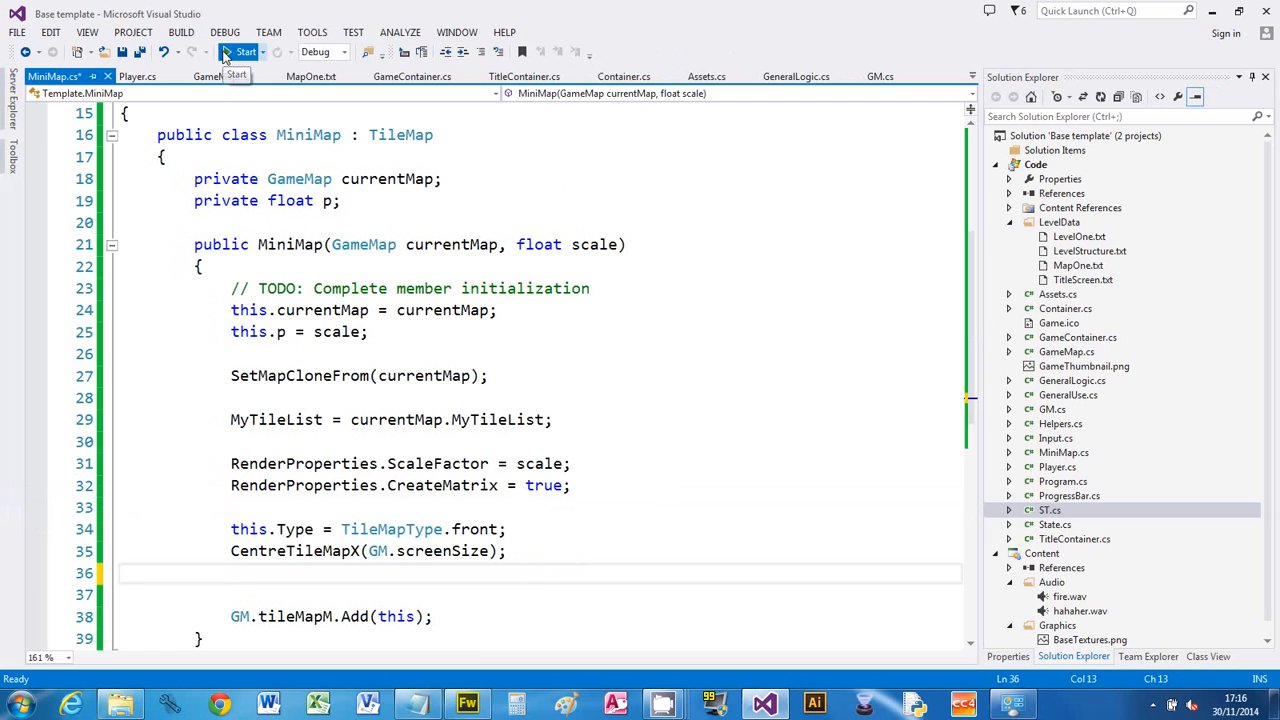
# - Rerun the game without the displacement offset, then begin typing IgnoreViewport
pyautogui.click(238, 51)
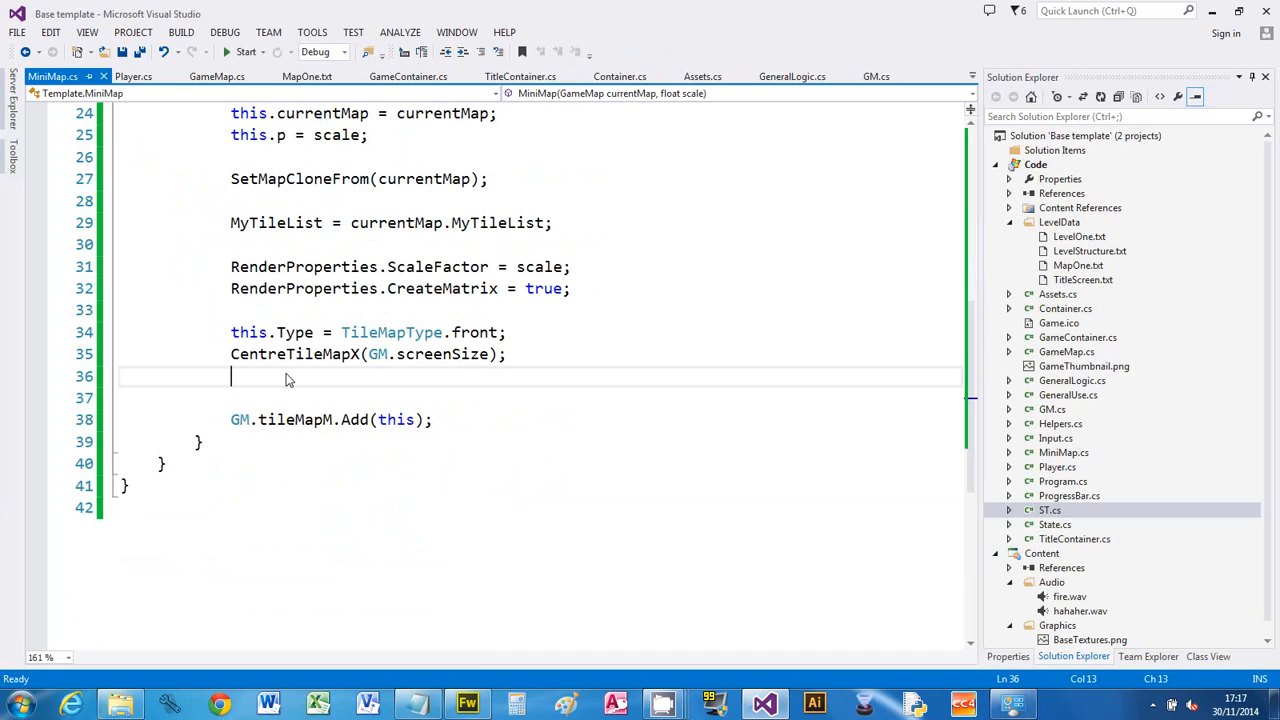
pyautogui.write('IgnoreViewport = true;')
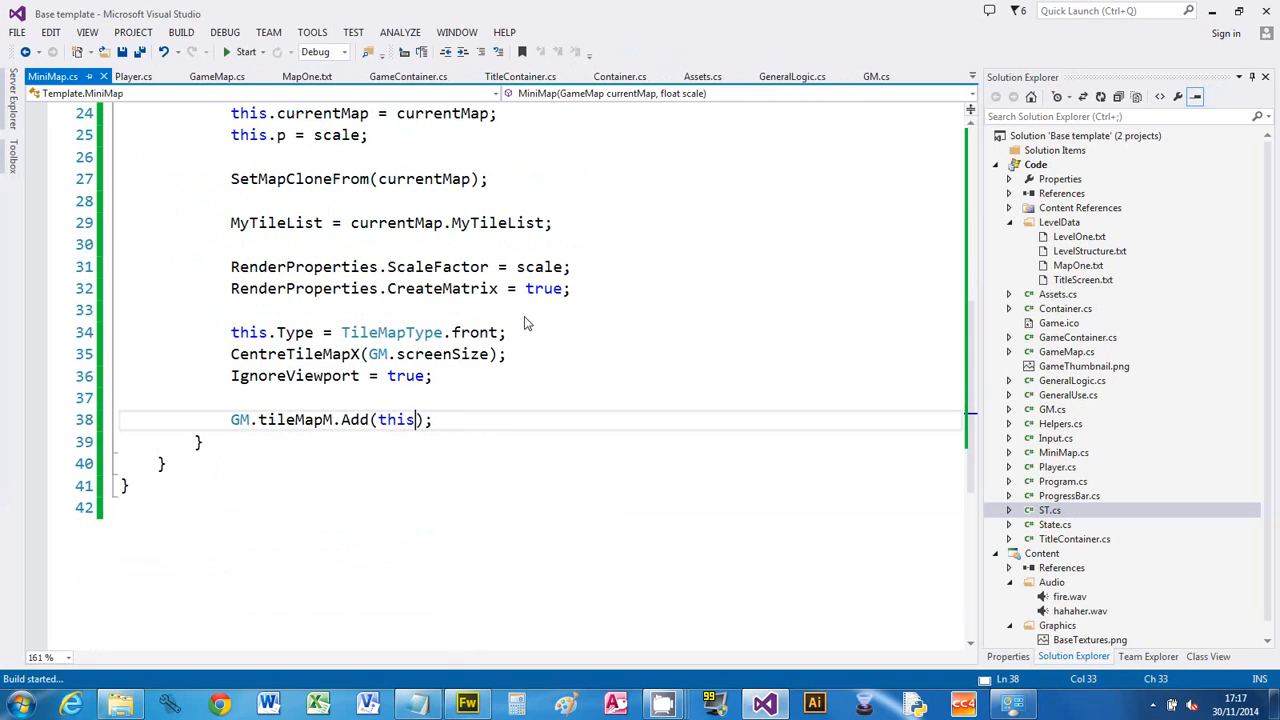
# - Run the game to test IgnoreViewport = true, then begin typing Alpha on a new line
pyautogui.click(227, 51)
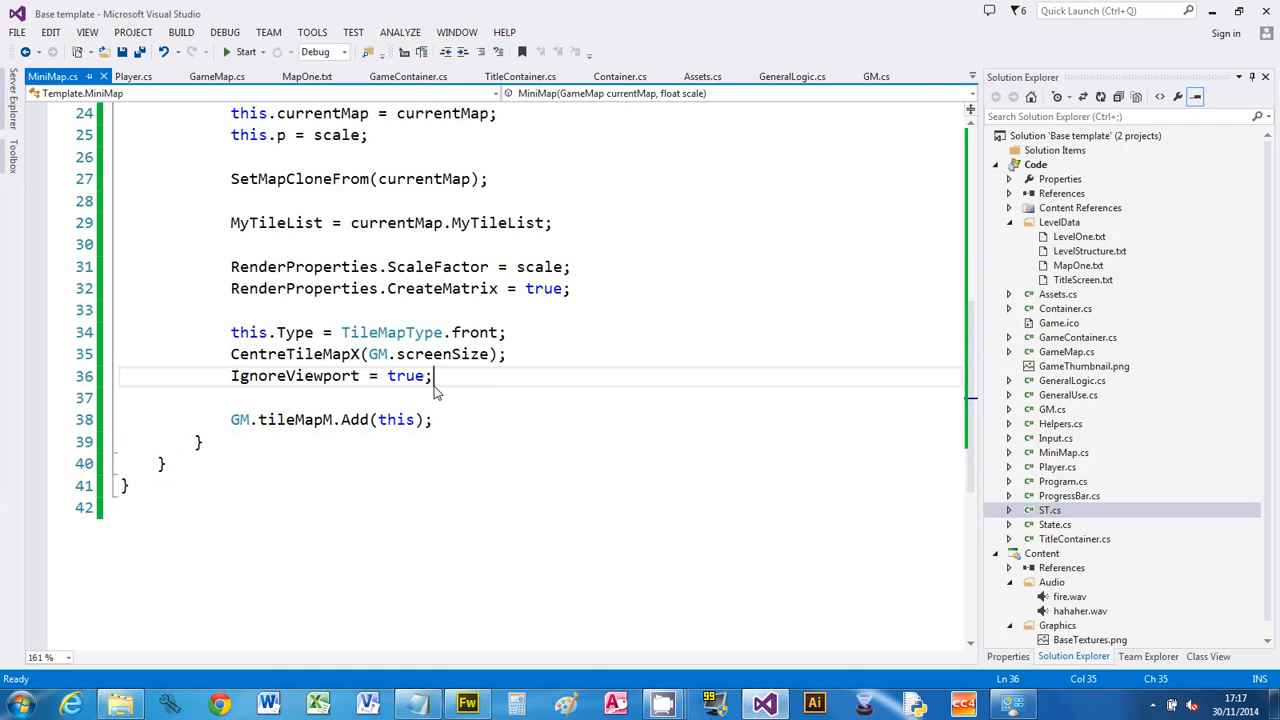
pyautogui.write('Alpja')
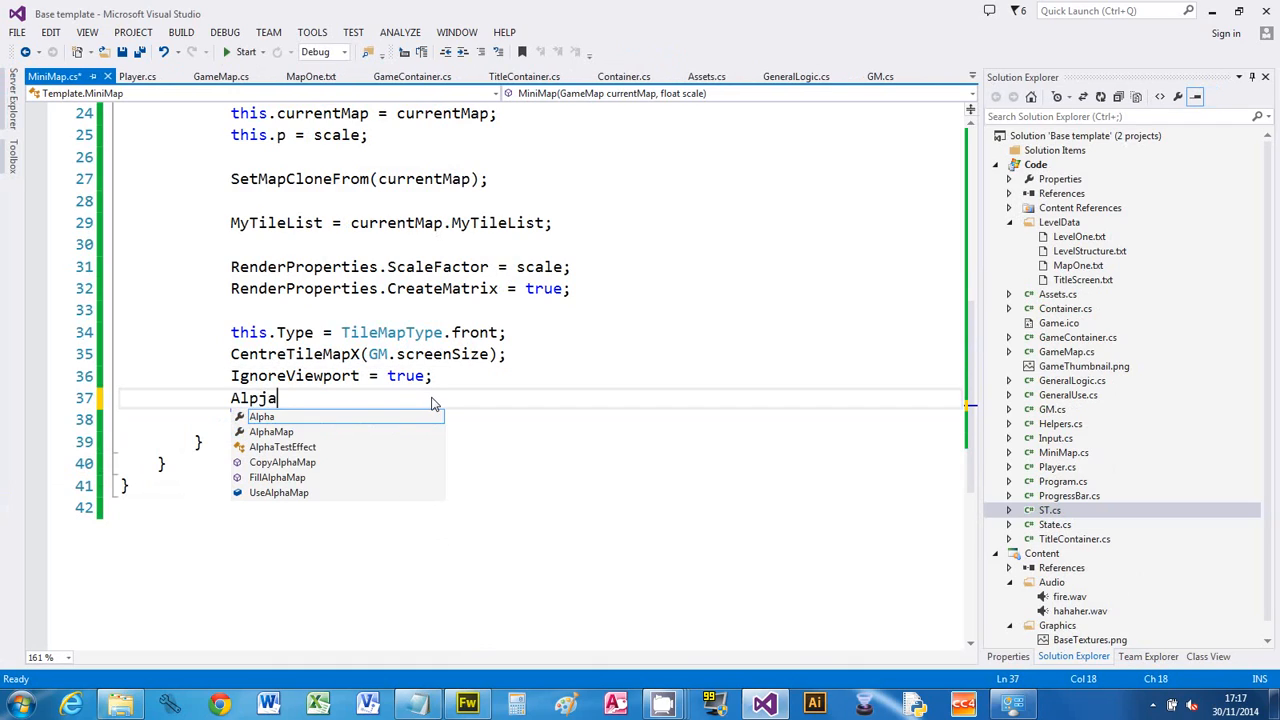
# - Set Alpha = 0.5f and run the game to check the minimap's transparency
pyautogui.write('=')
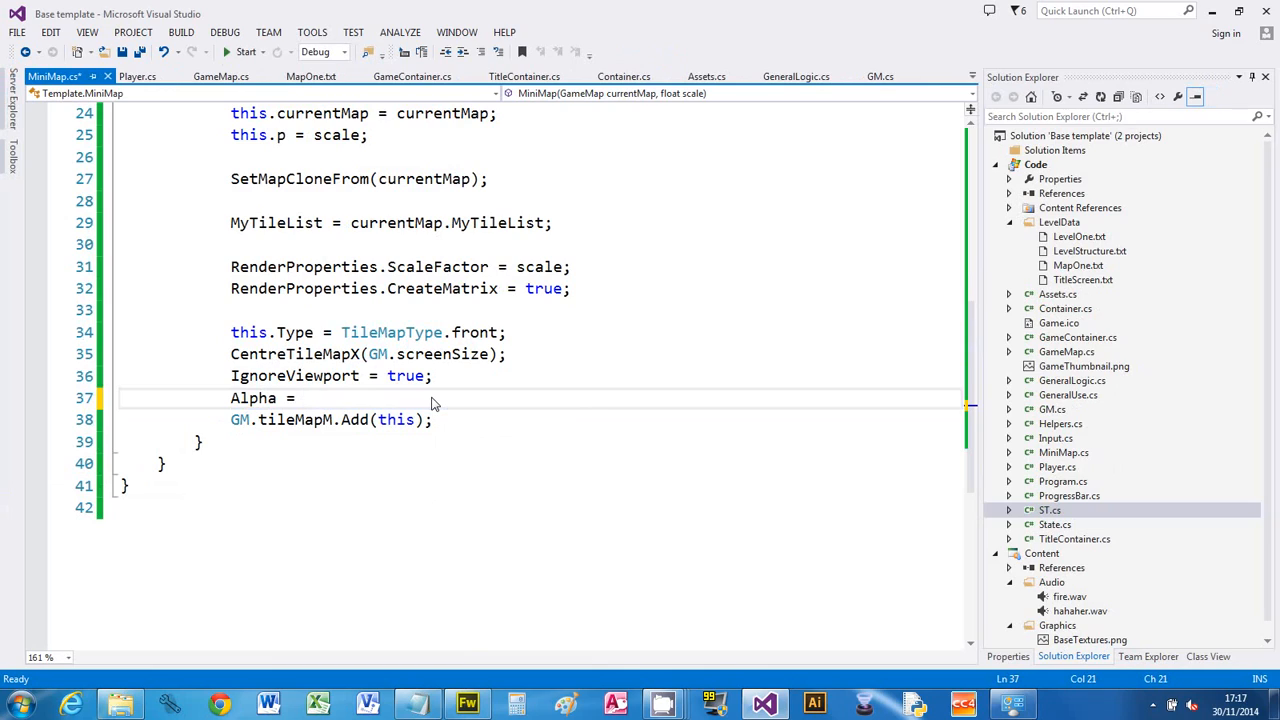
pyautogui.write('0.5f;')
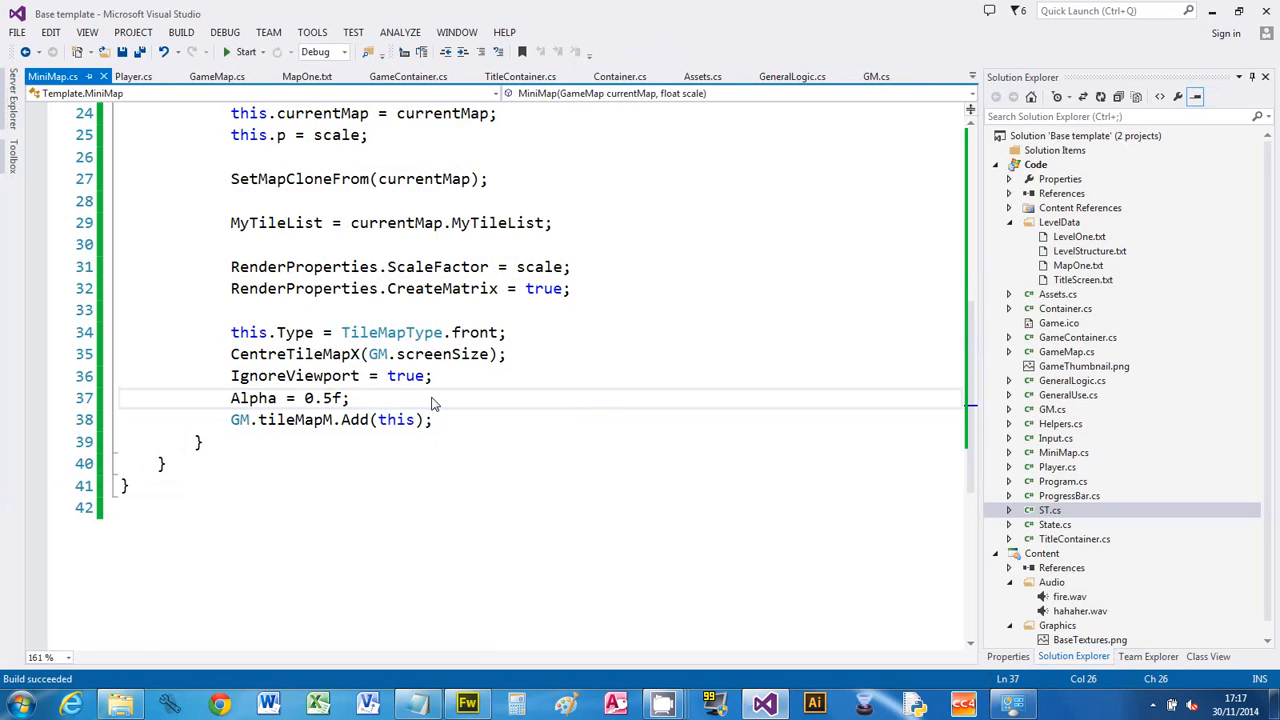
pyautogui.click(245, 51)
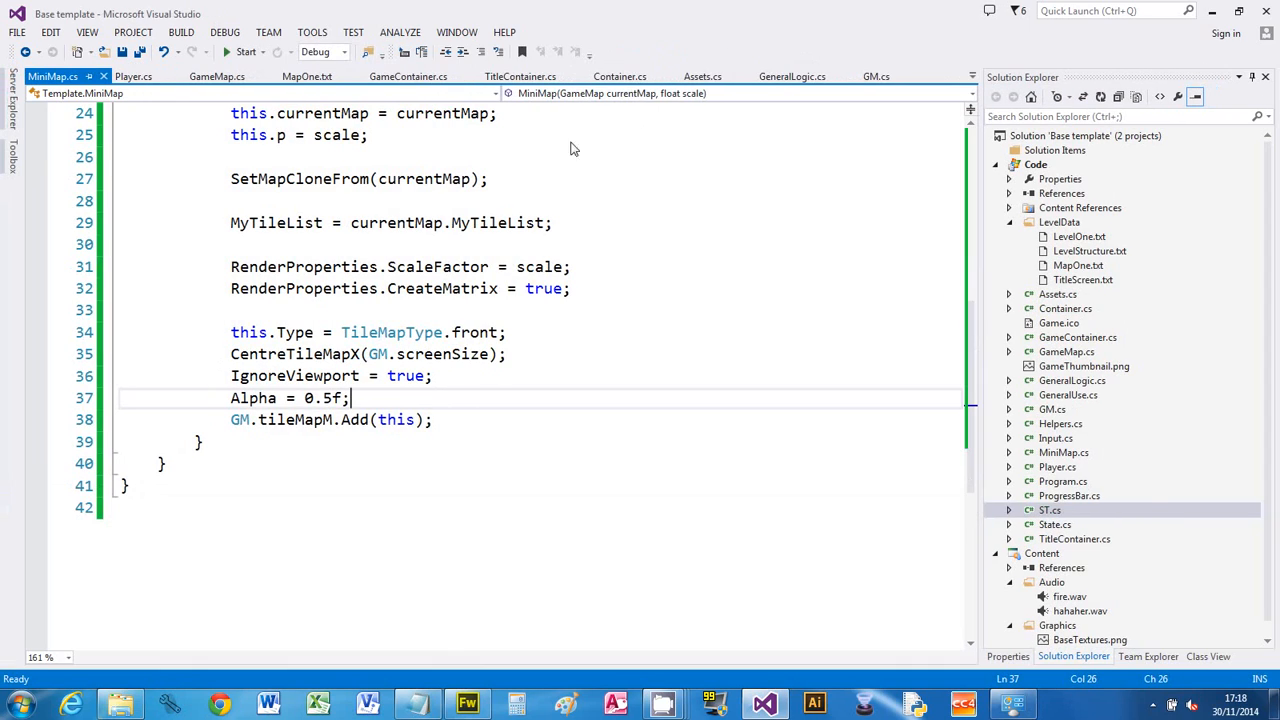
pyautogui.click(307, 76)
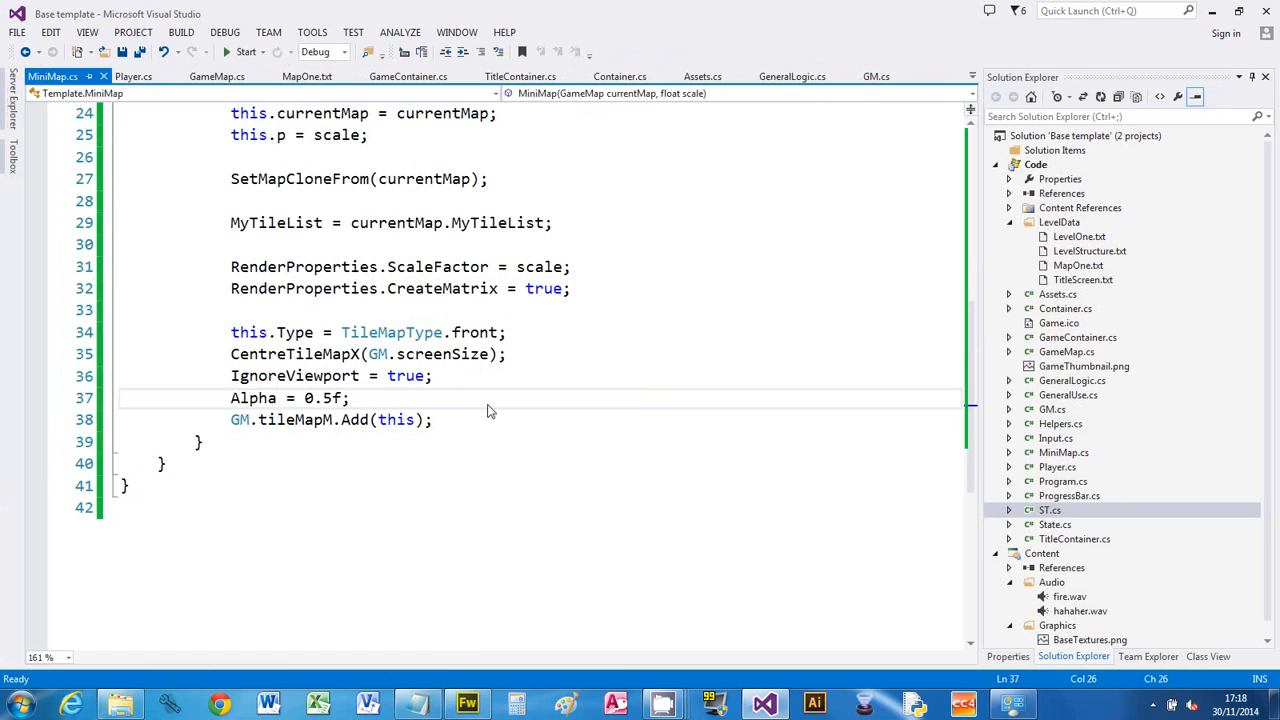
pyautogui.moveTo(565, 250)
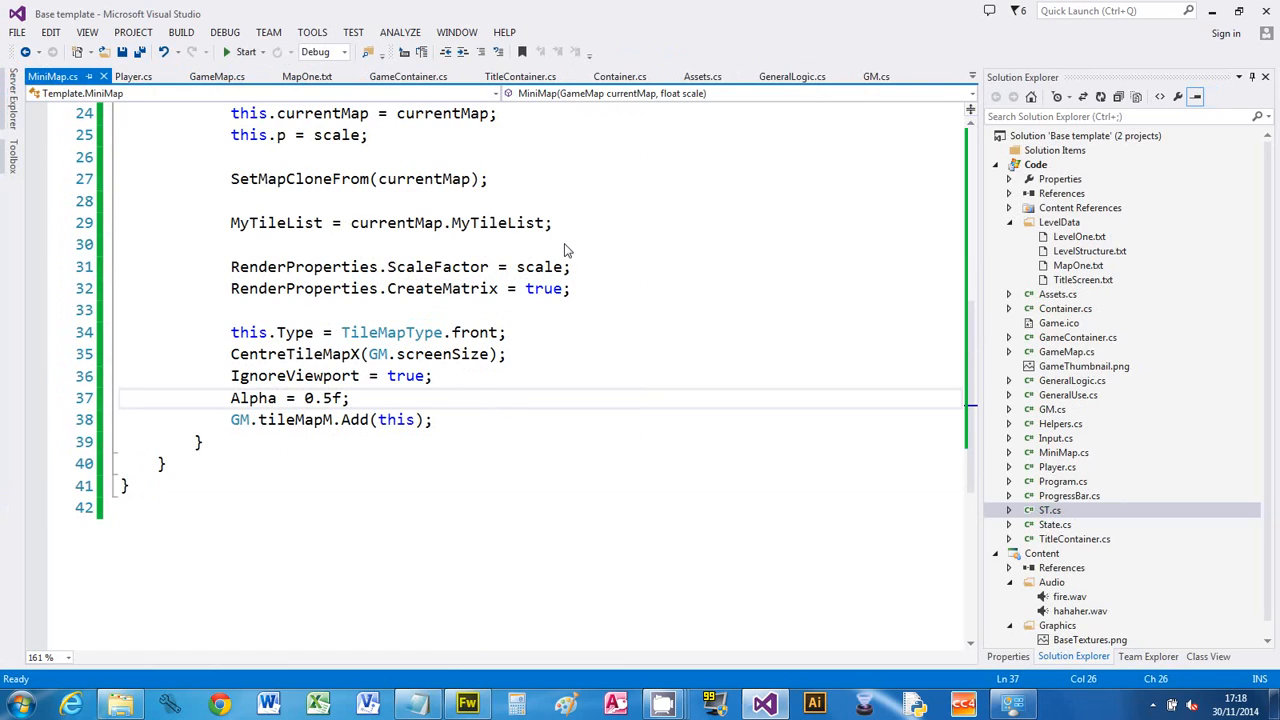
pyautogui.click(350, 398)
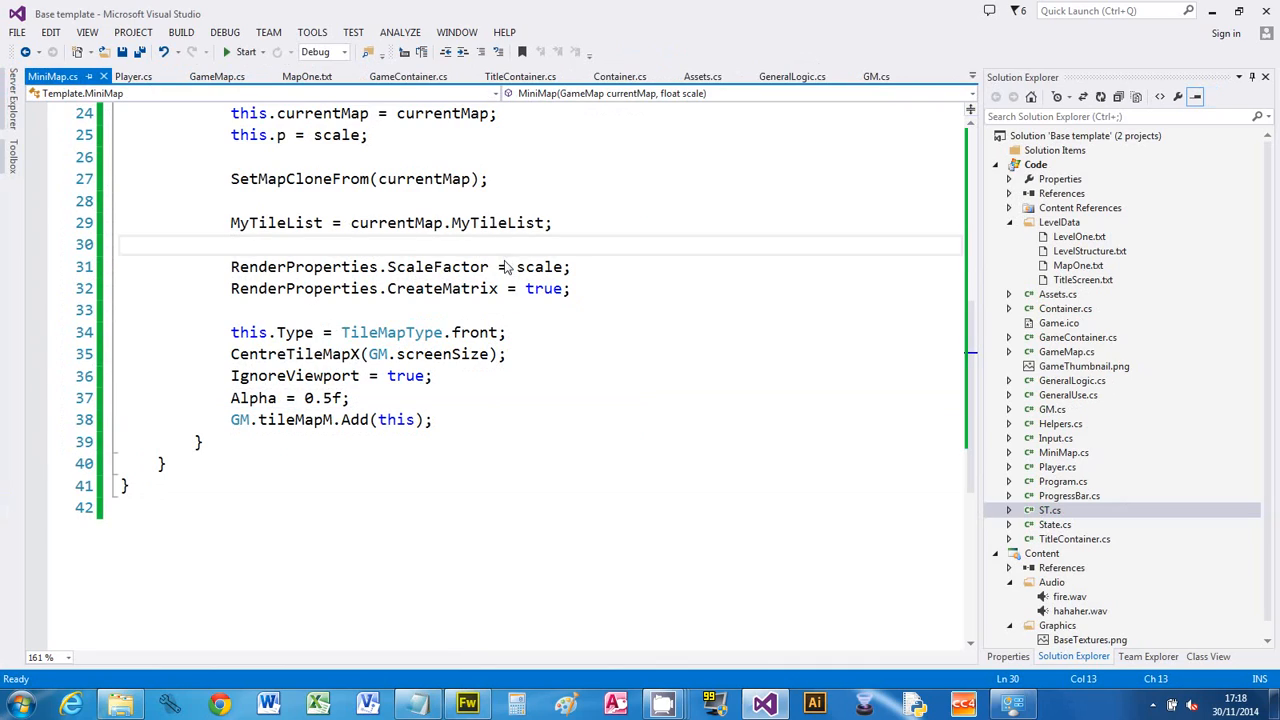
pyautogui.moveTo(498, 222)
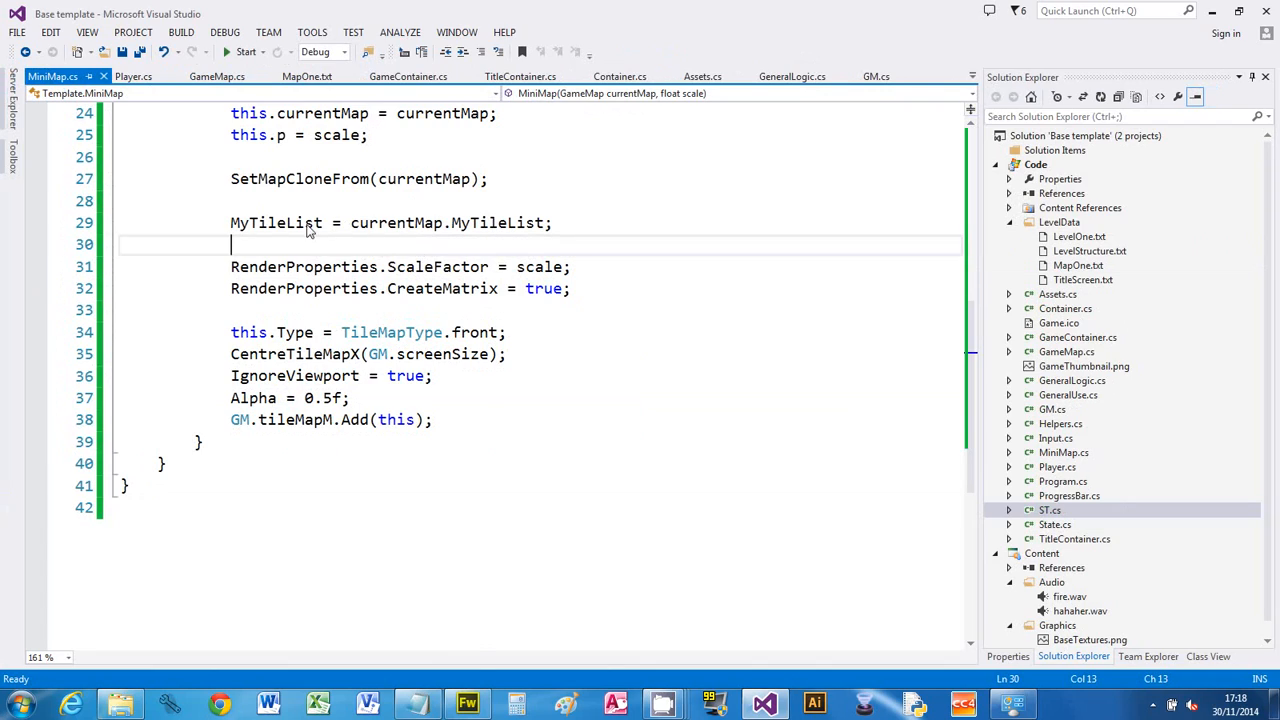
pyautogui.moveTo(517, 222)
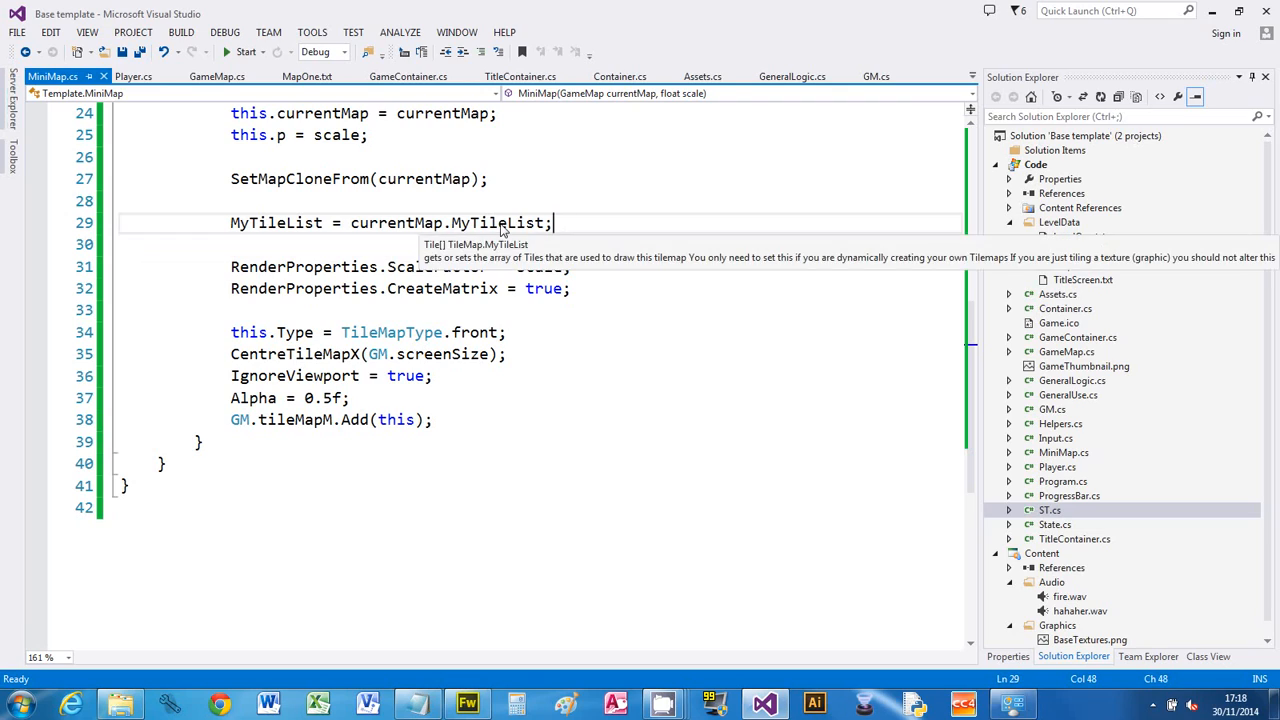
pyautogui.moveTo(669, 216)
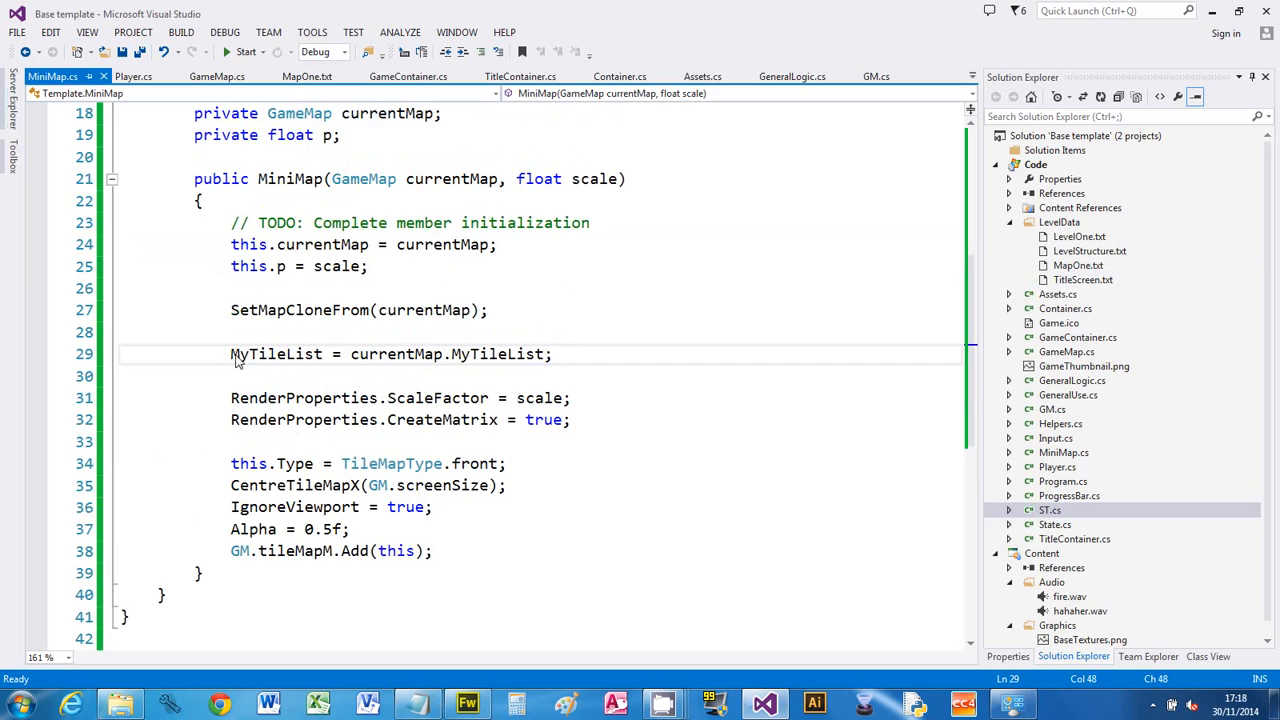
pyautogui.tripleClick(390, 354)
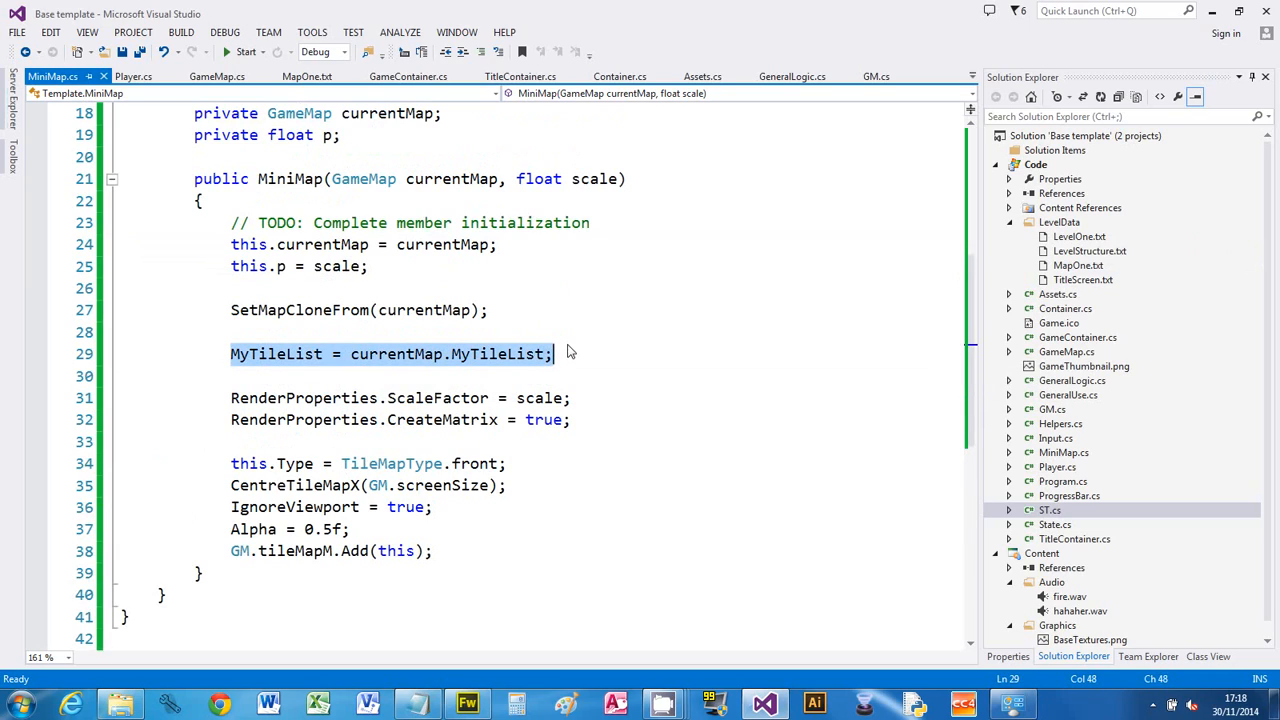
pyautogui.click(489, 310)
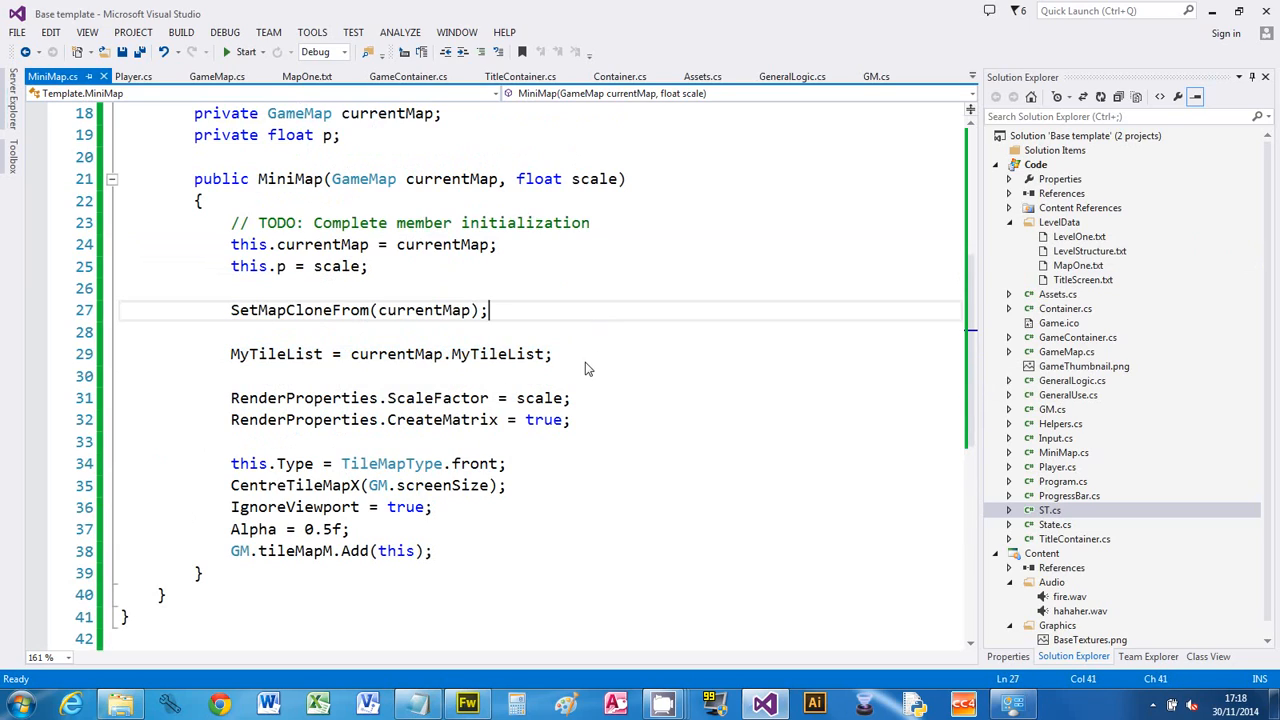
pyautogui.moveTo(588, 471)
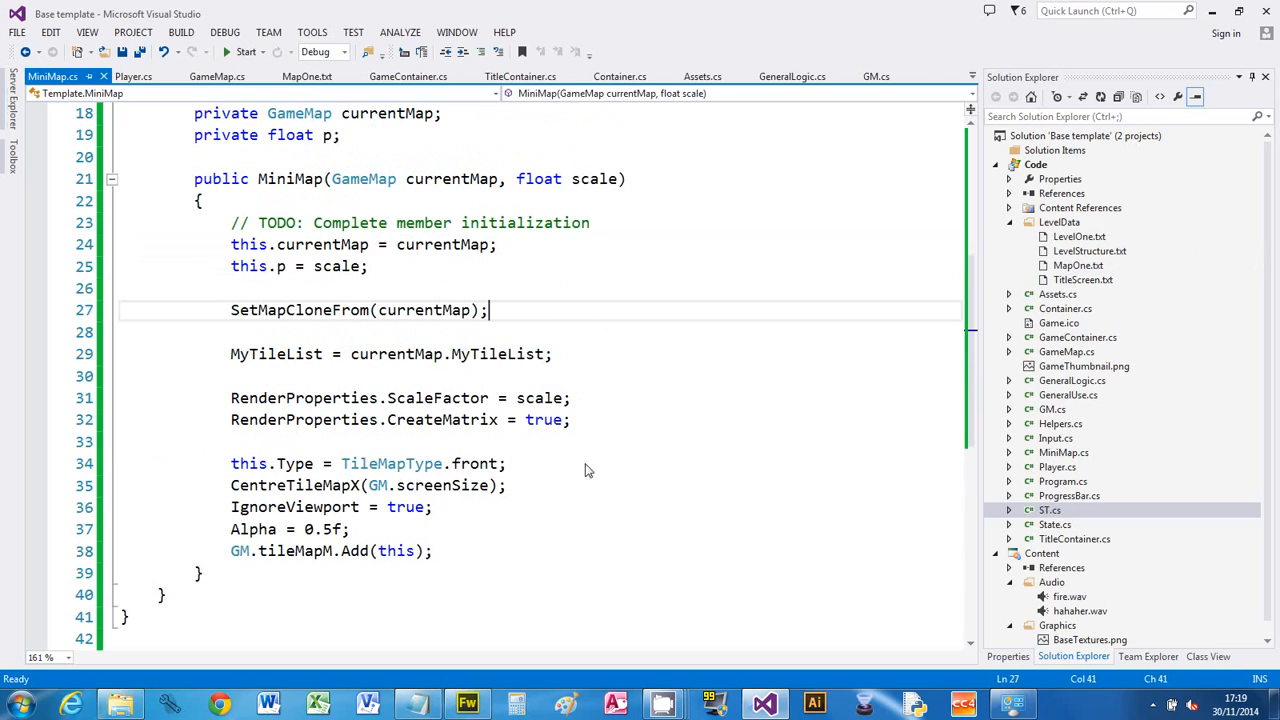
pyautogui.moveTo(618, 470)
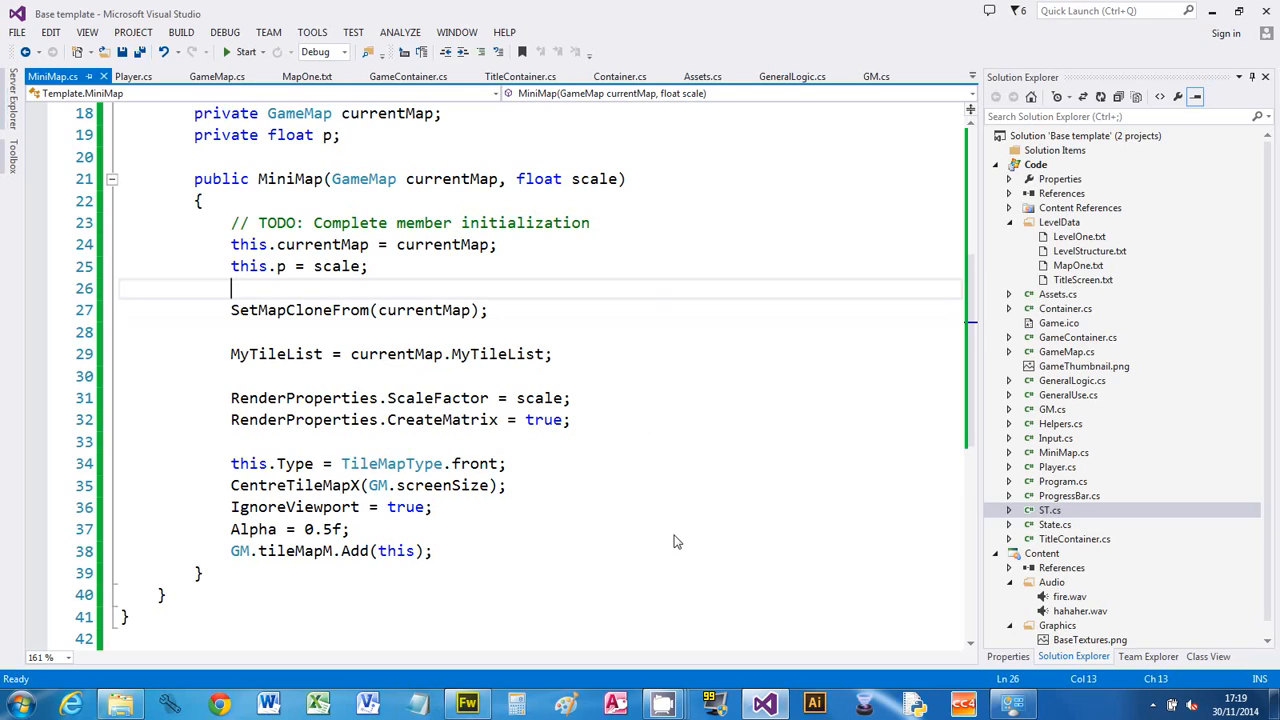
pyautogui.moveTo(620, 448)
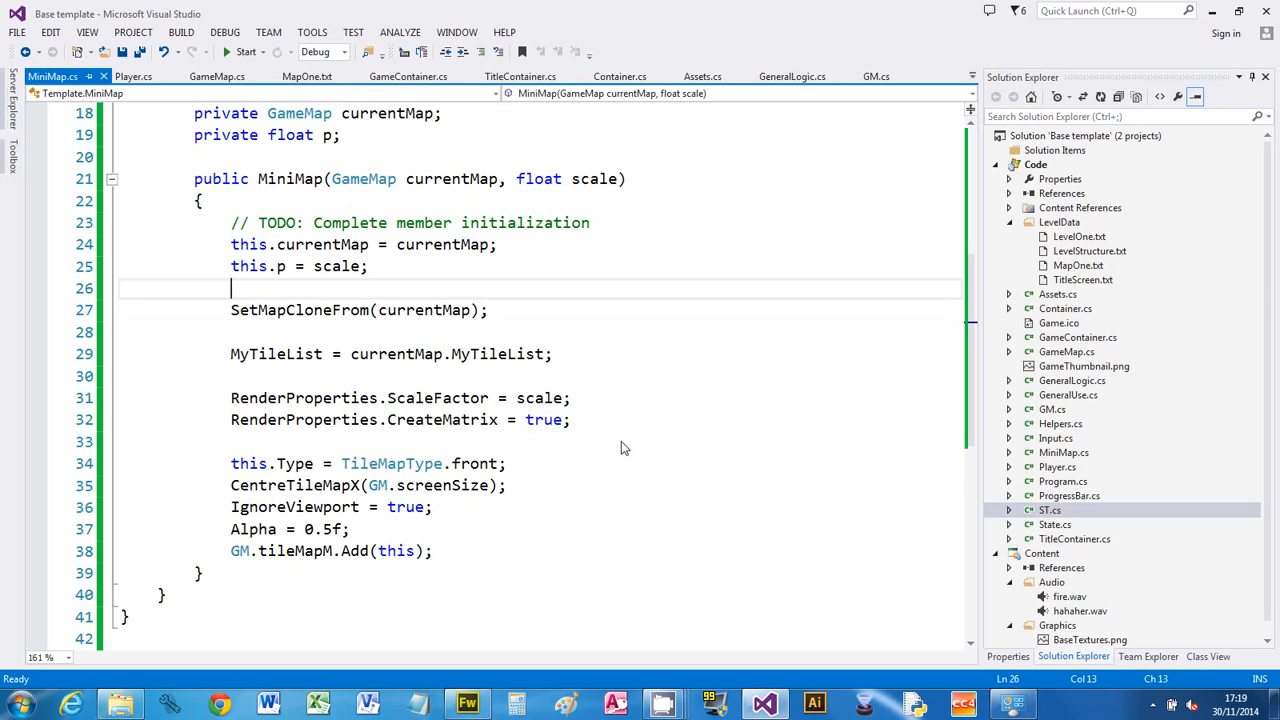